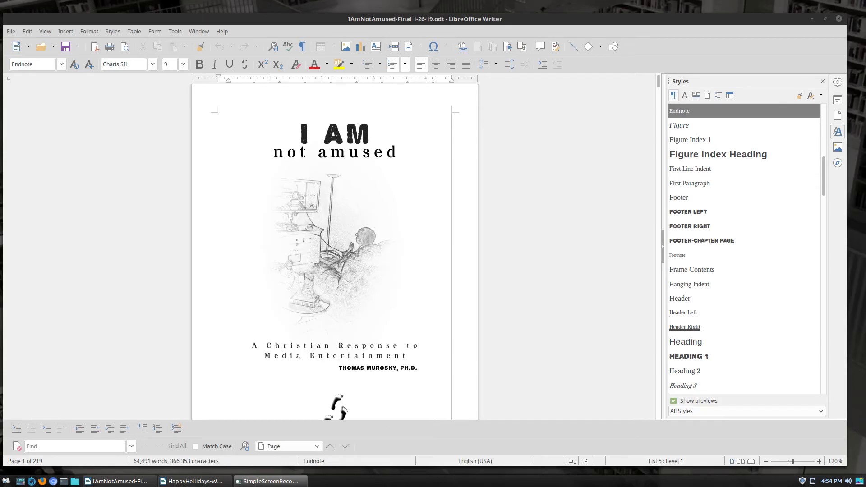
Bring up the Endnote paragraph style's settings via Modify in the Styles sidebar.
scroll(down, 3)
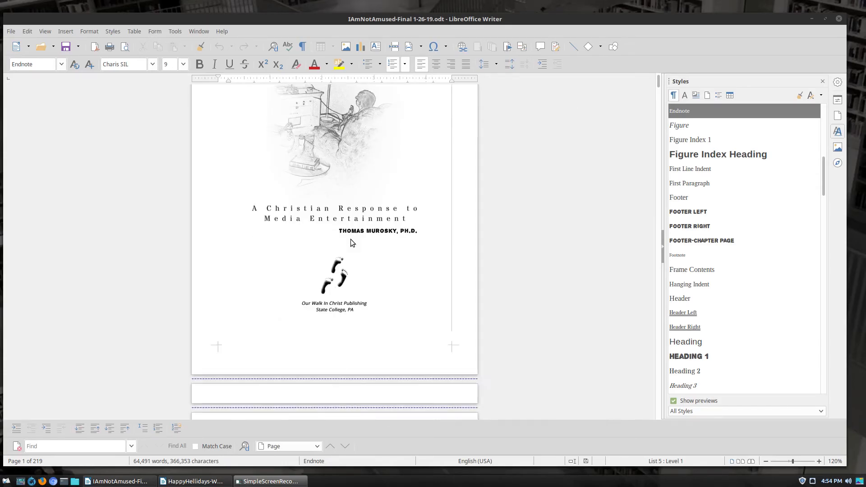
scroll(down, 3)
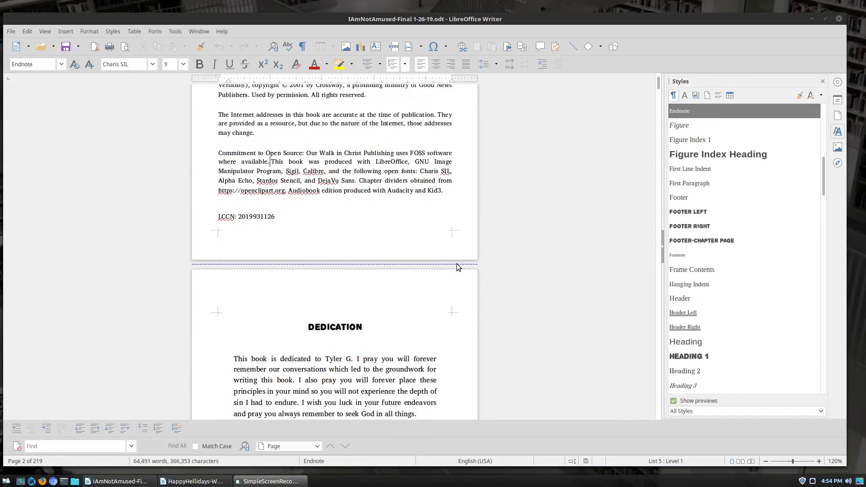
scroll(down, 3)
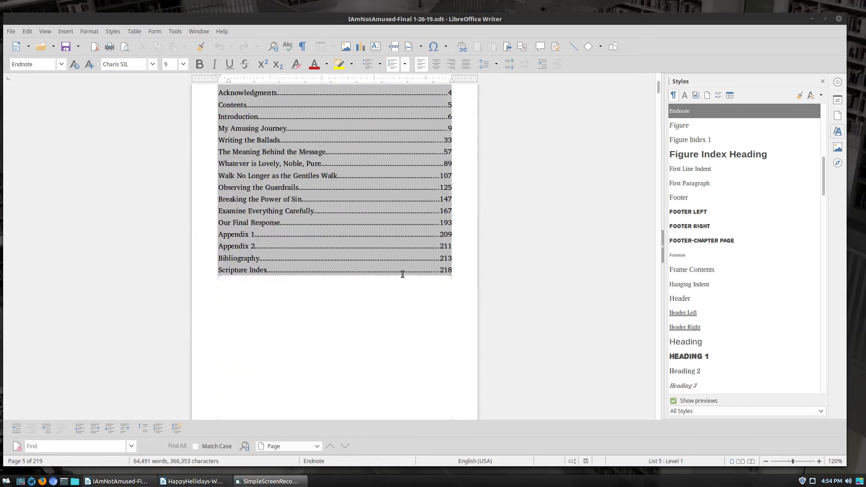
scroll(down, 3)
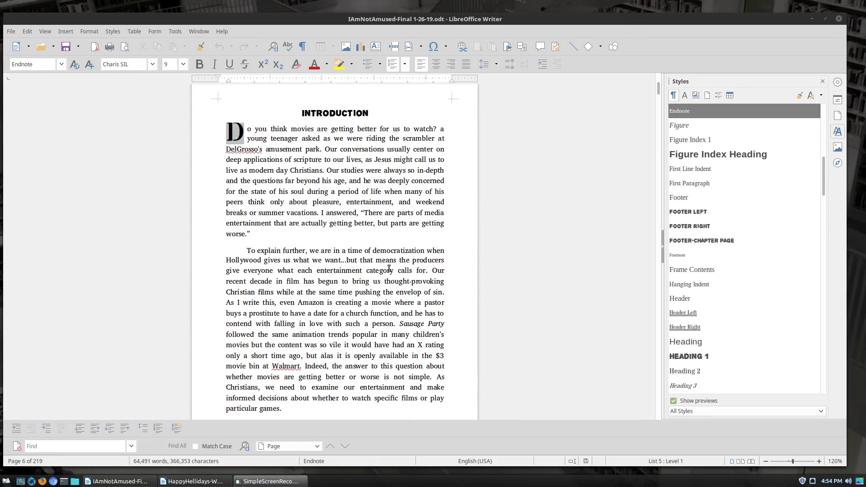
scroll(down, 3)
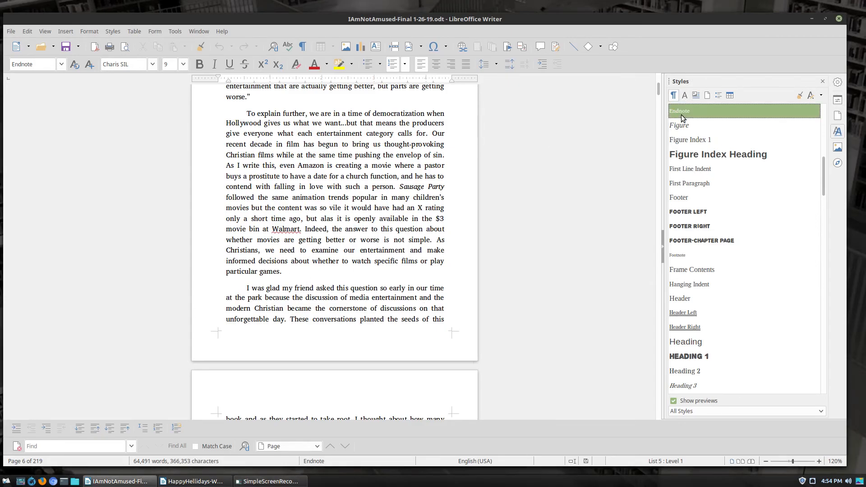
right_click(678, 110)
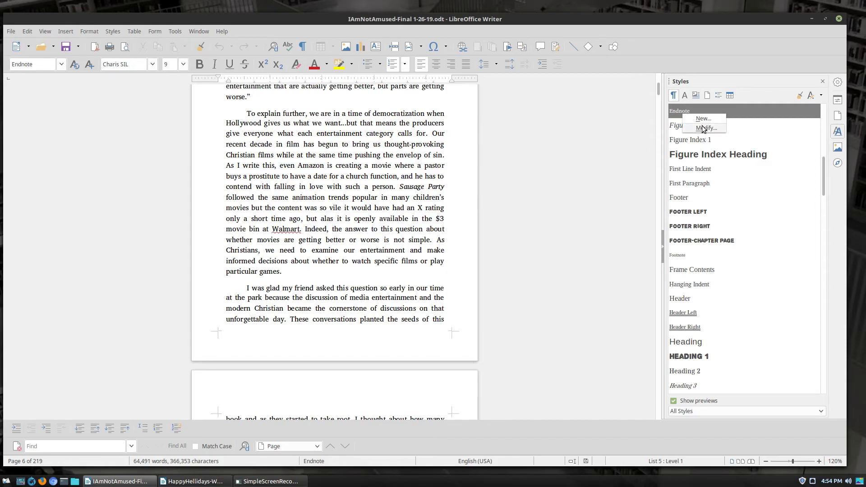
click(705, 127)
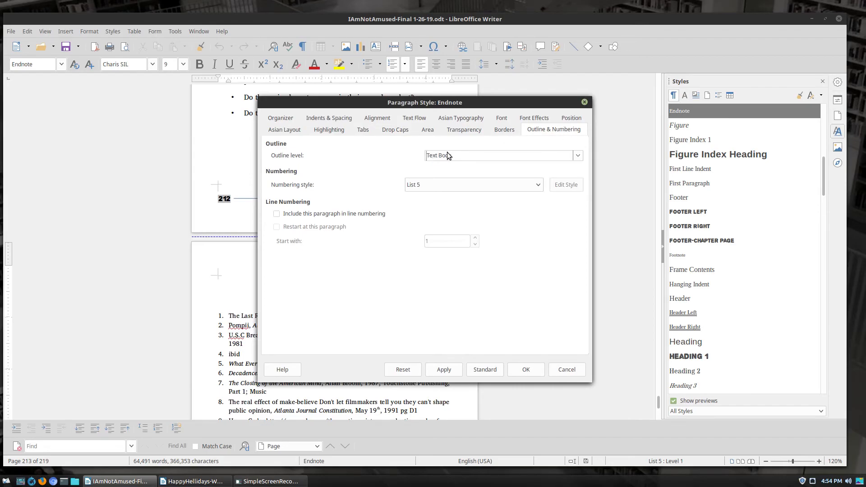
mouse_move(282, 192)
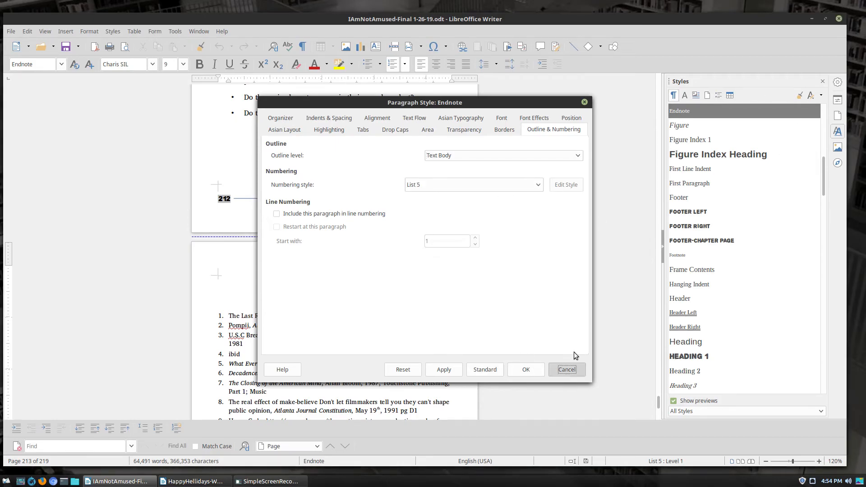
Bring up the List 5 numbering style used by Endnote for editing.
click(566, 370)
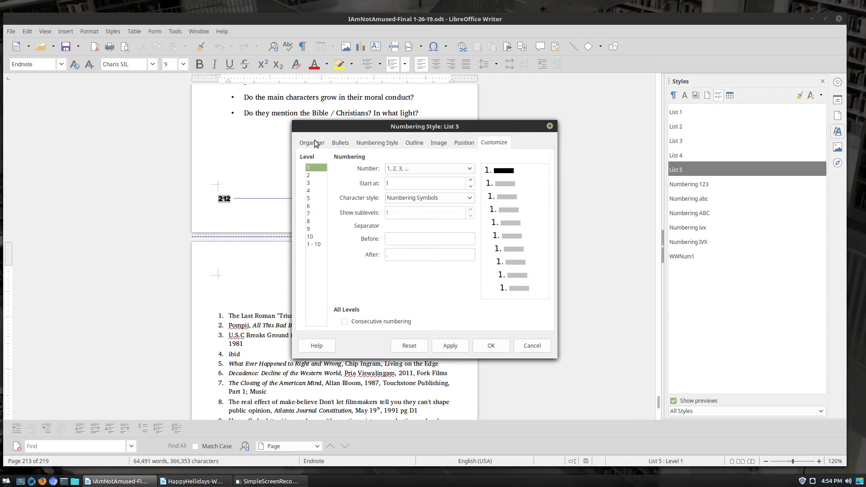
mouse_move(397, 173)
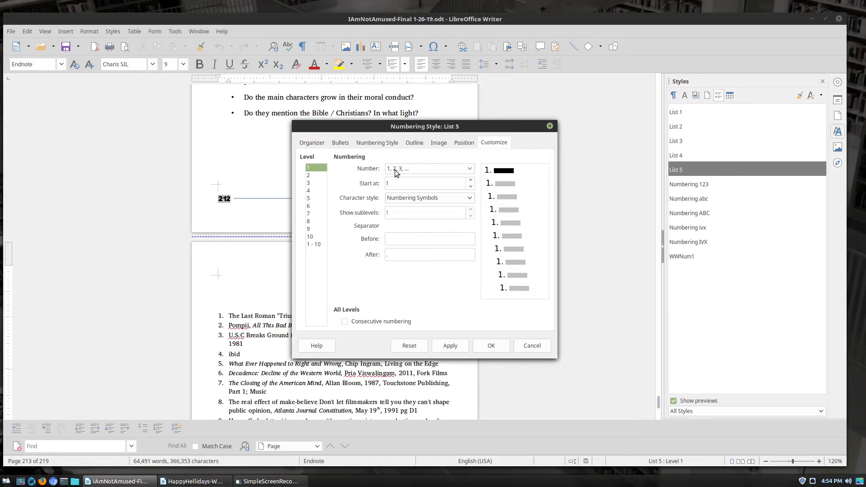
mouse_move(404, 200)
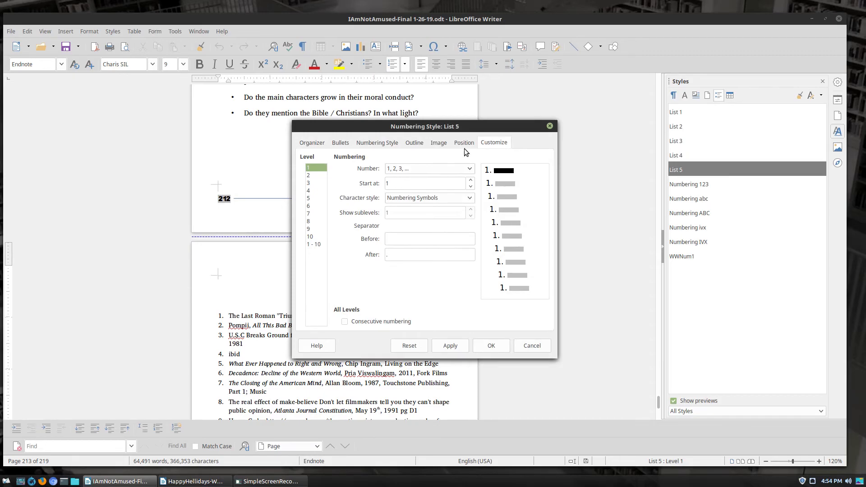
Browse List 5's Position, Image, Numbering Style and Customize settings, then cancel without changes.
click(463, 142)
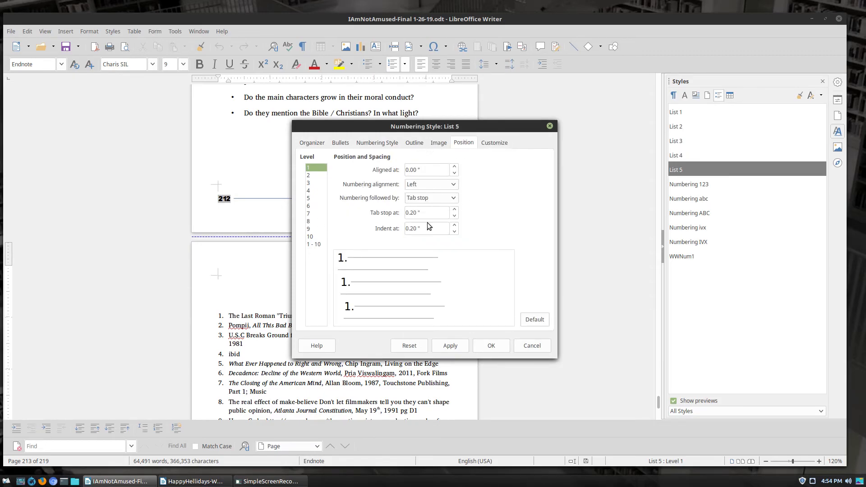
click(438, 143)
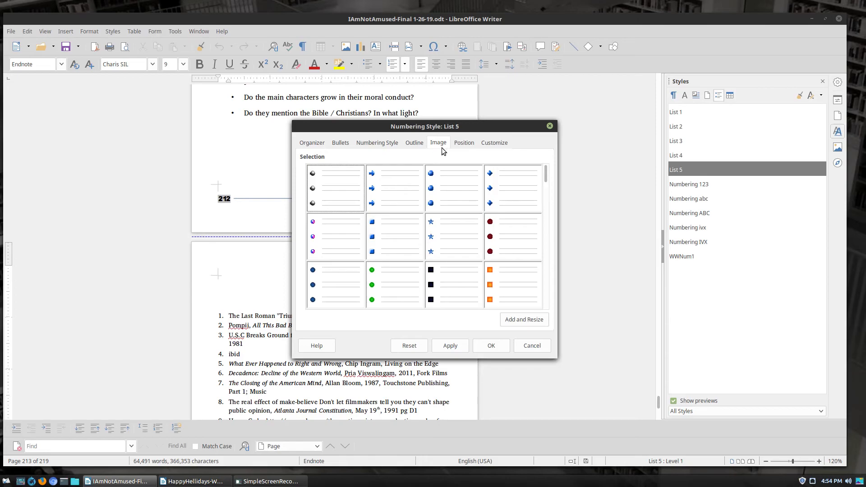
click(378, 143)
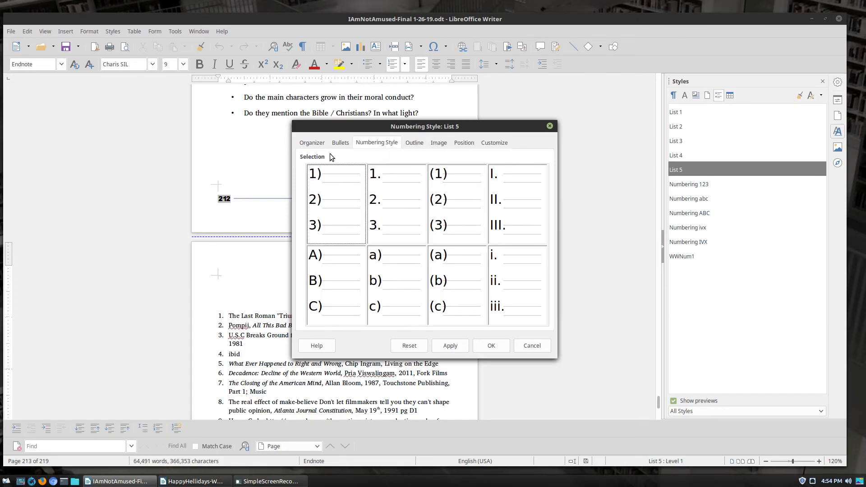
click(462, 143)
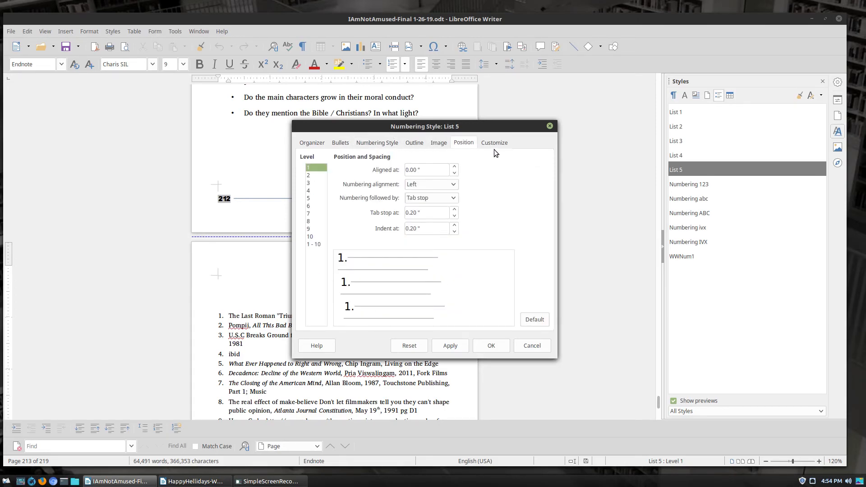
click(494, 142)
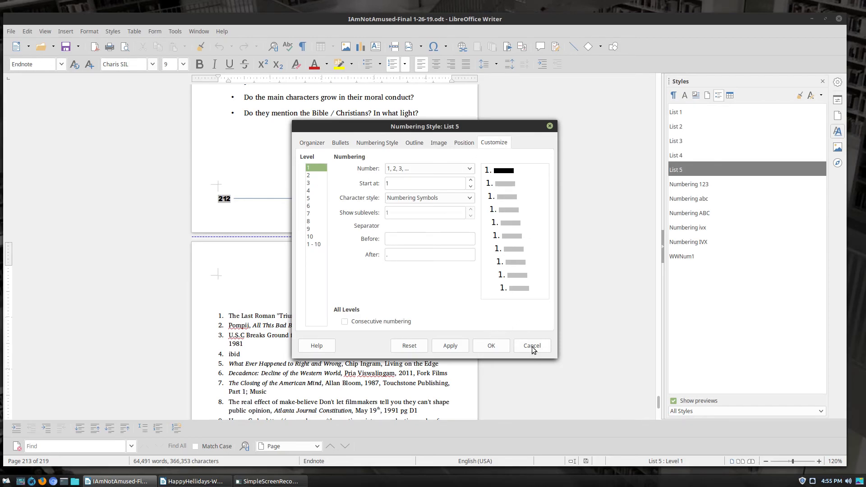
click(530, 345)
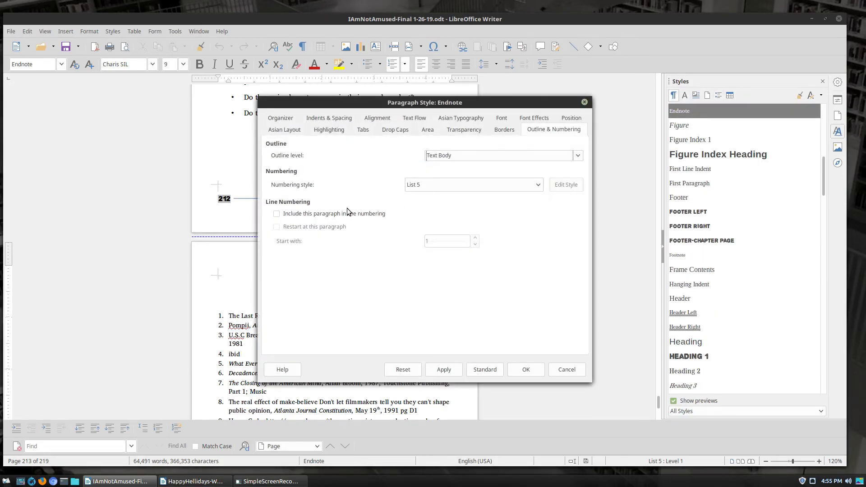
Look over the Endnote style's Indents & Spacing, Alignment and Text Flow settings.
click(328, 129)
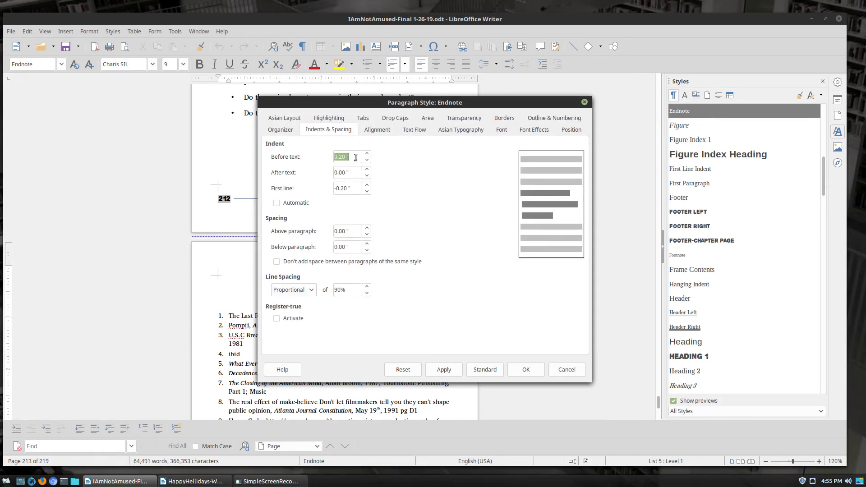
click(376, 129)
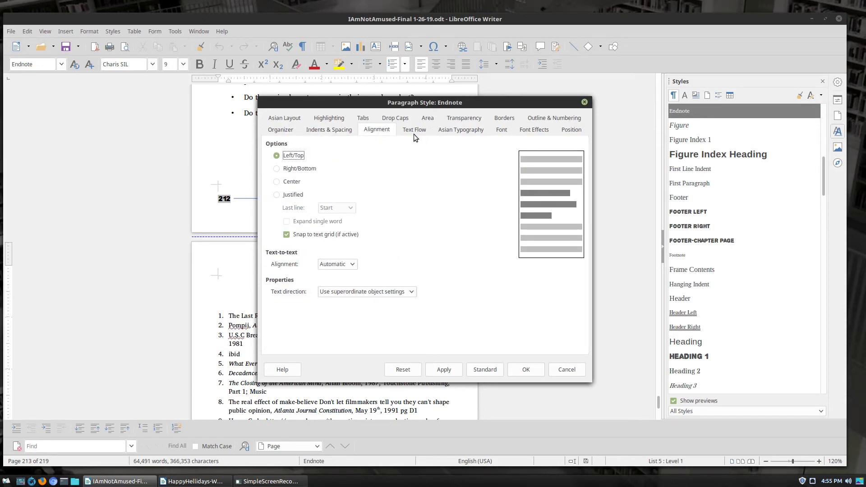
click(501, 129)
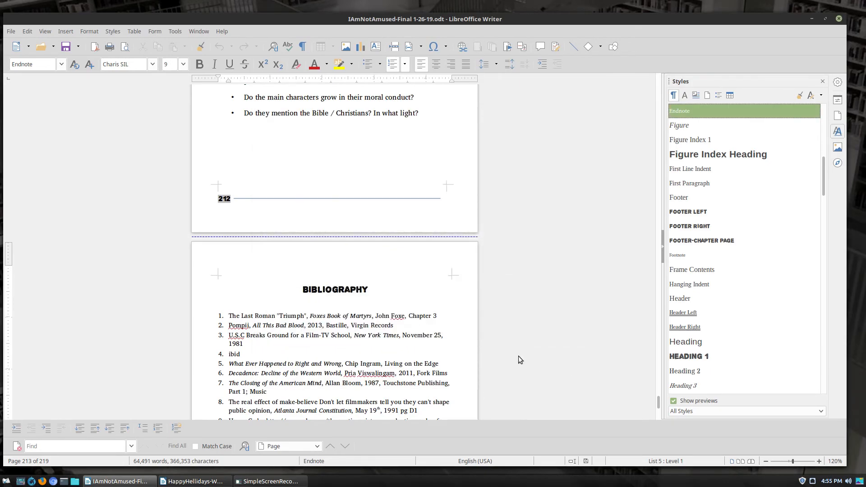
scroll(down, 3)
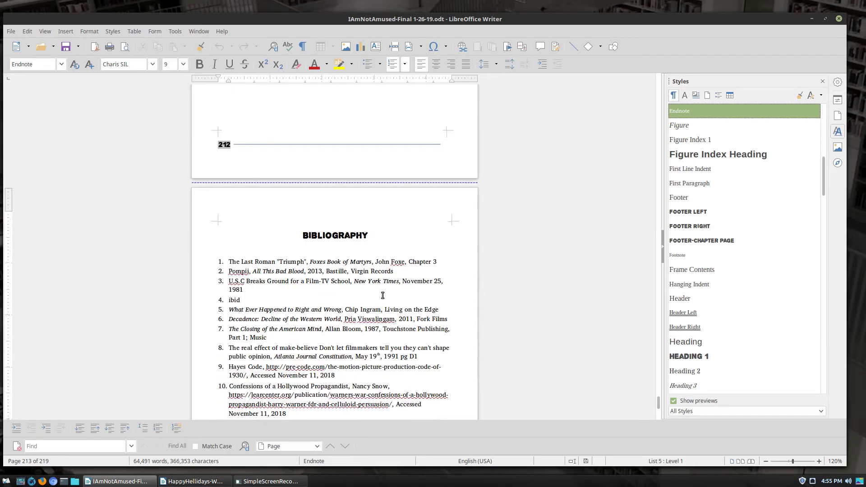
mouse_move(242, 262)
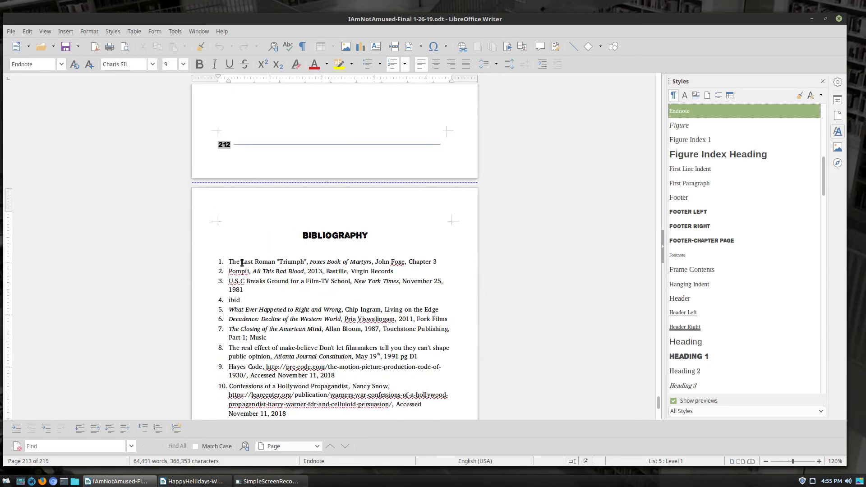
scroll(up, 3)
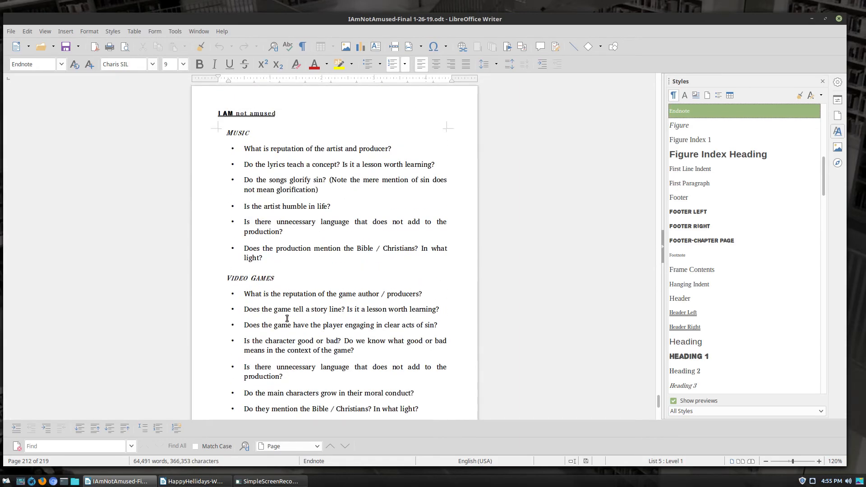
scroll(down, 3)
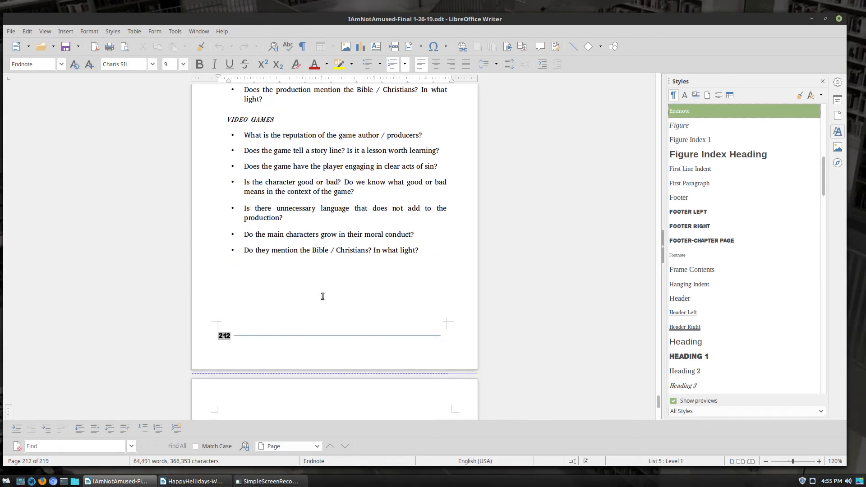
scroll(down, 3)
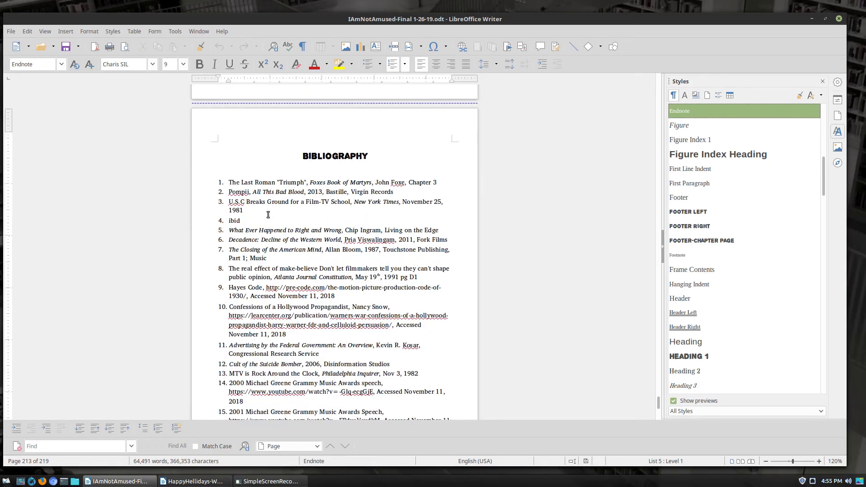
scroll(down, 3)
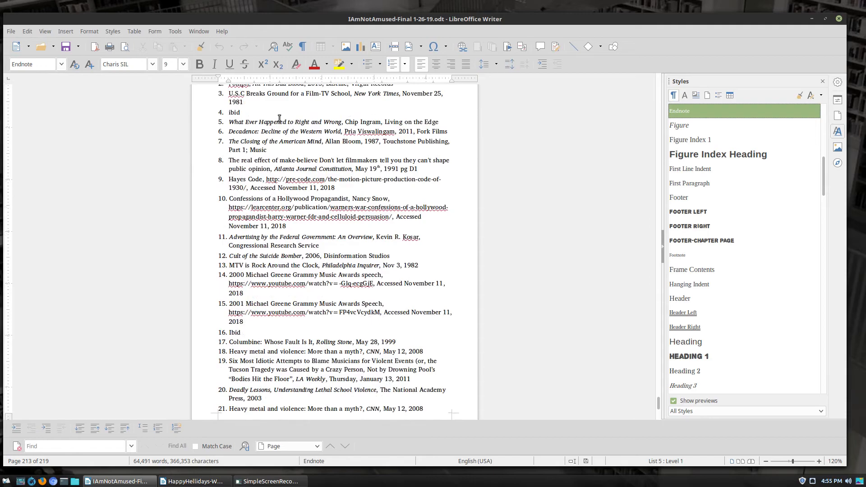
mouse_move(324, 232)
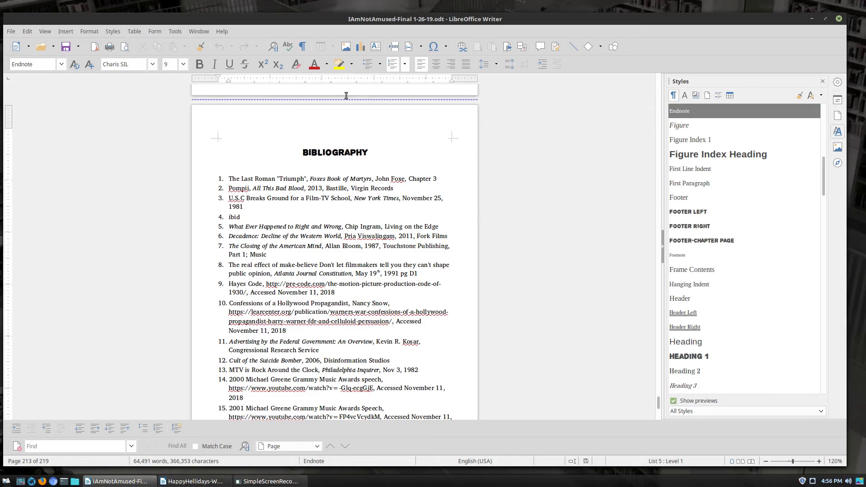
scroll(up, 3)
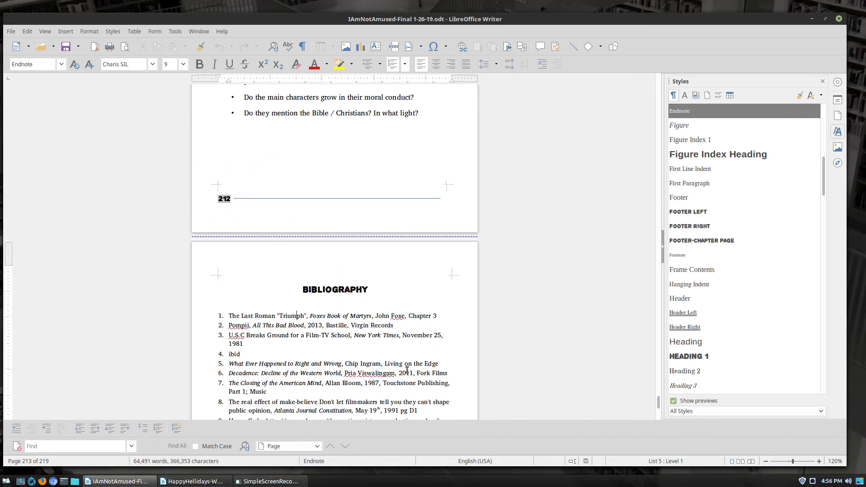
scroll(down, 3)
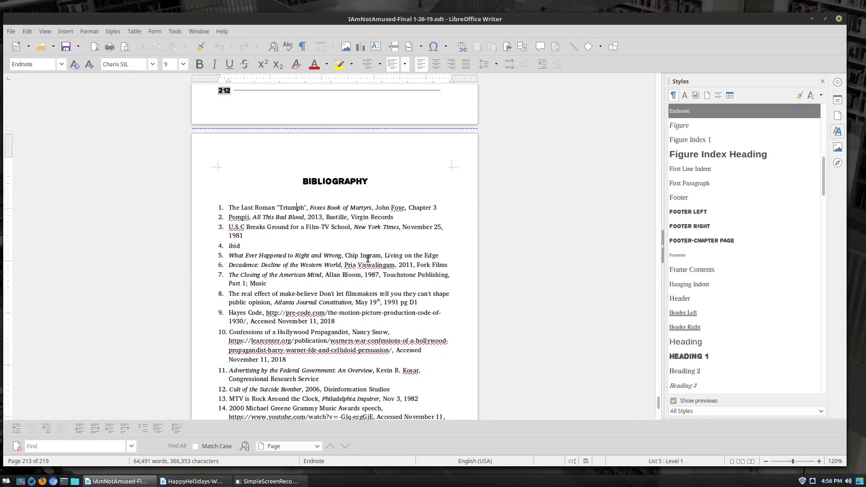
scroll(up, 3)
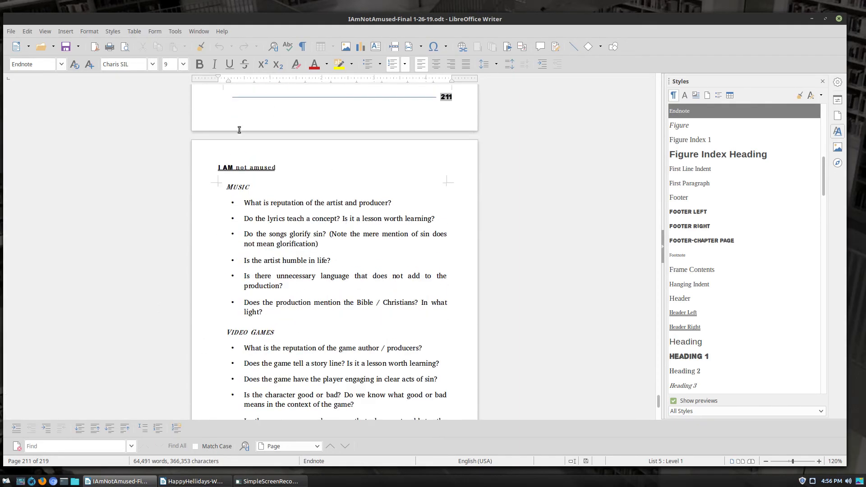
scroll(down, 3)
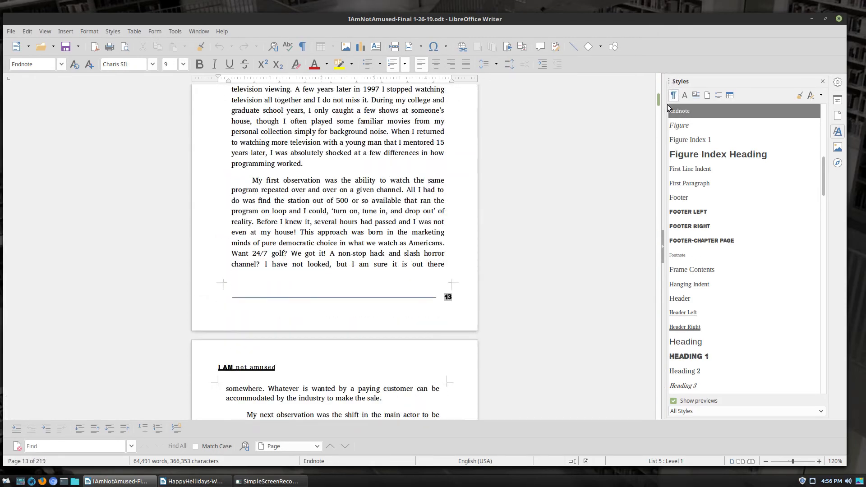
scroll(down, 3)
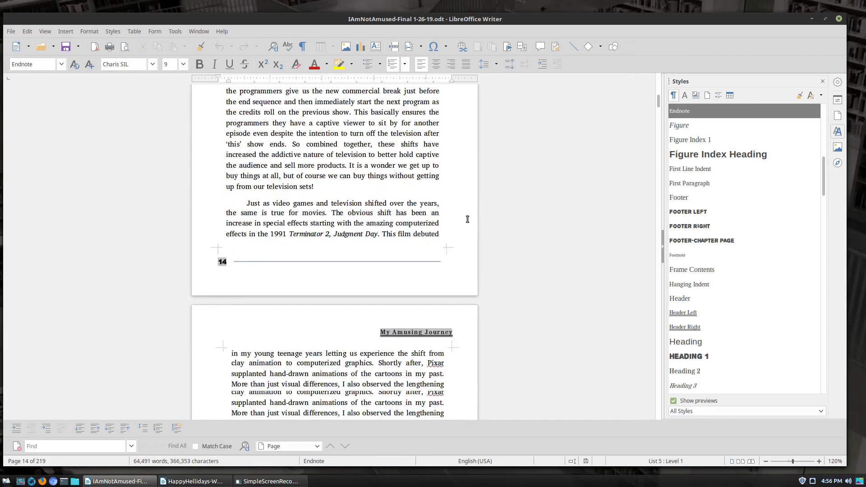
scroll(down, 3)
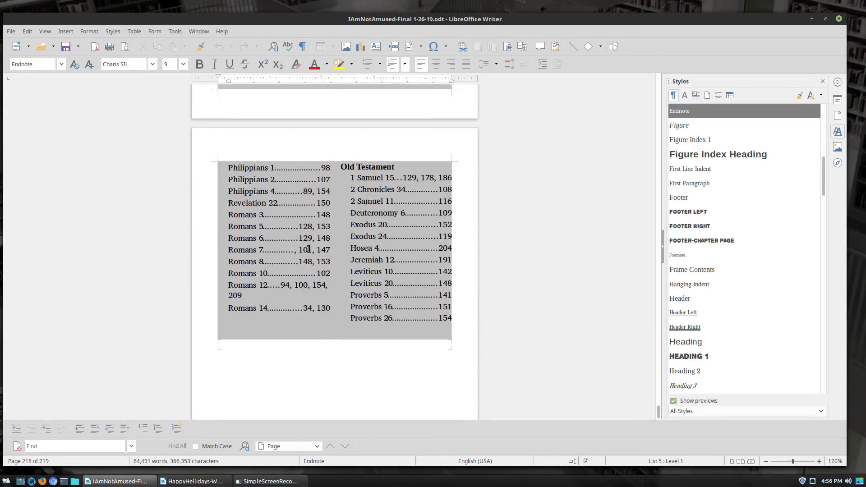
Scroll back to page 174's television ratings passage and bring up the Help menu.
scroll(up, 3)
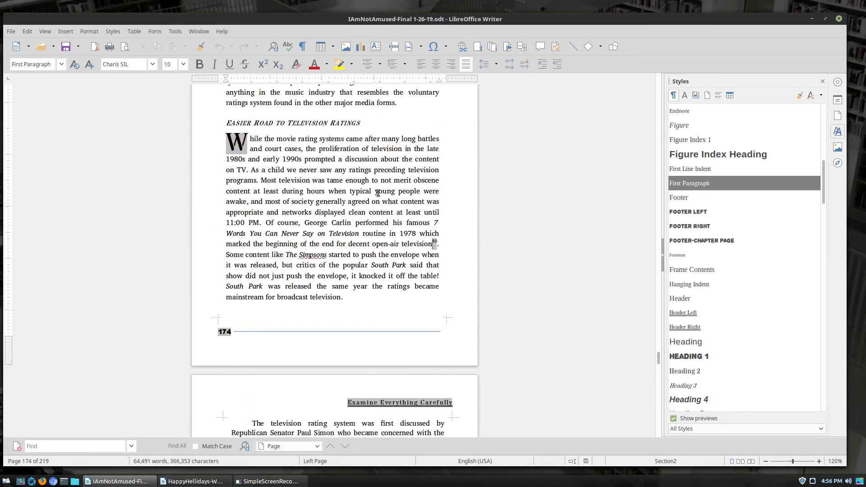
mouse_move(434, 245)
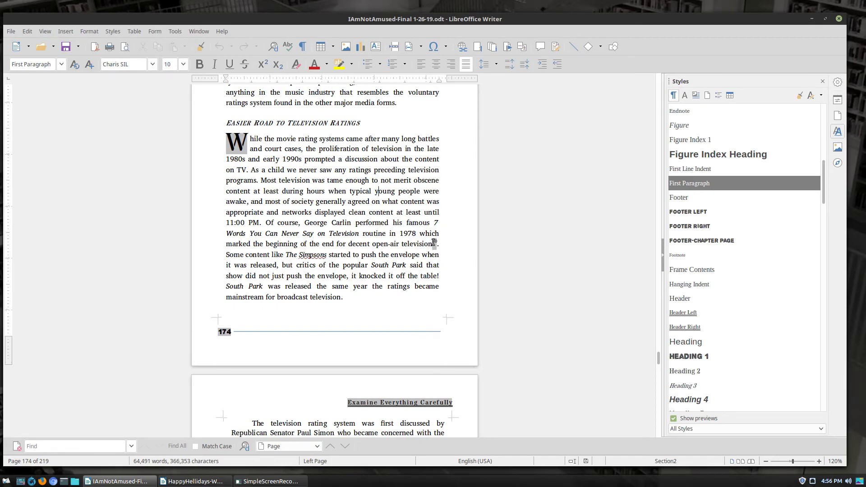
mouse_move(141, 45)
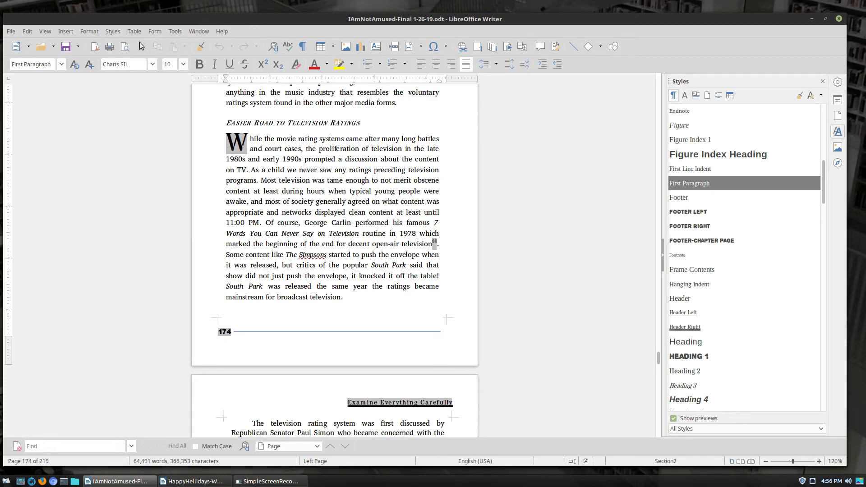
click(222, 31)
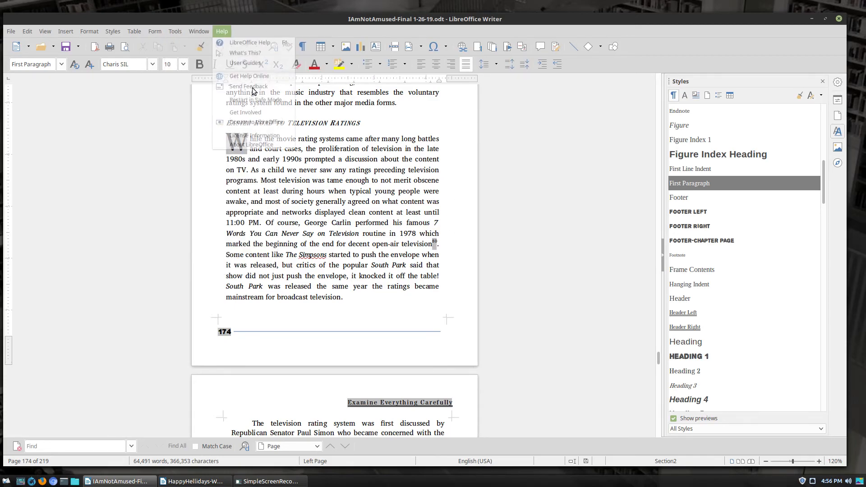
click(175, 31)
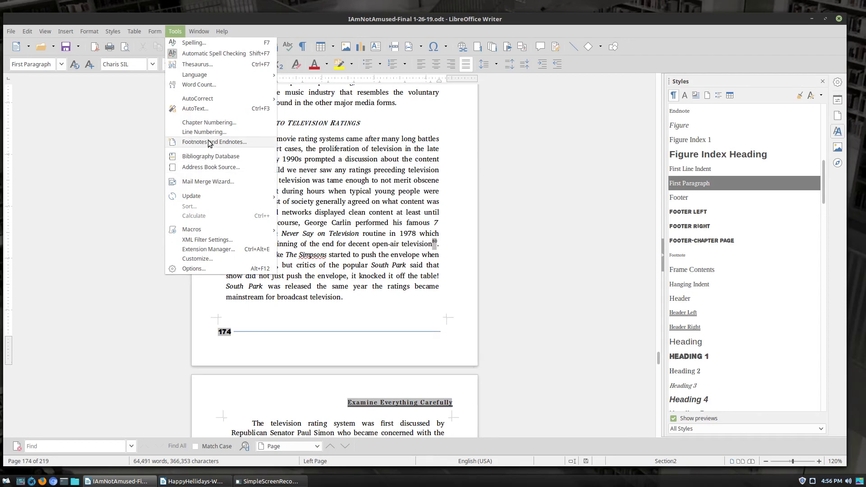
click(215, 142)
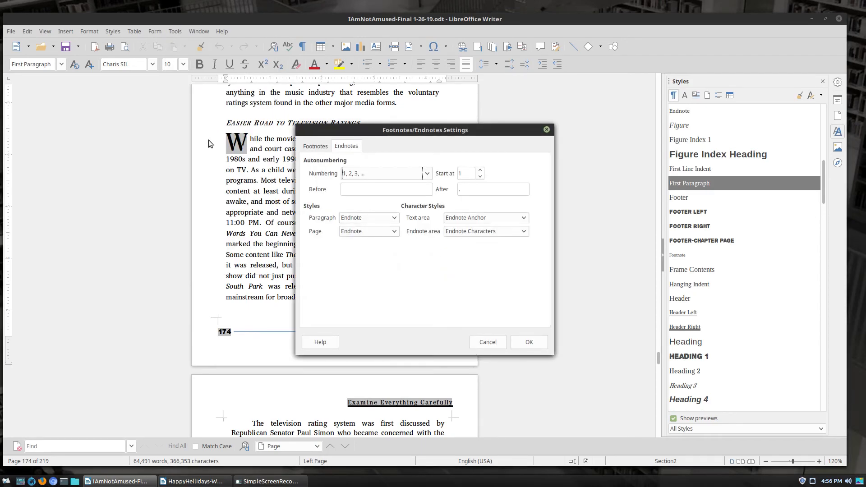
mouse_move(271, 215)
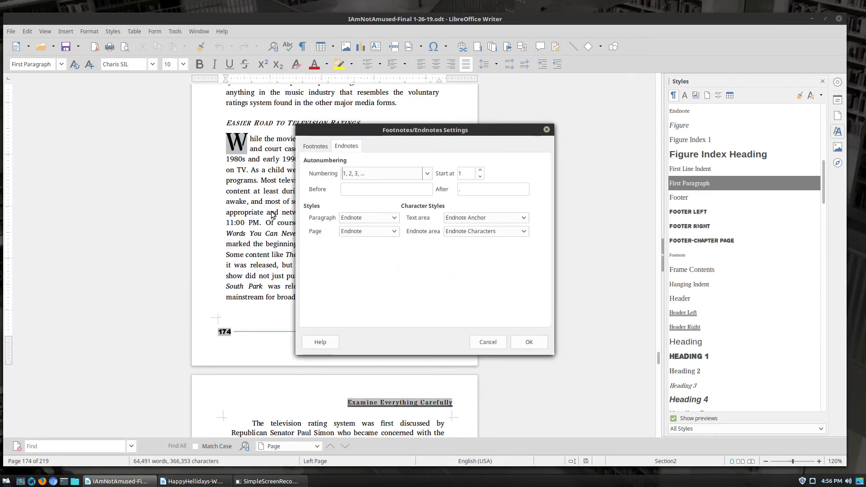
mouse_move(446, 184)
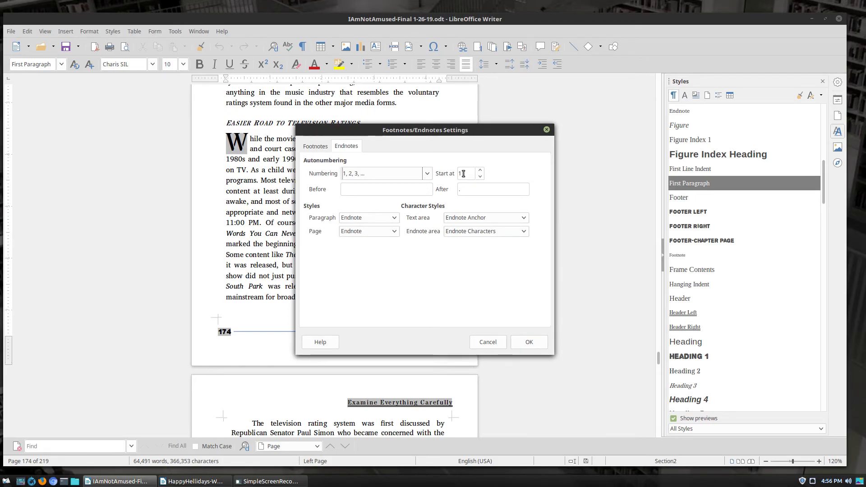
mouse_move(473, 200)
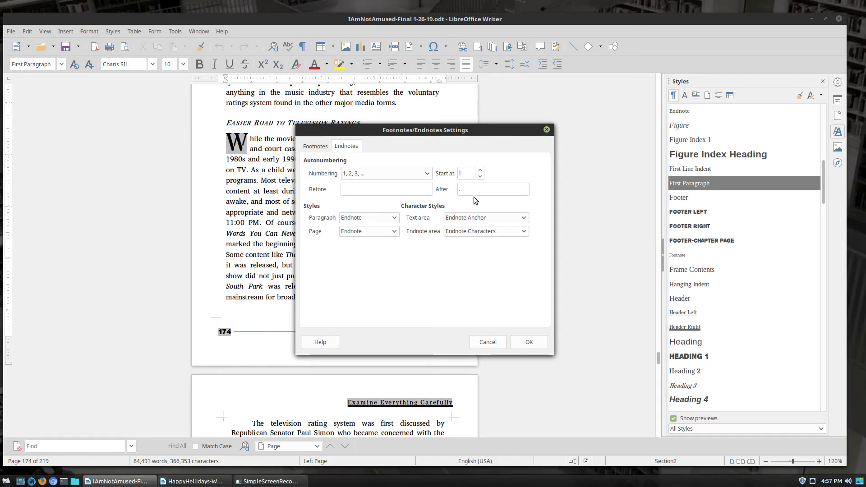
click(492, 188)
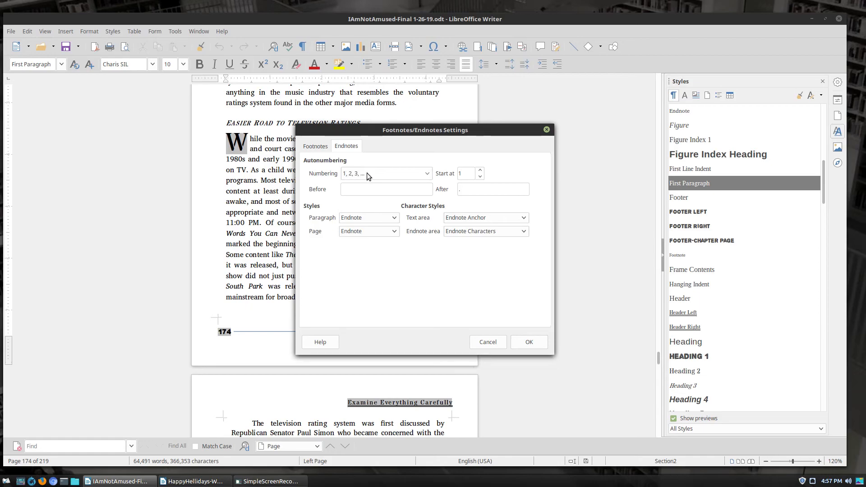
click(492, 189)
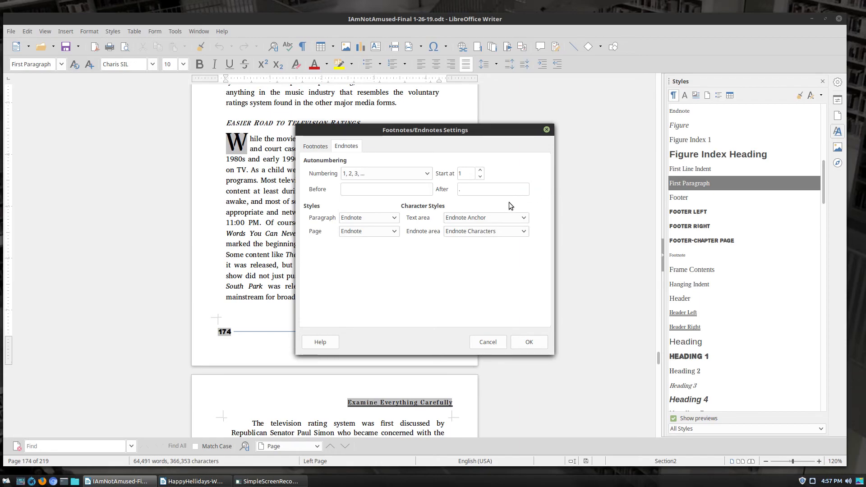
click(492, 189)
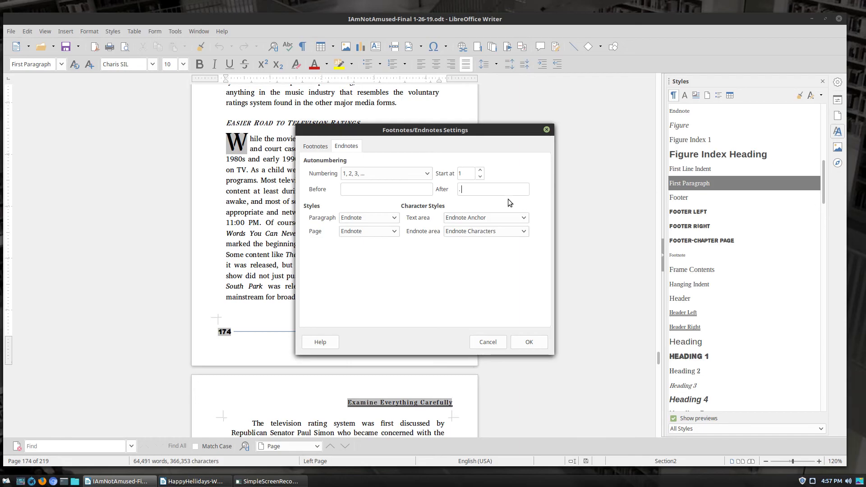
mouse_move(567, 214)
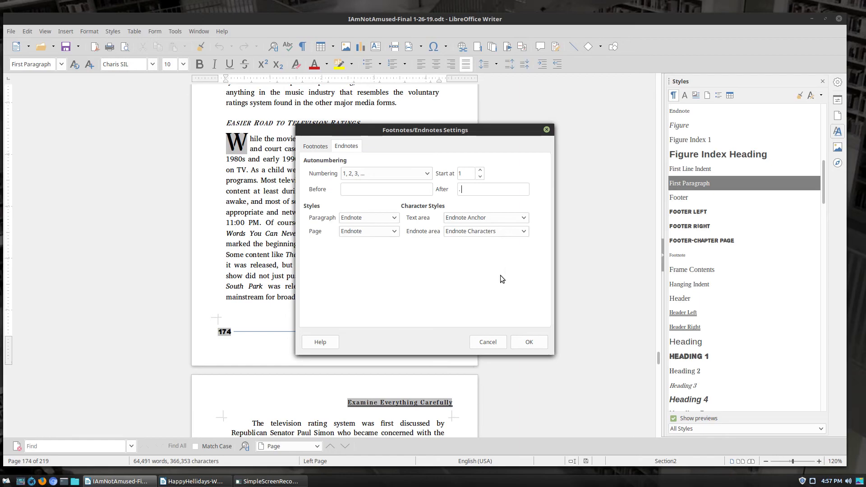
mouse_move(507, 313)
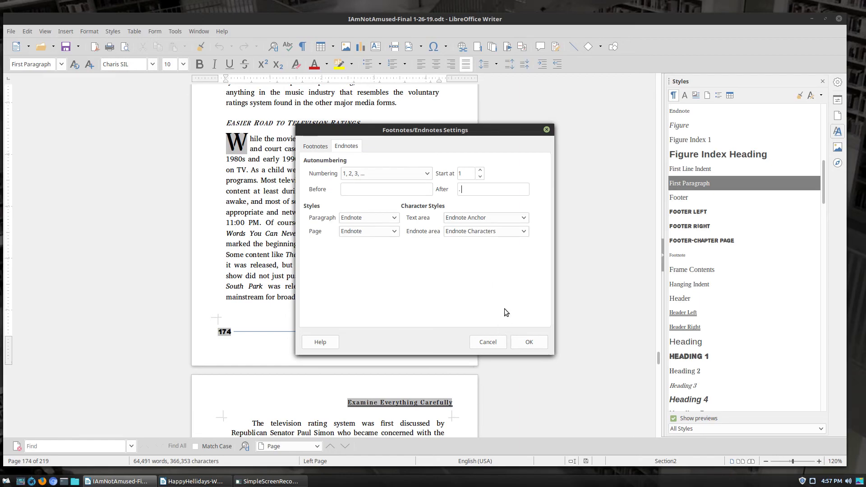
click(528, 341)
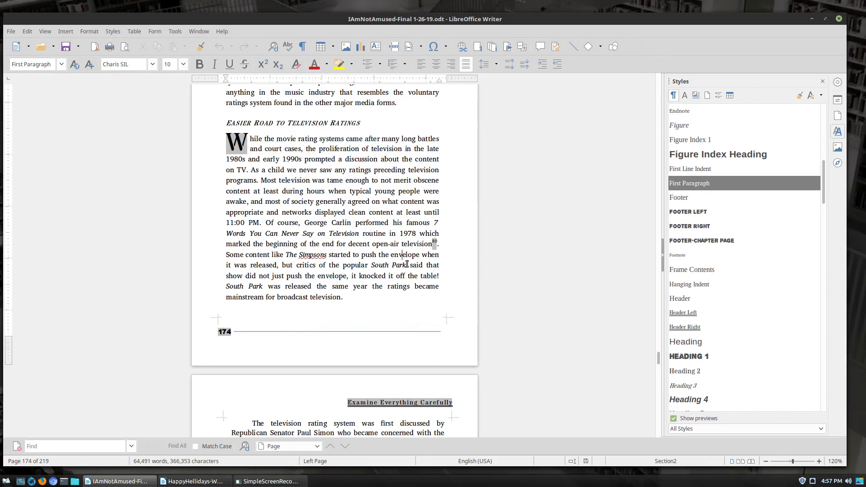
Insert an endnote after South Park via Insert > Footnote and Endnote, creating empty endnote 81.
click(45, 31)
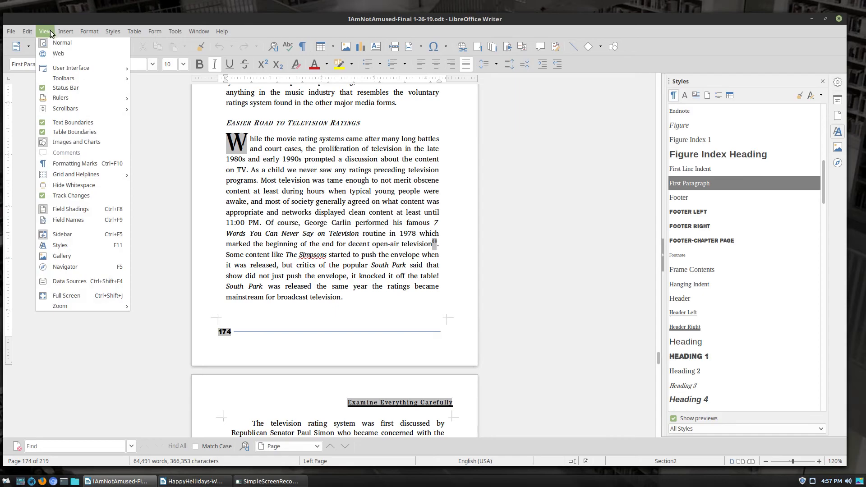
click(65, 30)
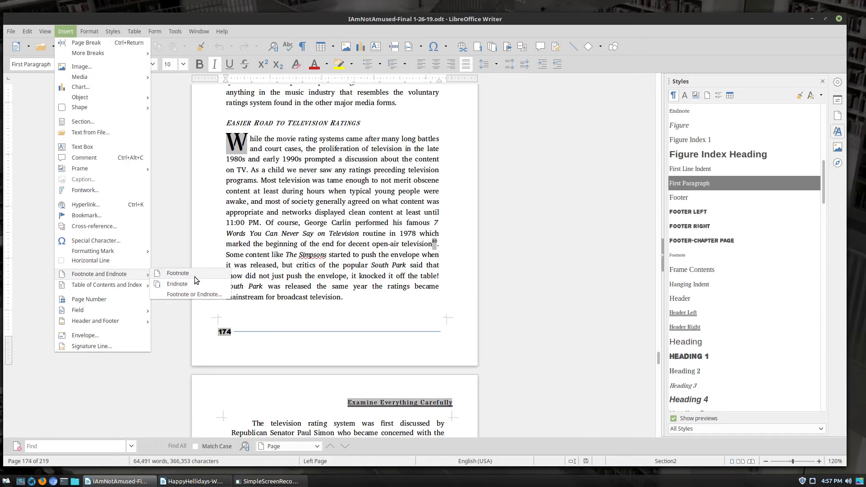
mouse_move(178, 284)
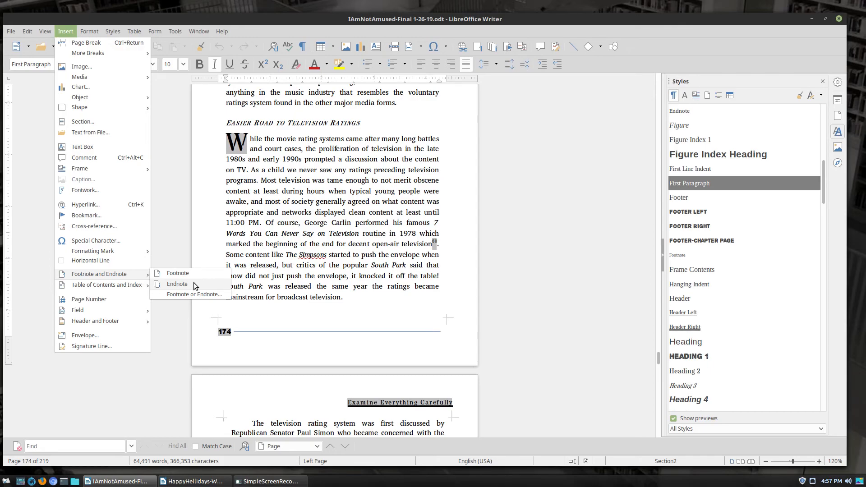
click(177, 284)
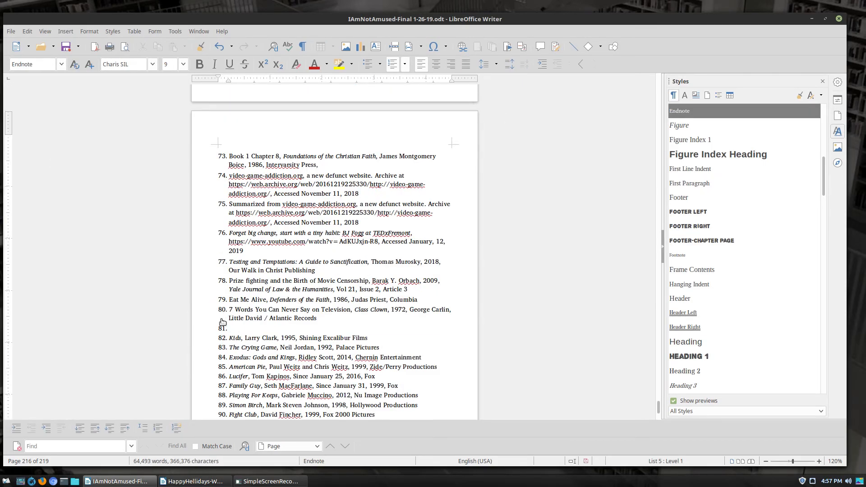
Give endnote 81 the text 'New Test Endnote'.
text(New)
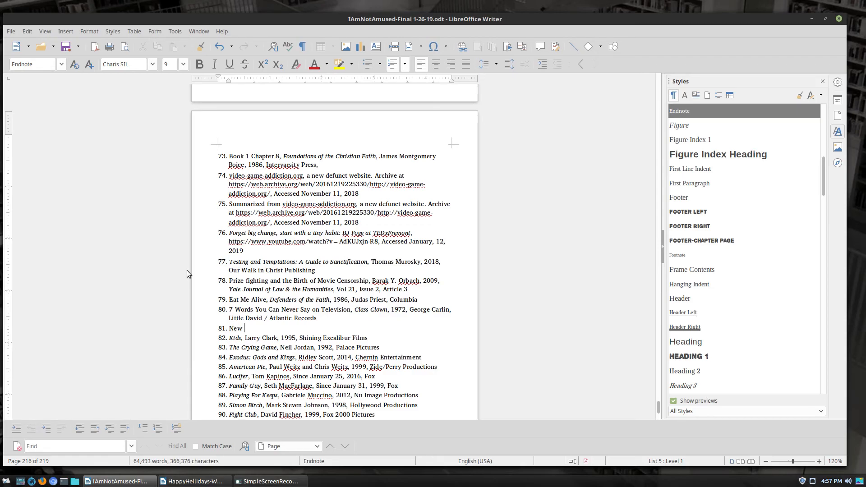
text(Test End)
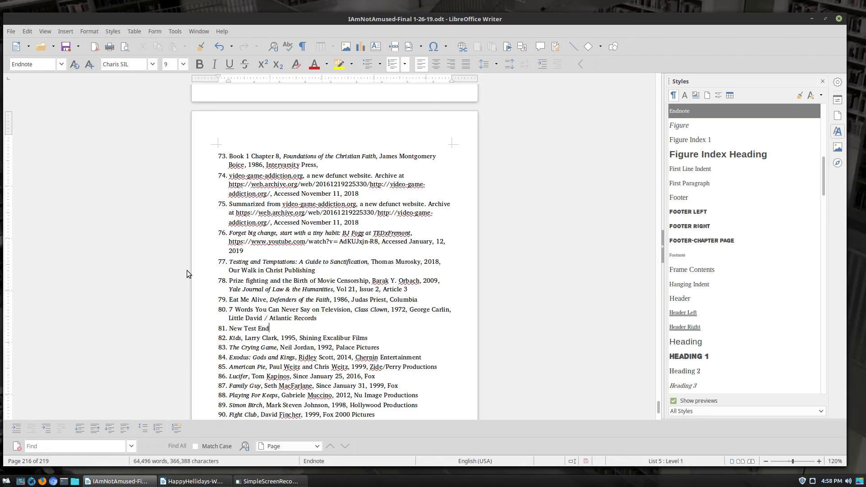
text(note)
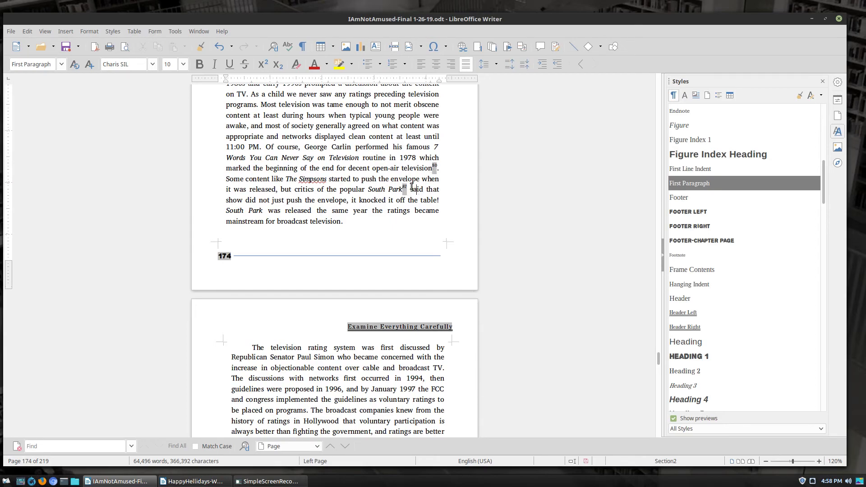
mouse_move(466, 279)
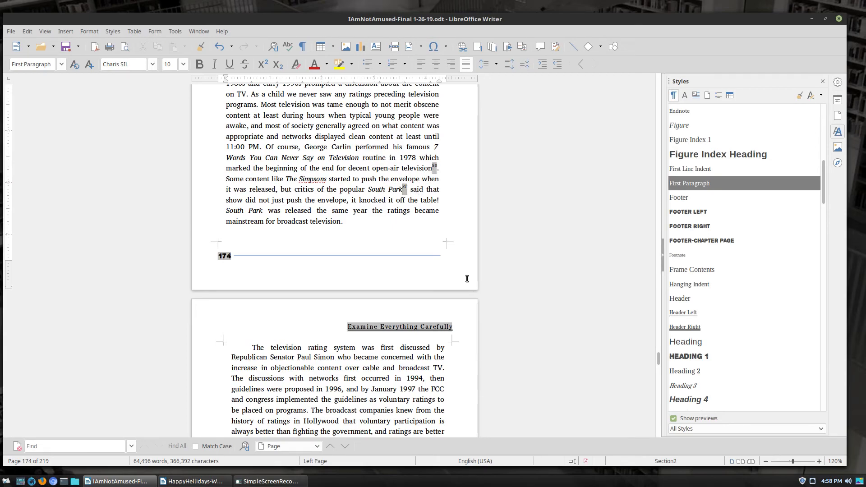
Follow the South Park anchor to its endnote and select the Endnote paragraph style.
double_click(393, 189)
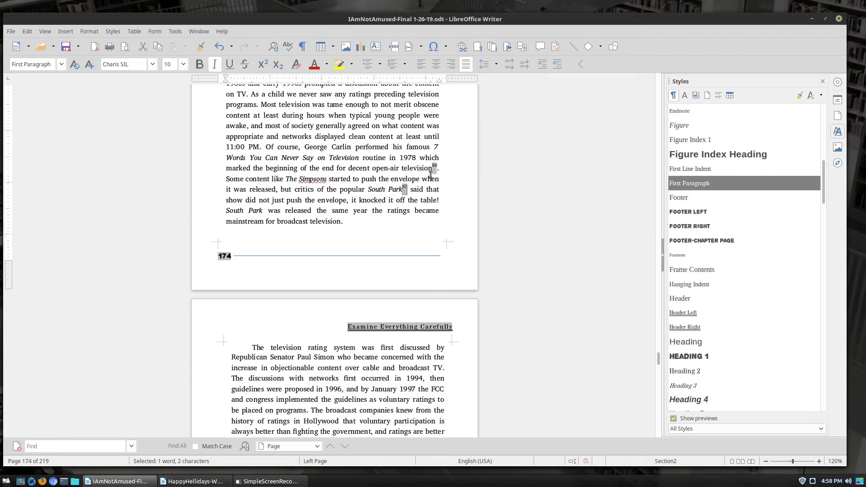
mouse_move(435, 201)
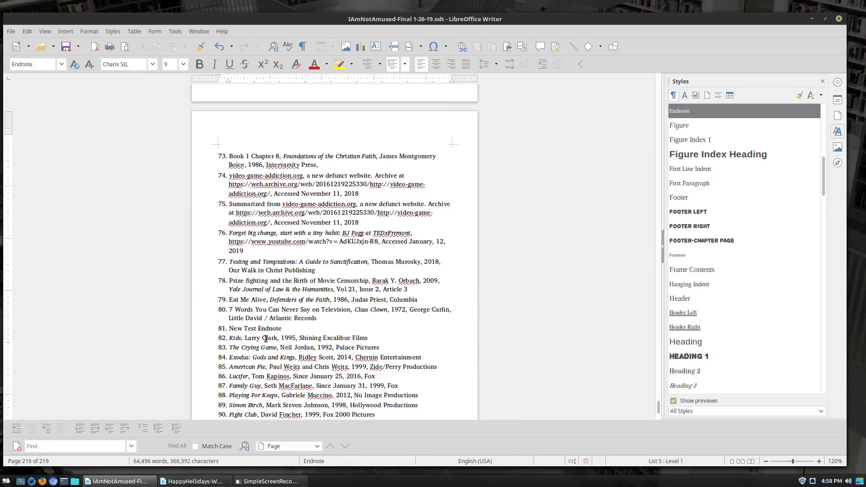
scroll(up, 3)
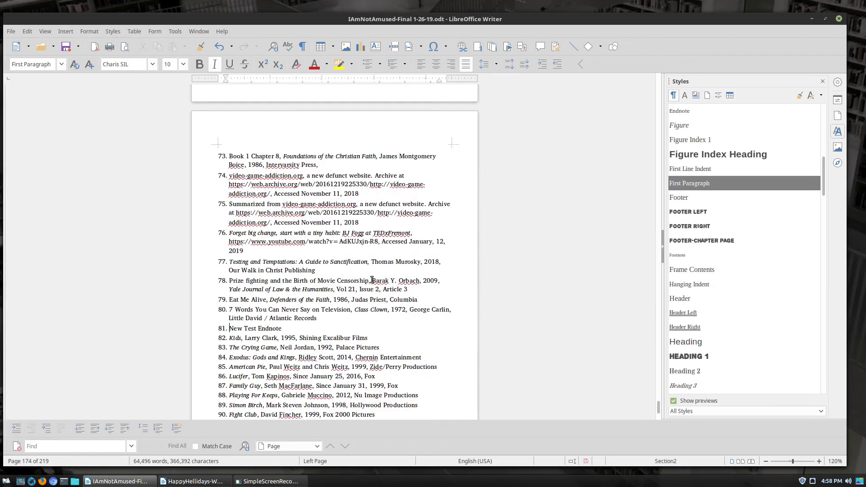
click(680, 111)
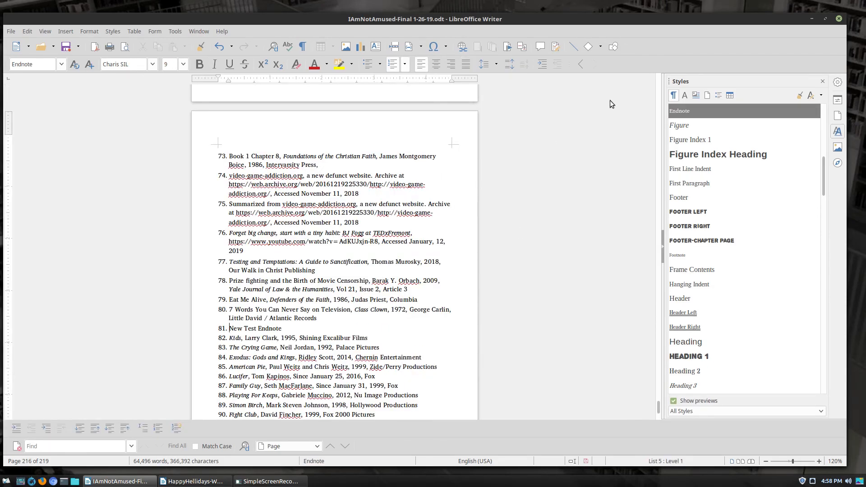
mouse_move(698, 112)
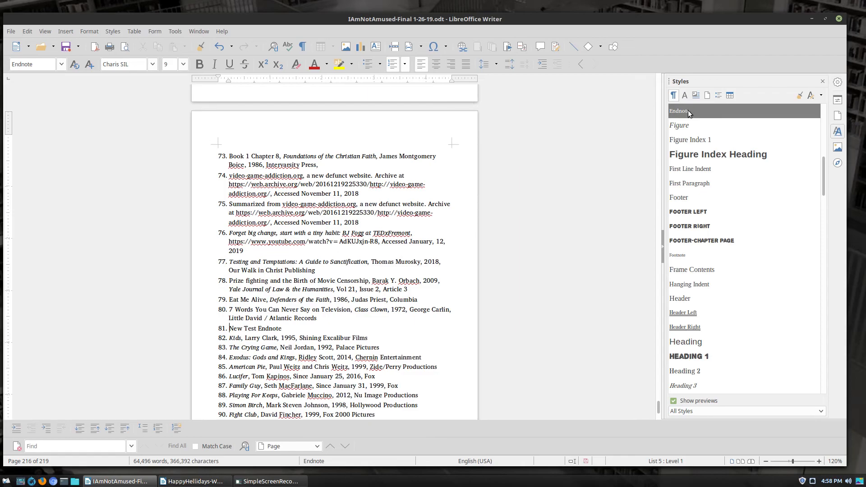
mouse_move(709, 105)
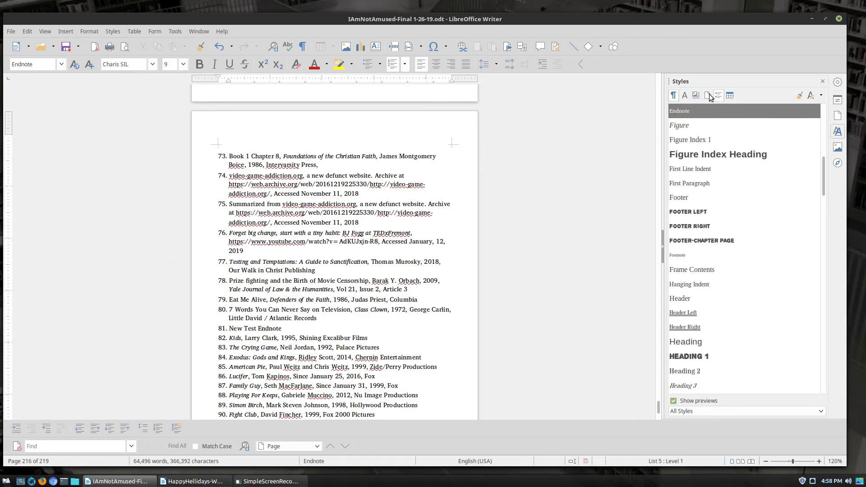
Switch the Endnote style's numbering to List 1 under Outline & Numbering and apply it.
double_click(679, 110)
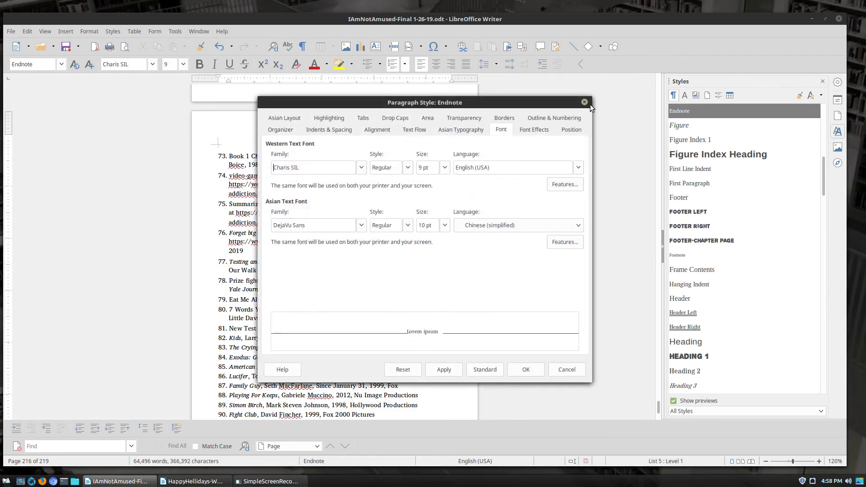
click(553, 129)
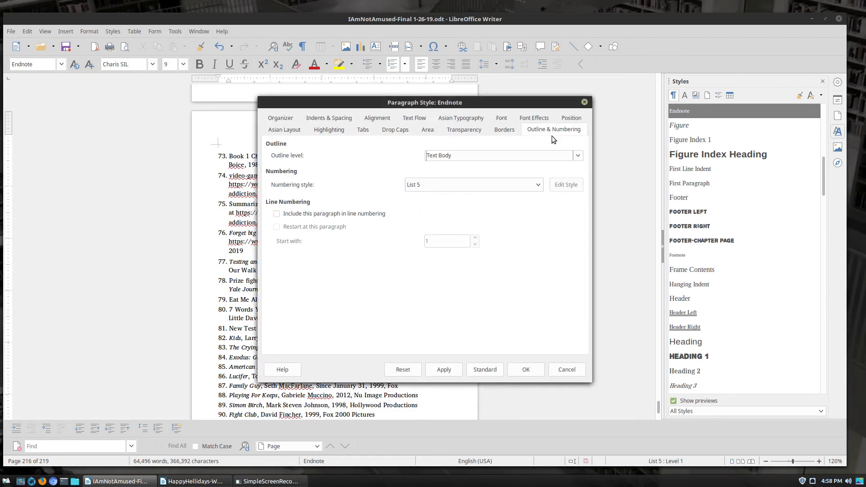
mouse_move(357, 177)
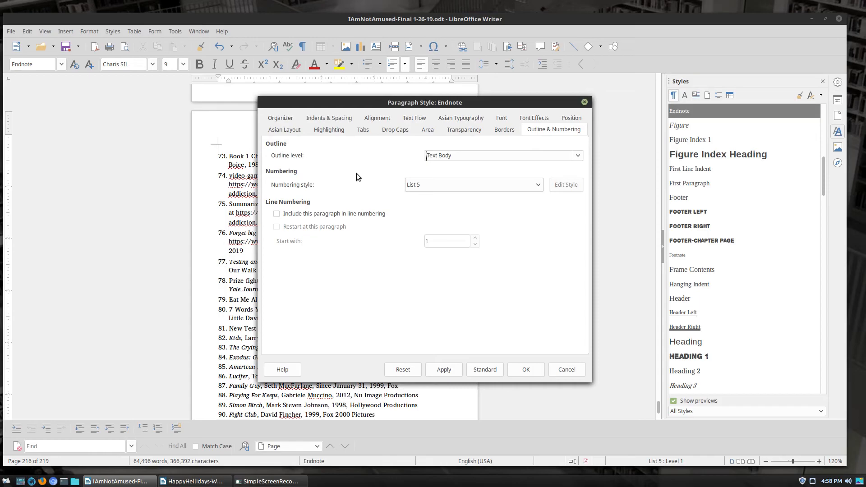
mouse_move(536, 204)
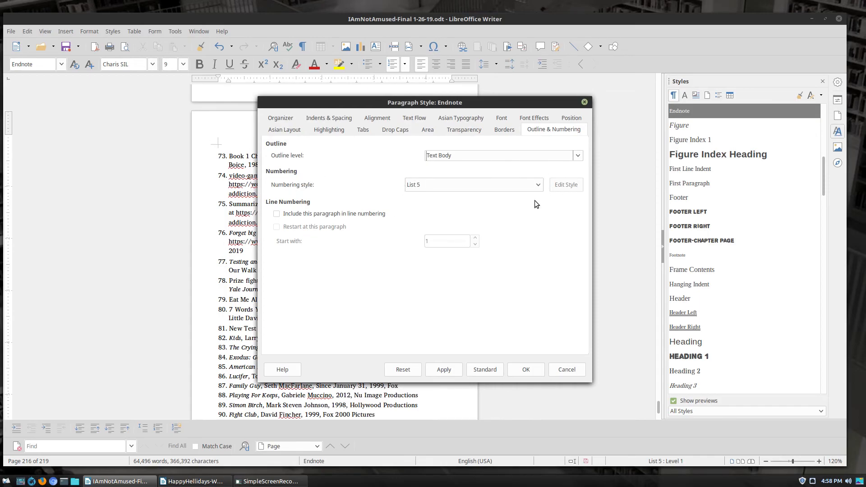
click(536, 185)
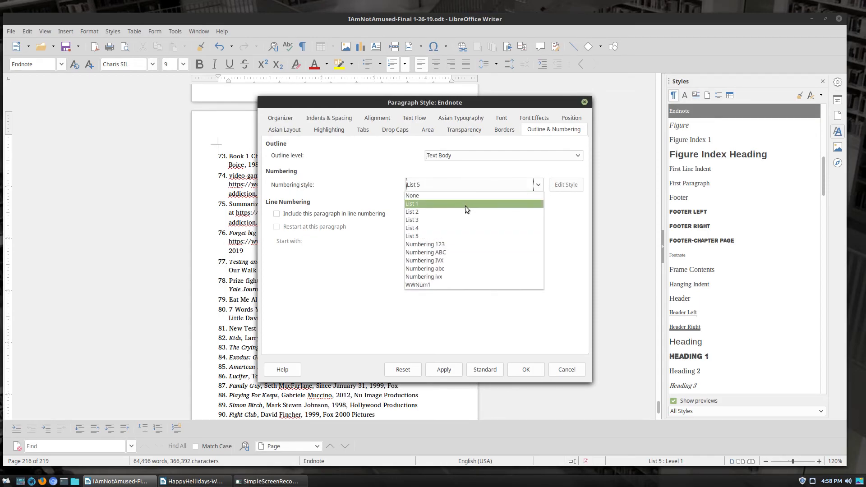
click(412, 204)
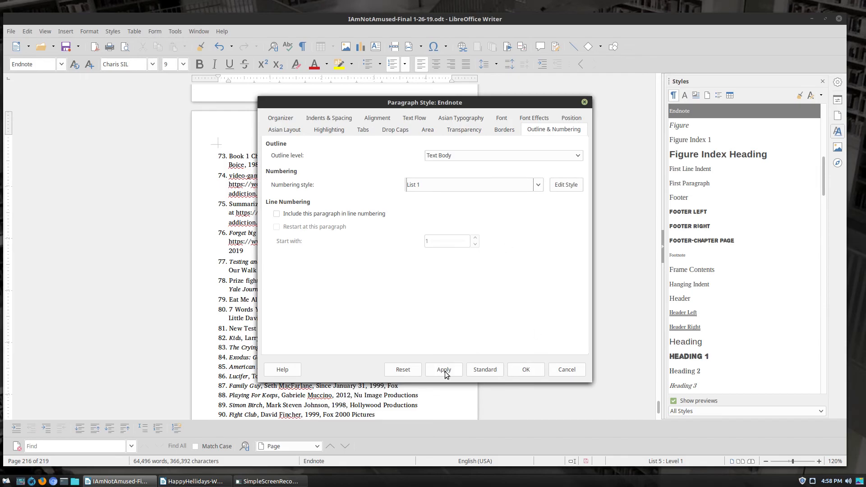
click(444, 369)
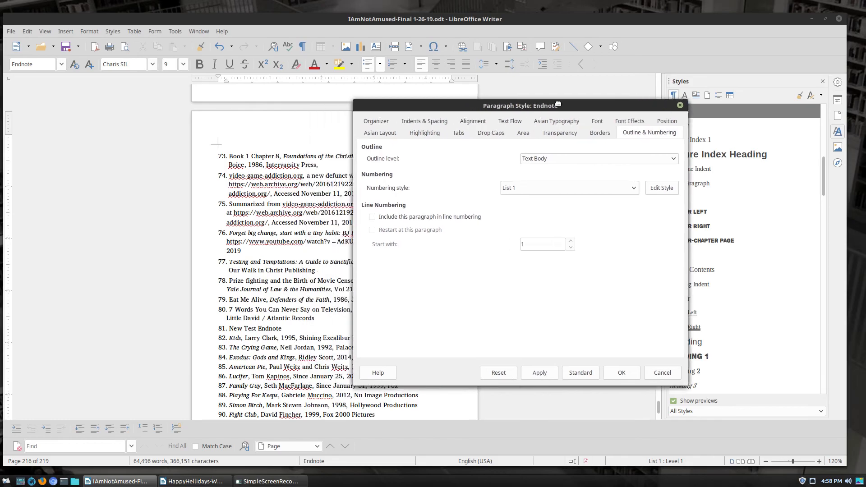
Try List 2, List 3 and Numbering 123 as the Endnote numbering style, applying each.
click(632, 188)
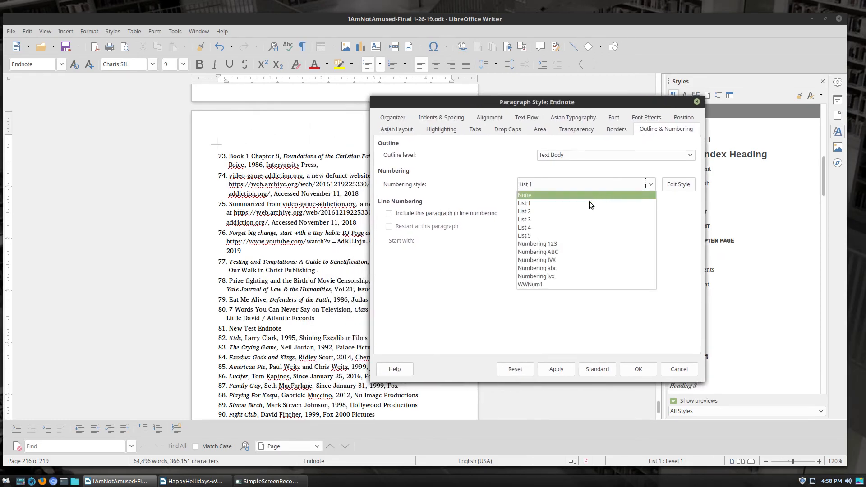
click(523, 211)
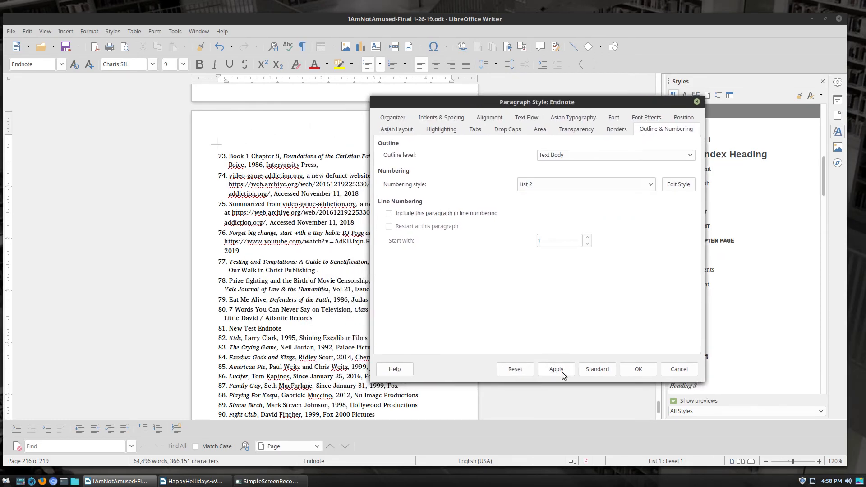
click(650, 184)
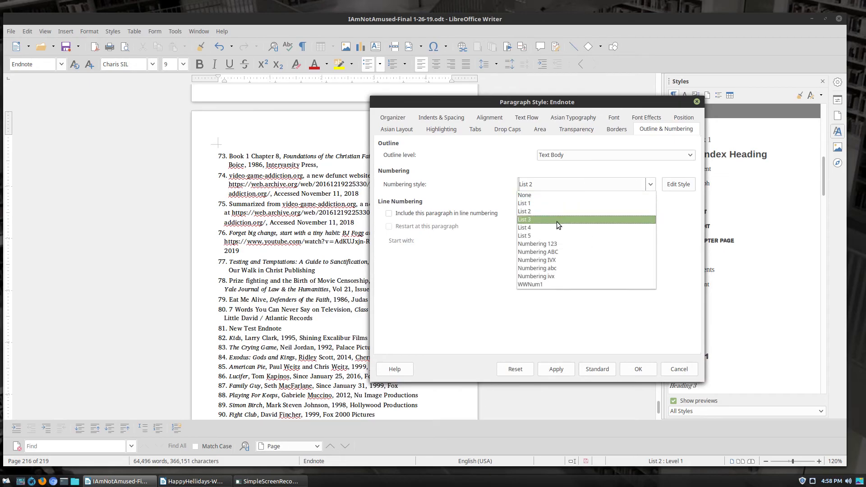
click(524, 220)
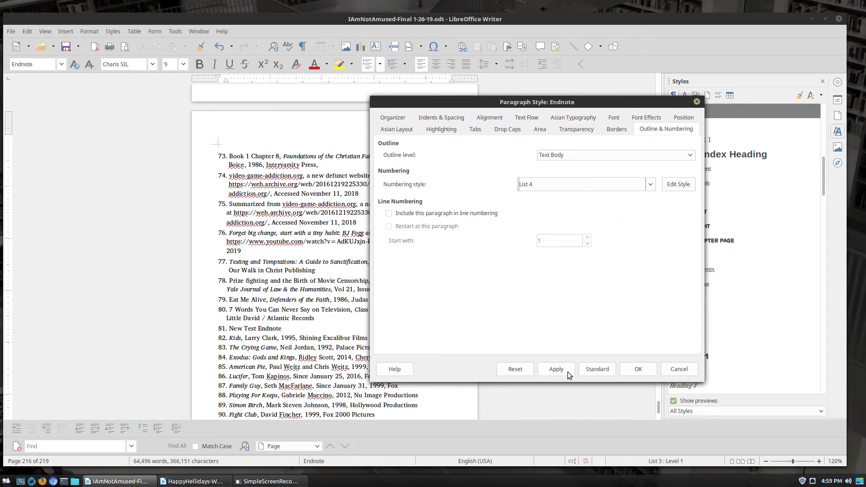
click(650, 184)
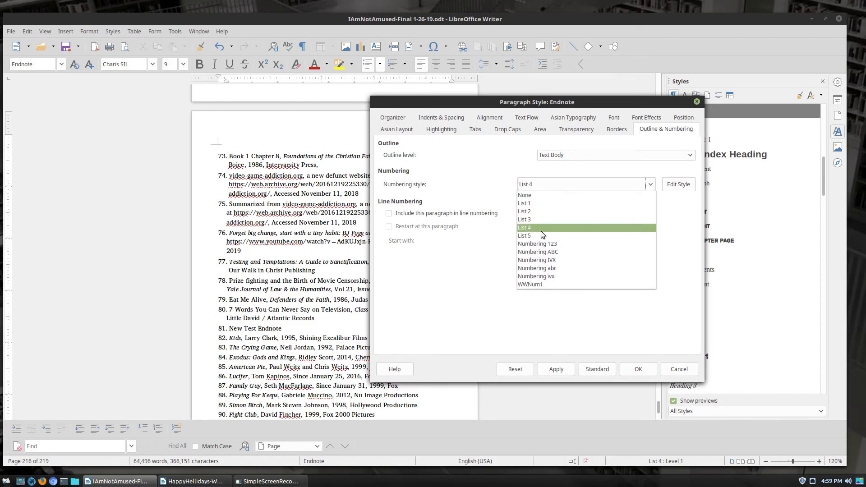
click(523, 236)
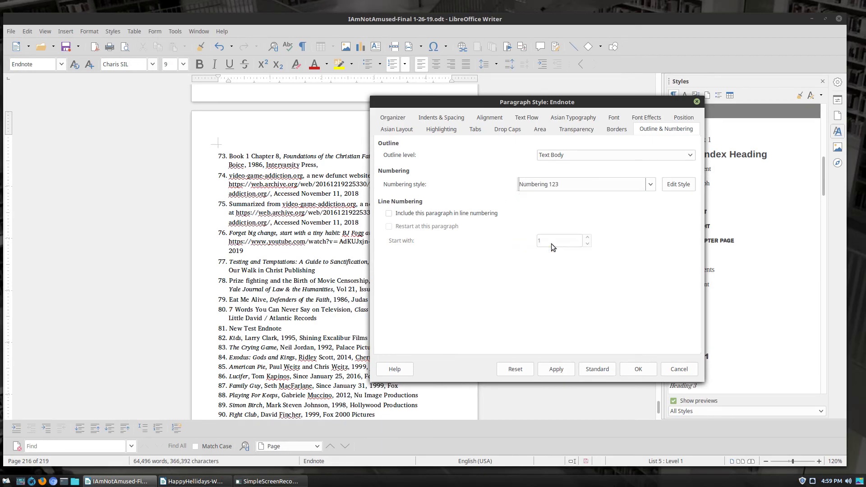
click(556, 369)
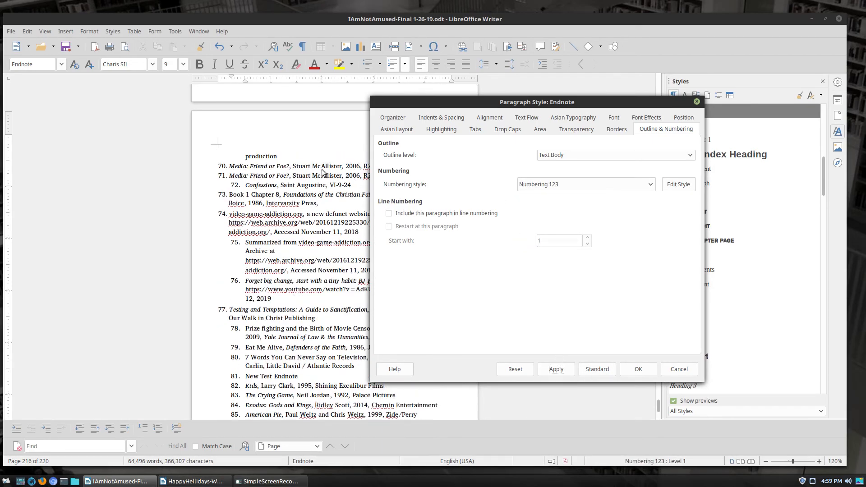
Try Numbering ABC, IVX and ivx, then set endnote numbering back to List 5 and confirm.
click(650, 184)
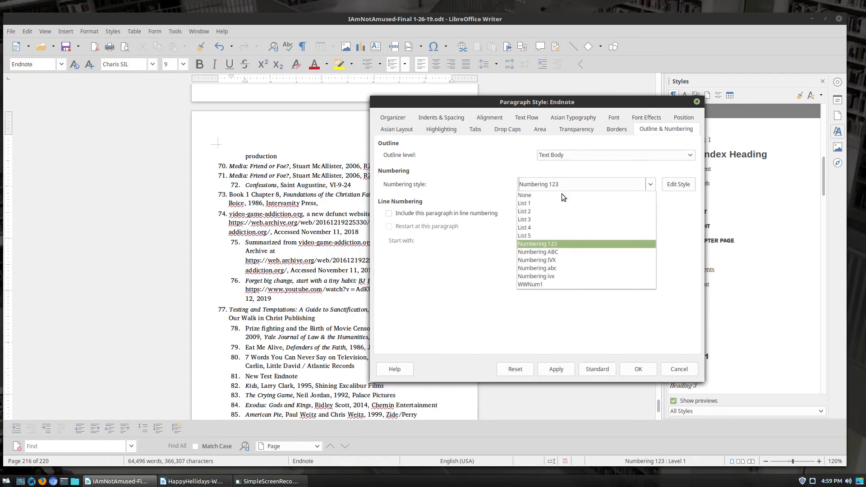
click(537, 252)
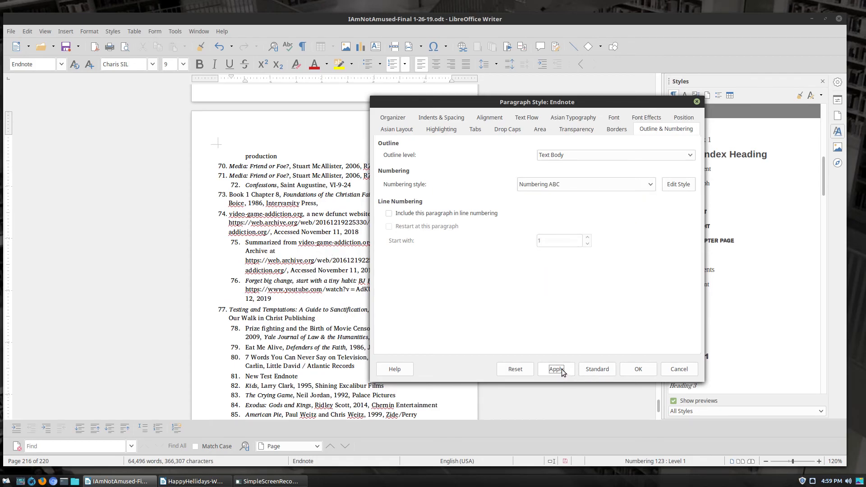
click(556, 369)
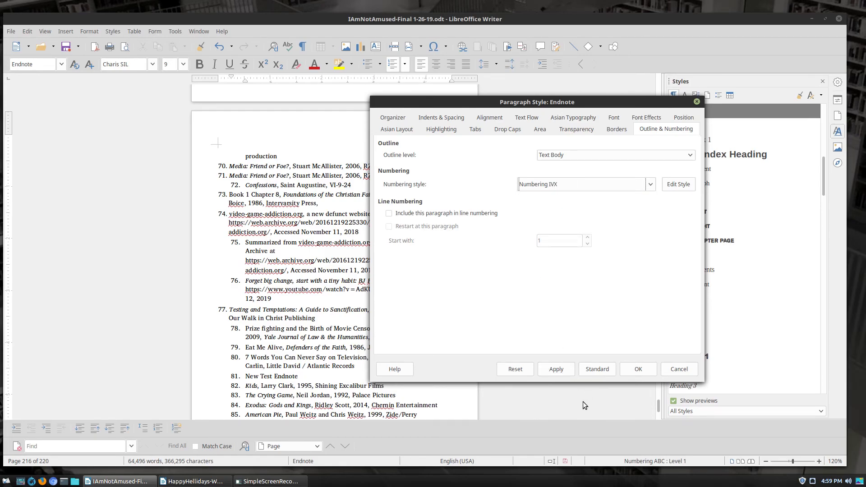
click(555, 369)
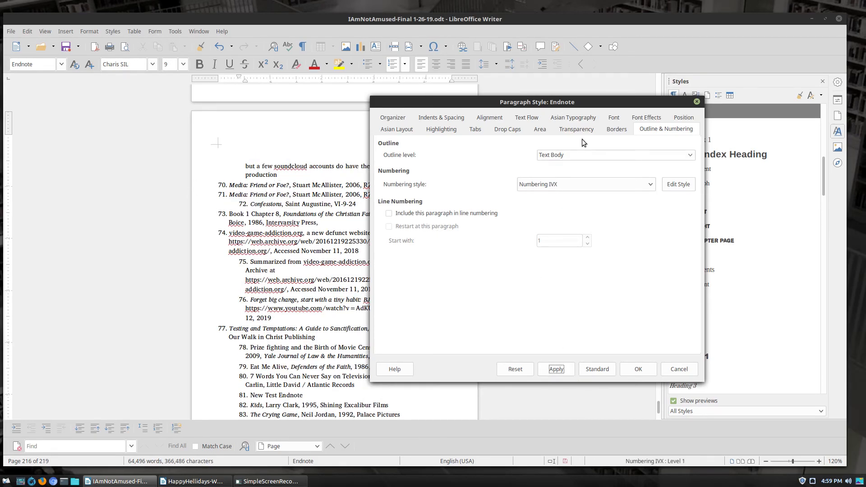
click(648, 184)
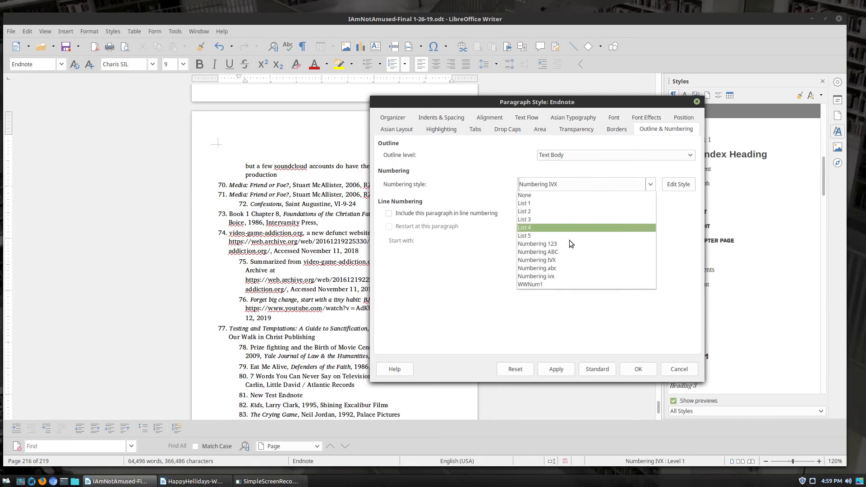
click(535, 276)
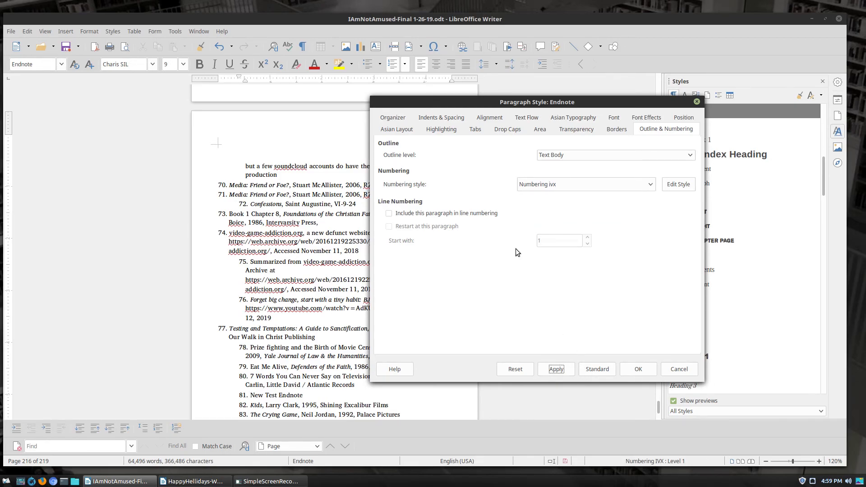
click(650, 184)
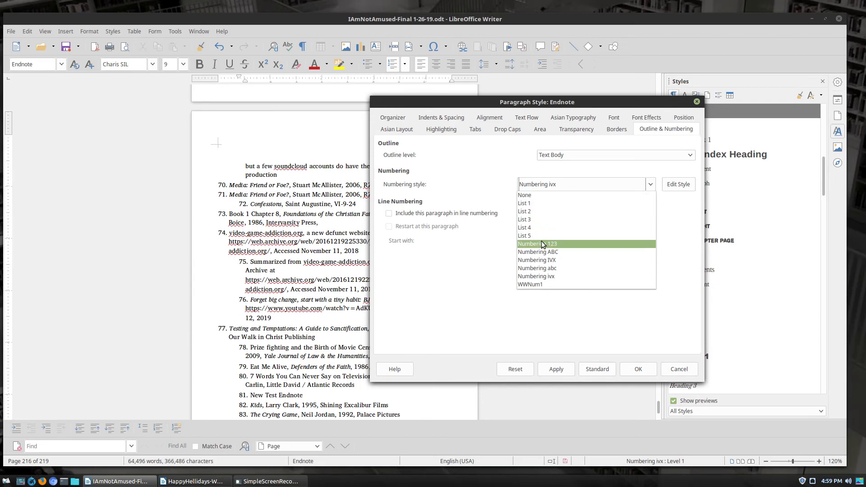
click(523, 236)
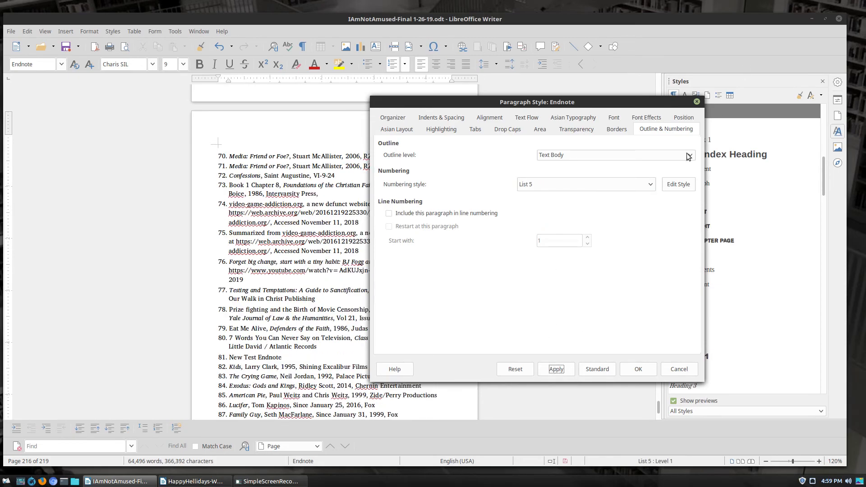
click(638, 369)
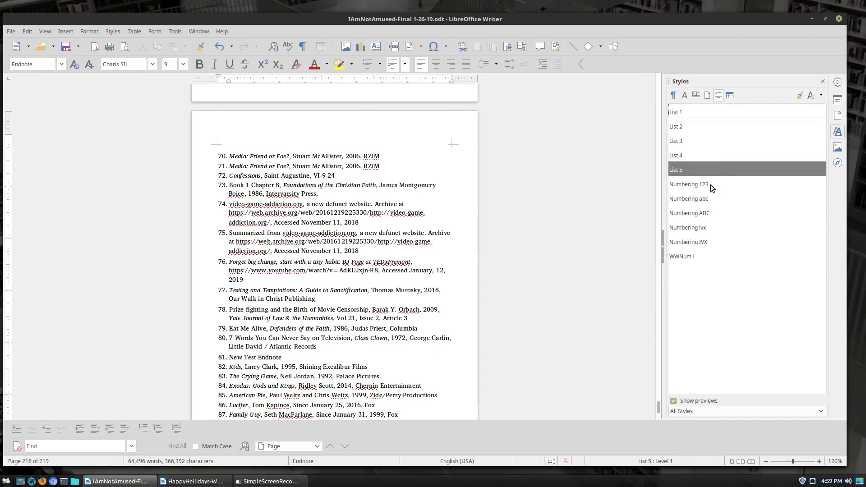
Bring up List 5's numbering settings, checking levels 1 and 2 and the Customize settings.
double_click(676, 170)
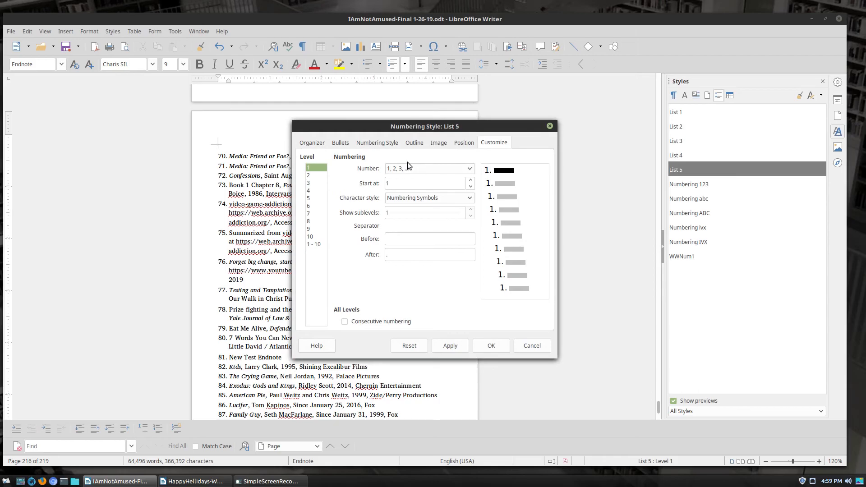
mouse_move(434, 198)
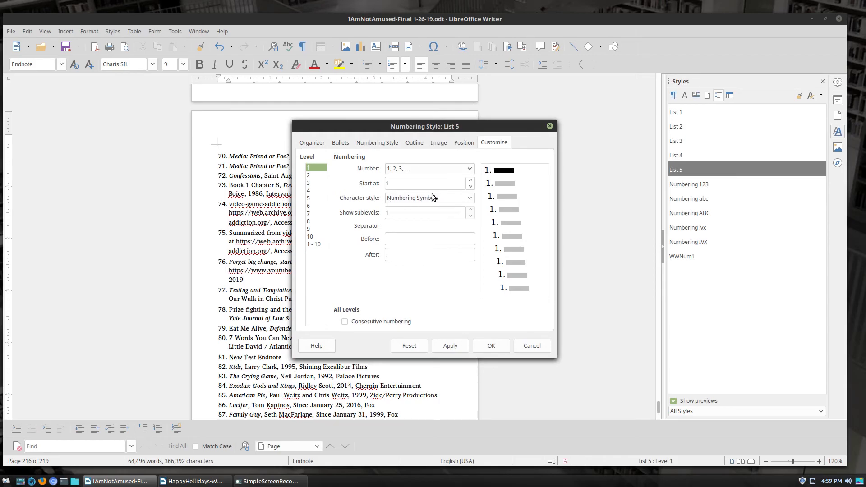
click(309, 183)
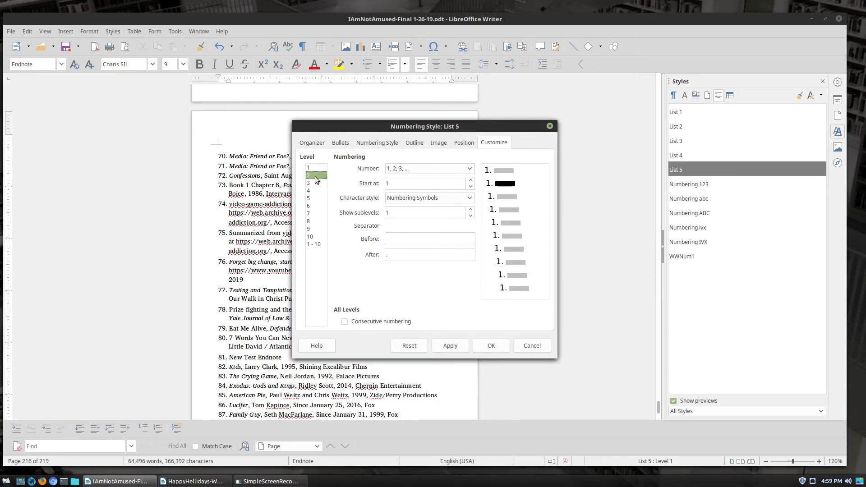
click(308, 168)
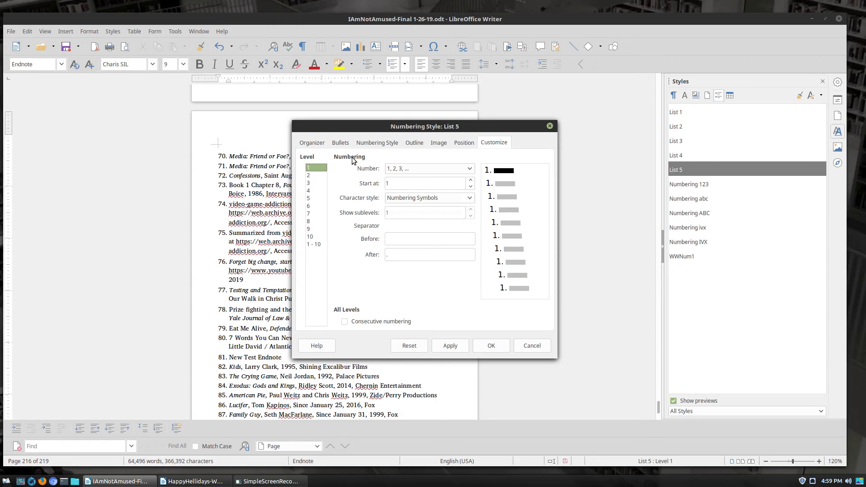
click(340, 142)
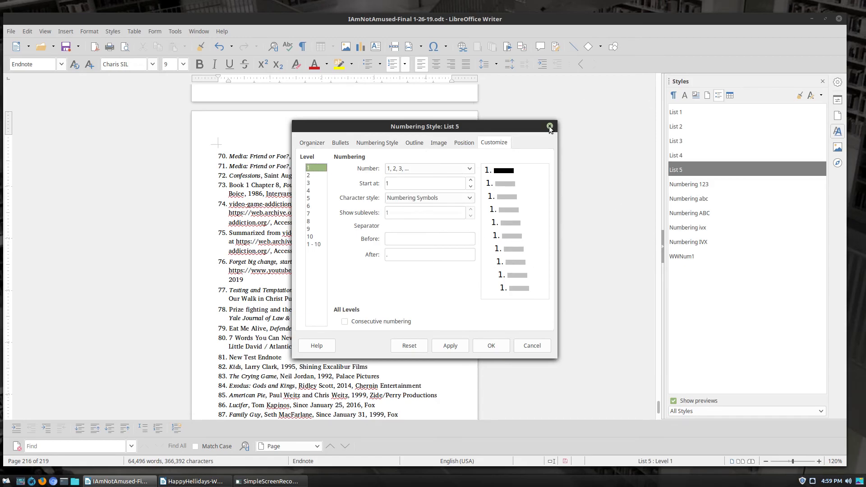
Dismiss the List 5 settings, switch the sidebar style category and start closing IAmNotAmused-Final.
click(550, 126)
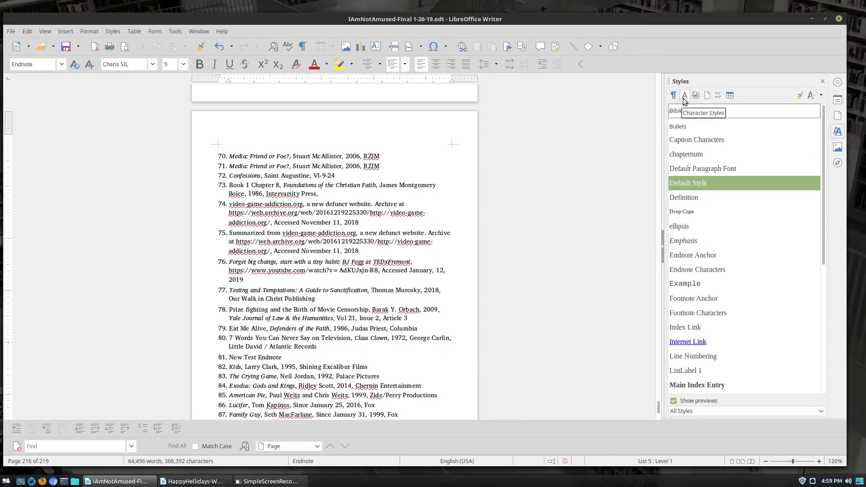
click(674, 95)
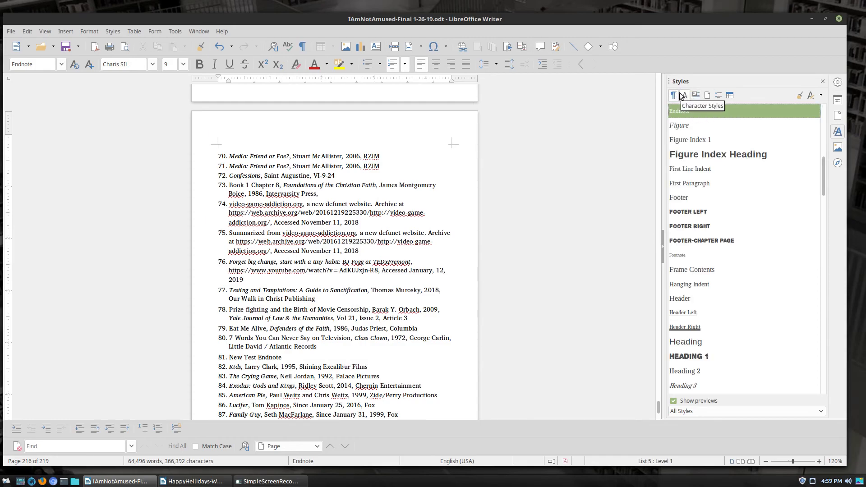
scroll(up, 3)
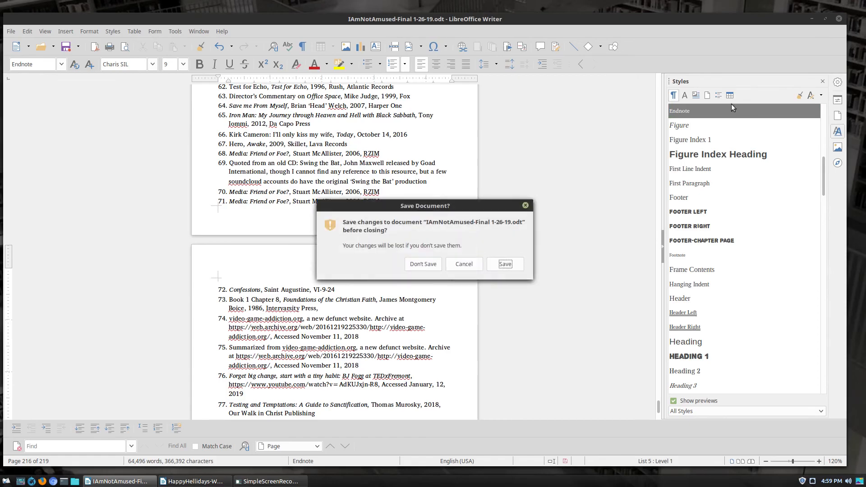
Close IAmNotAmused without saving and page through HappyHellidays from the title page into the Introduction.
click(423, 264)
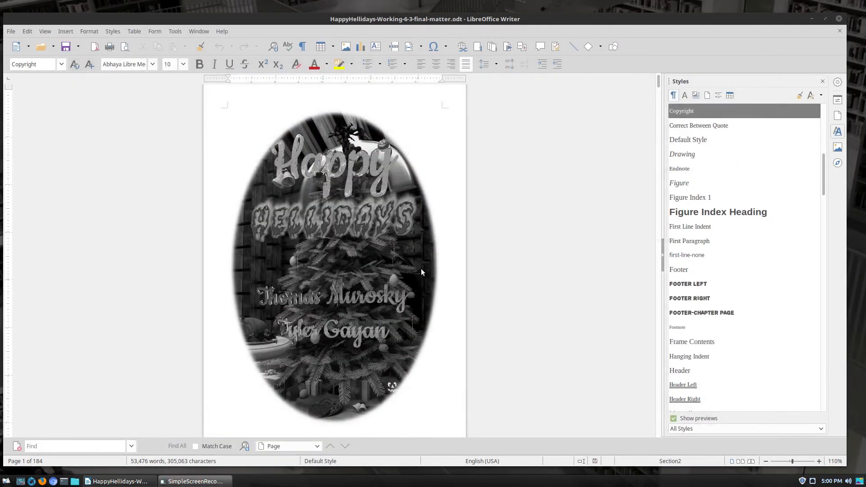
mouse_move(157, 188)
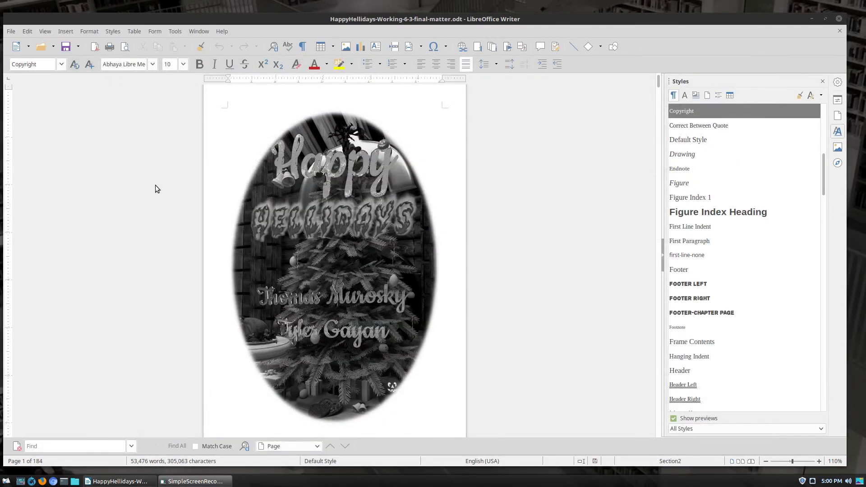
scroll(down, 3)
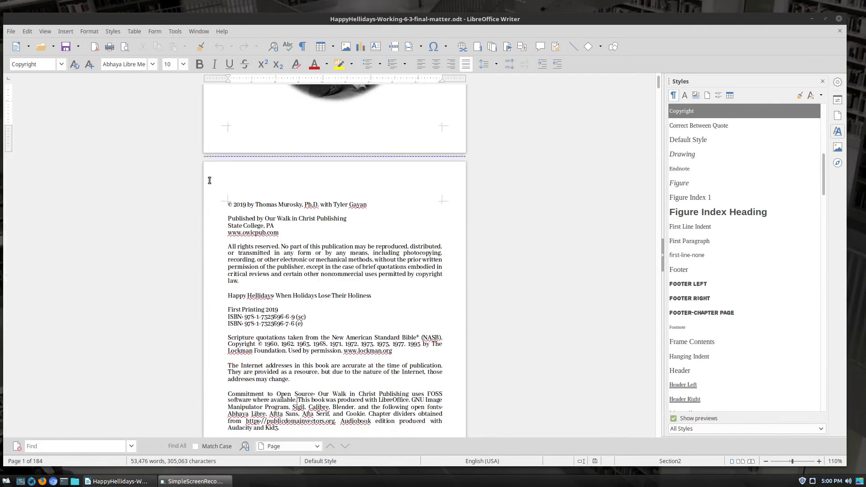
scroll(down, 3)
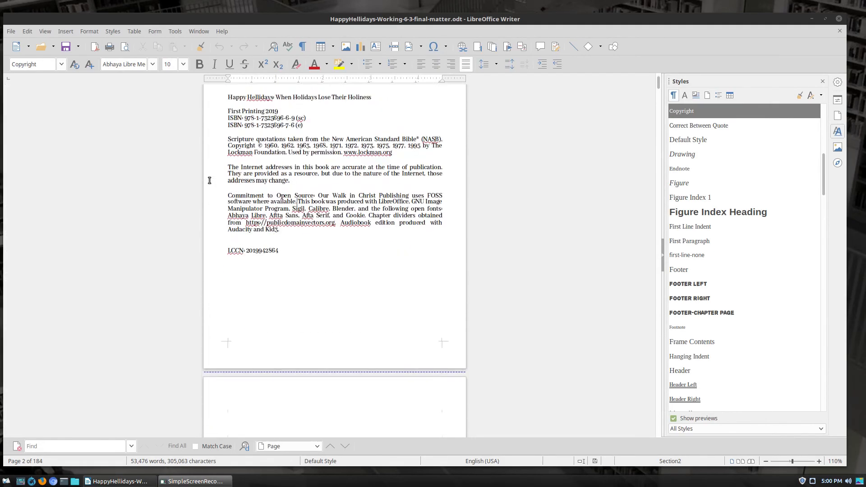
scroll(down, 3)
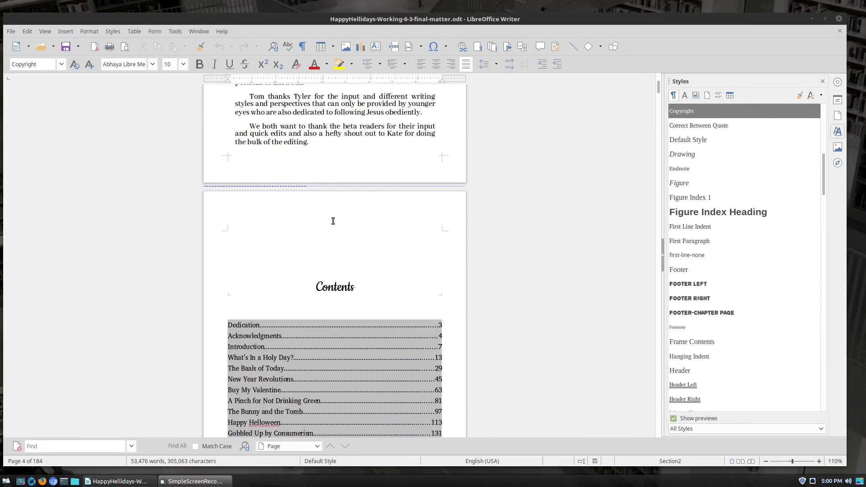
scroll(down, 3)
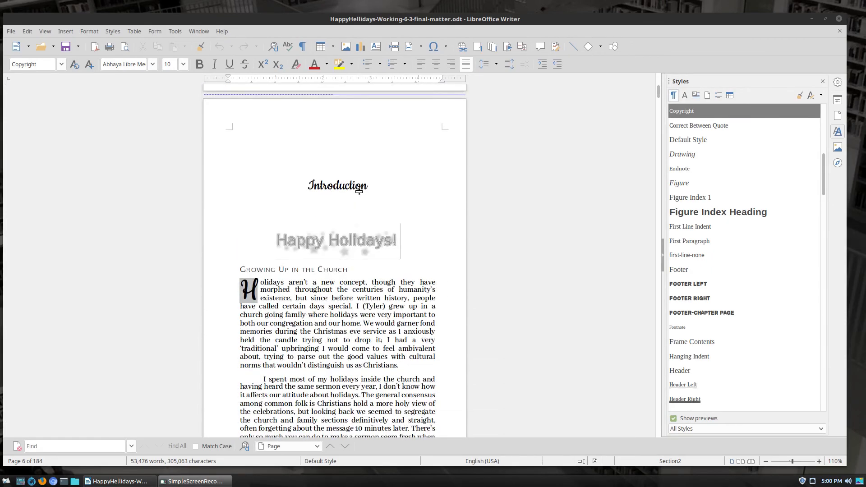
scroll(down, 3)
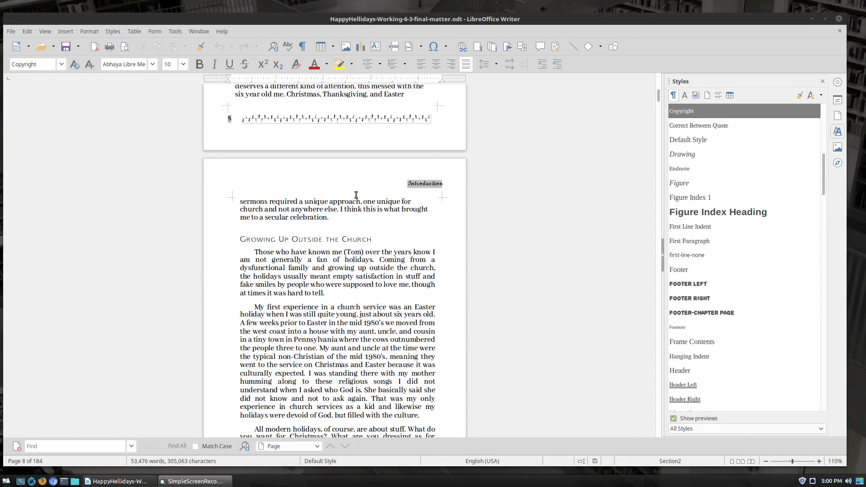
scroll(down, 3)
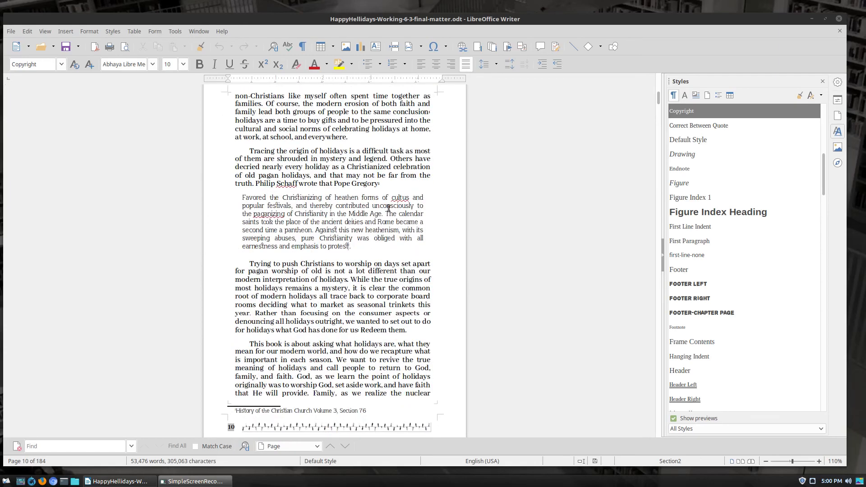
mouse_move(399, 216)
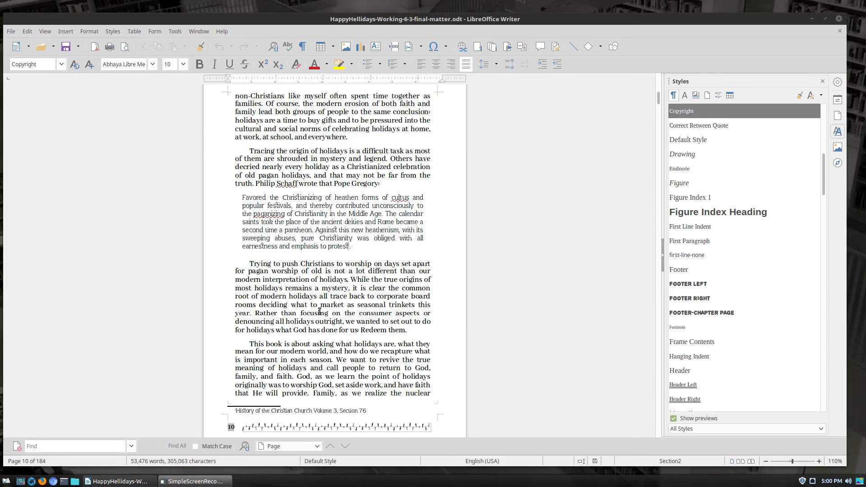
mouse_move(357, 282)
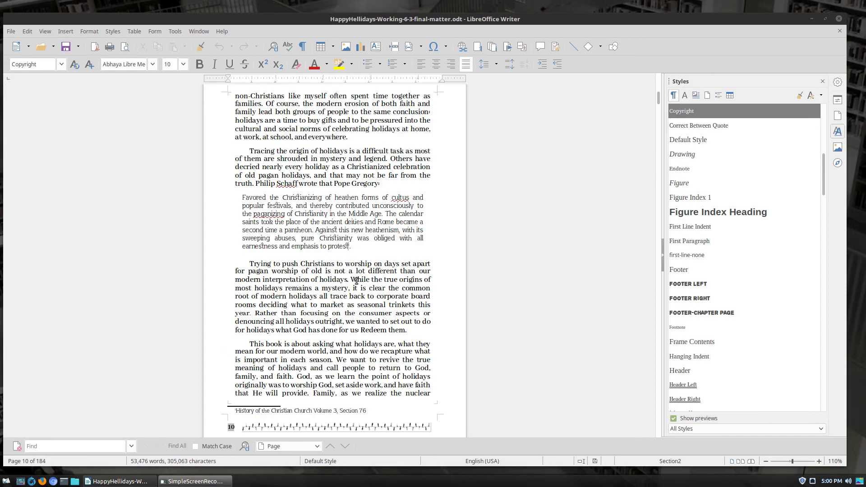
scroll(down, 3)
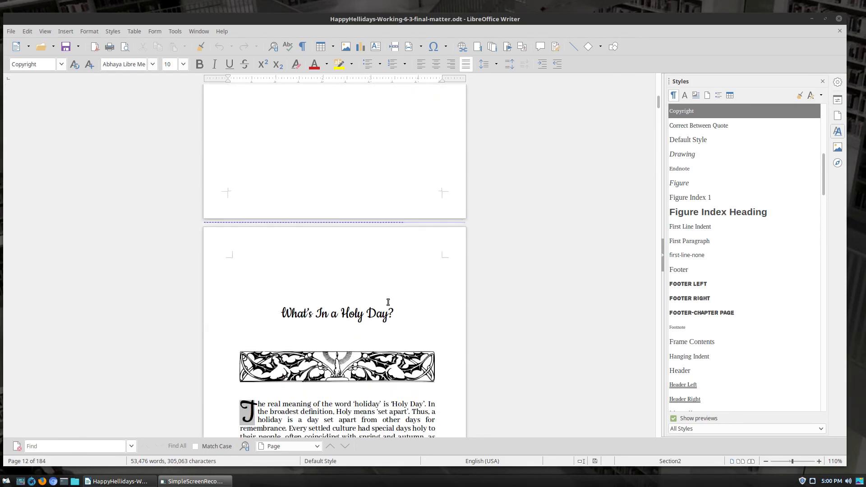
scroll(down, 3)
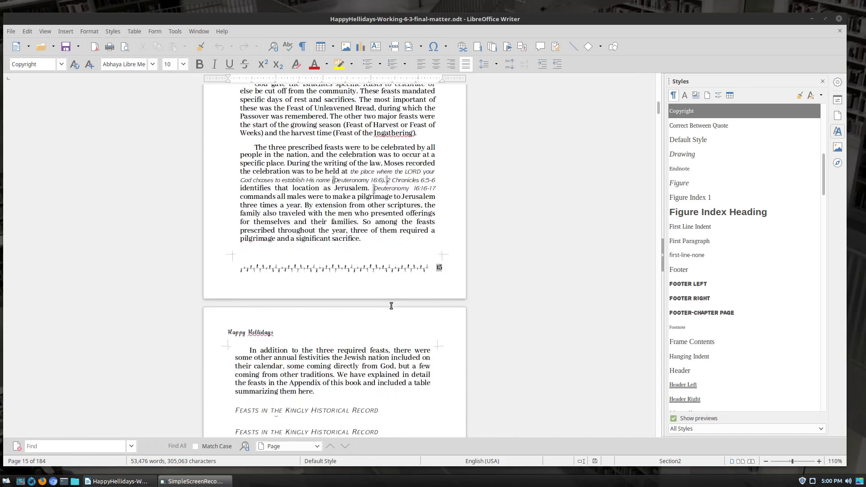
scroll(down, 3)
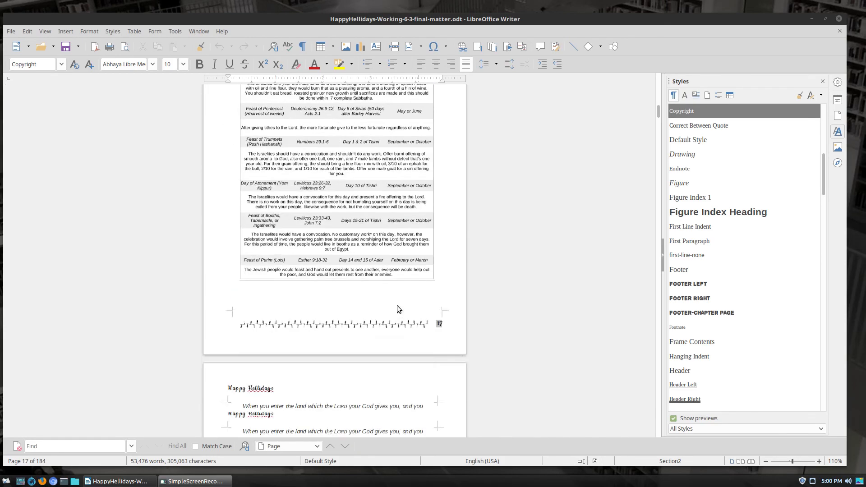
scroll(down, 3)
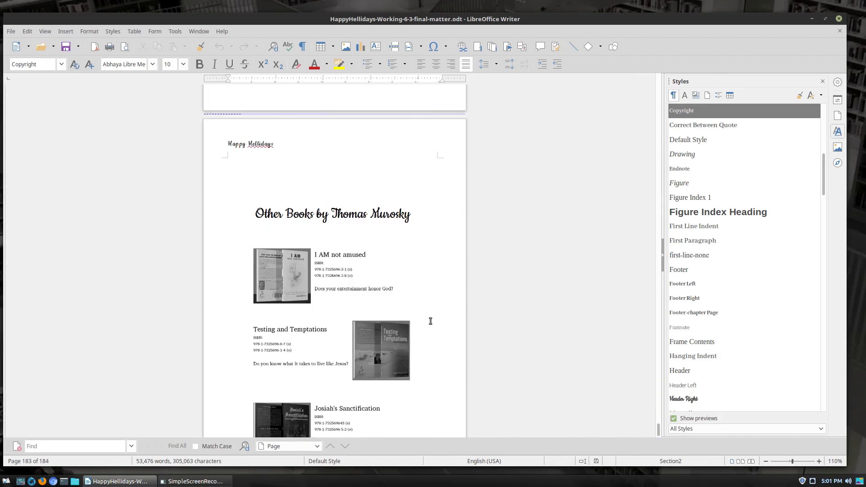
scroll(up, 3)
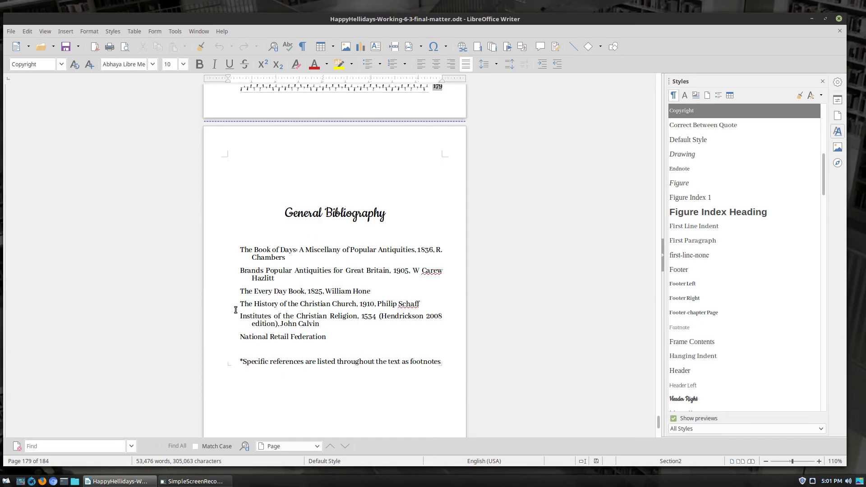
mouse_move(375, 326)
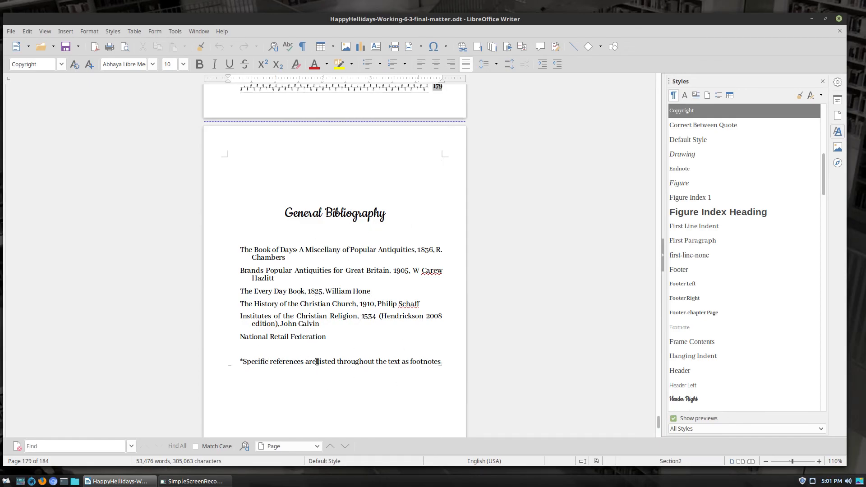
scroll(up, 3)
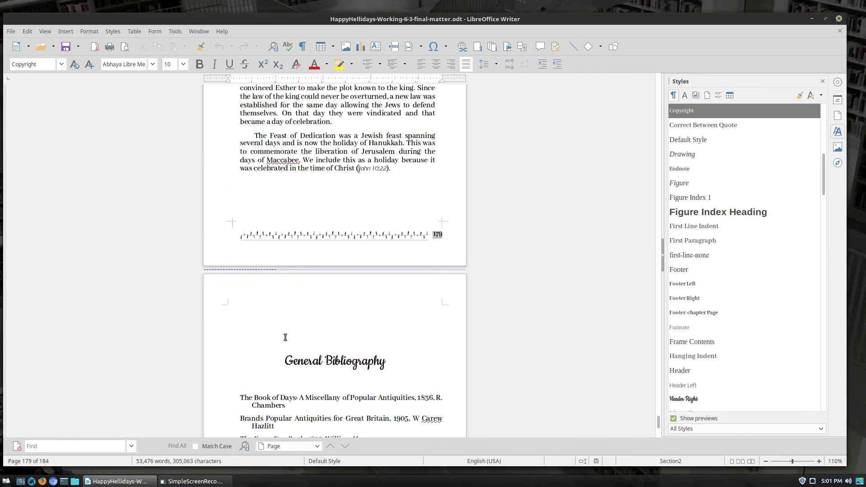
scroll(up, 3)
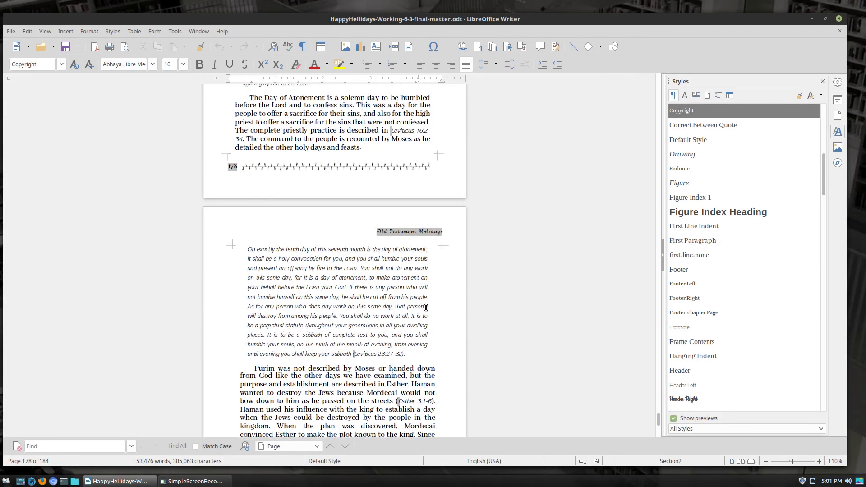
scroll(up, 3)
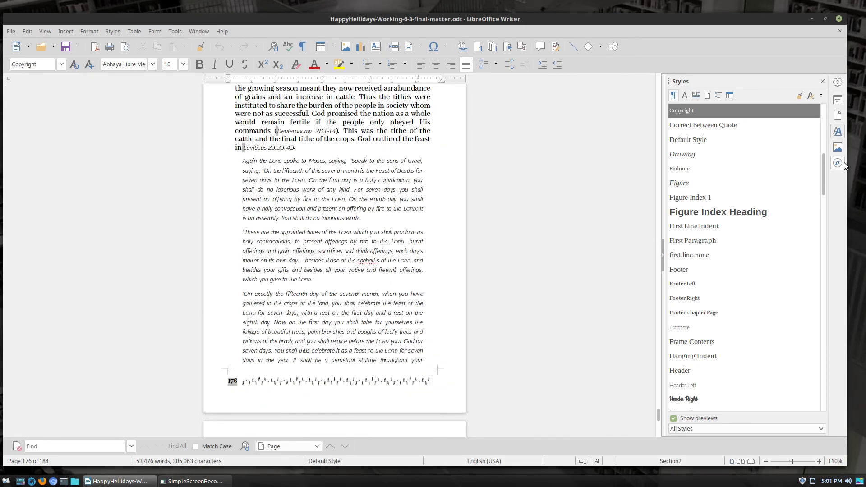
Jump via the Navigator to the 'And Some Would be Thankful to See it Go' section and scroll to page 138's footnote.
click(837, 163)
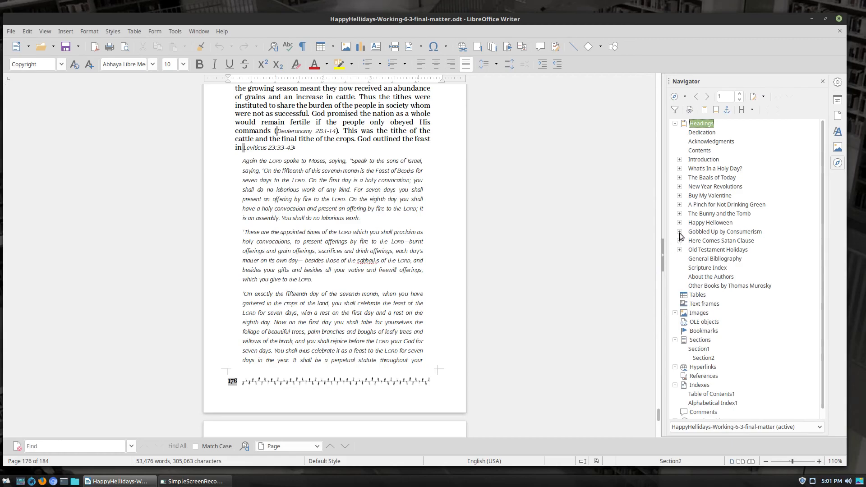
click(680, 232)
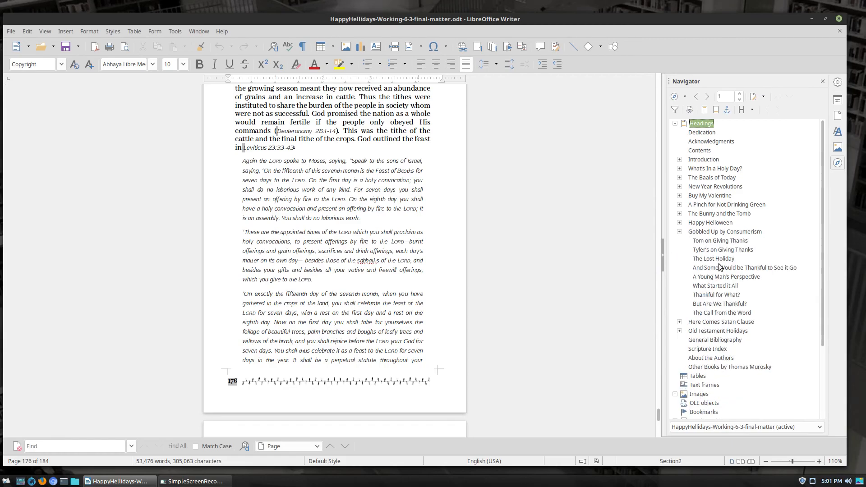
click(744, 267)
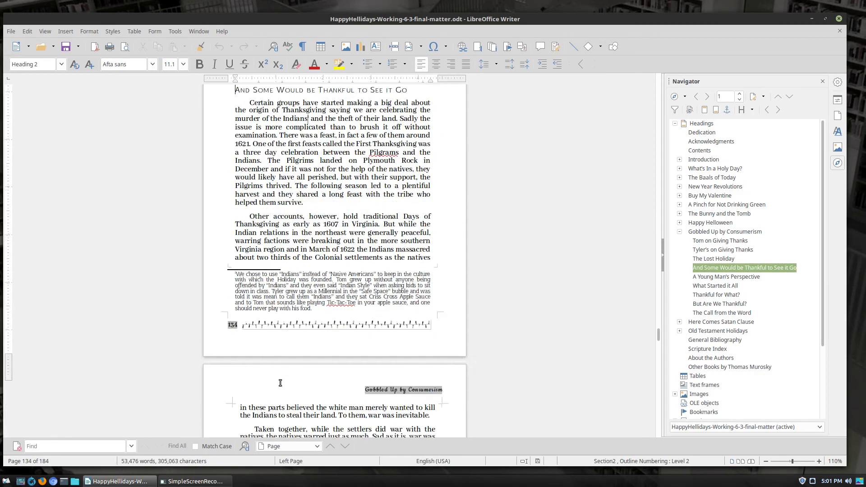
scroll(down, 3)
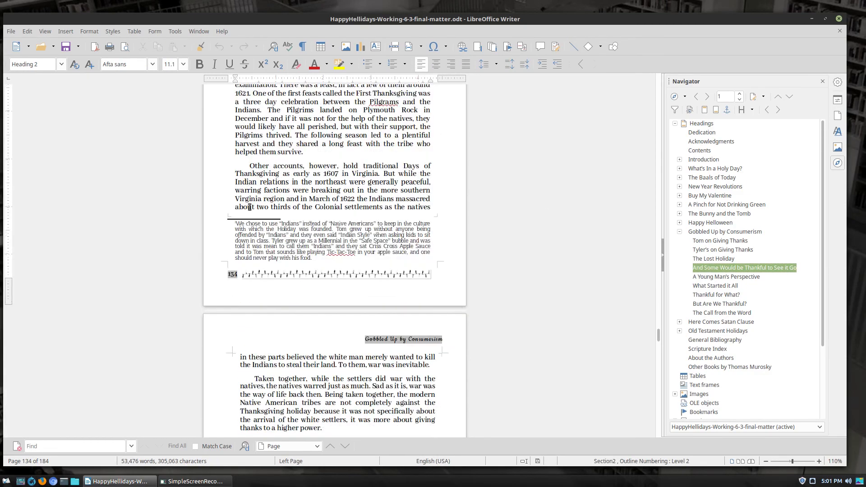
scroll(down, 3)
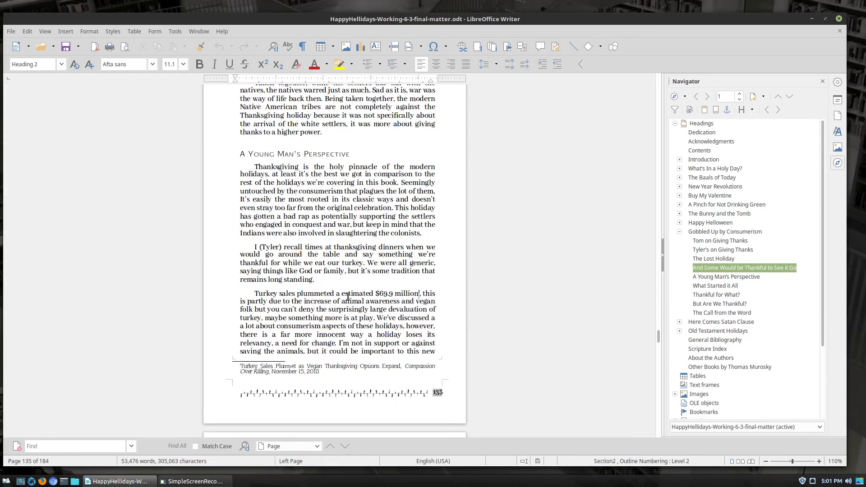
scroll(down, 3)
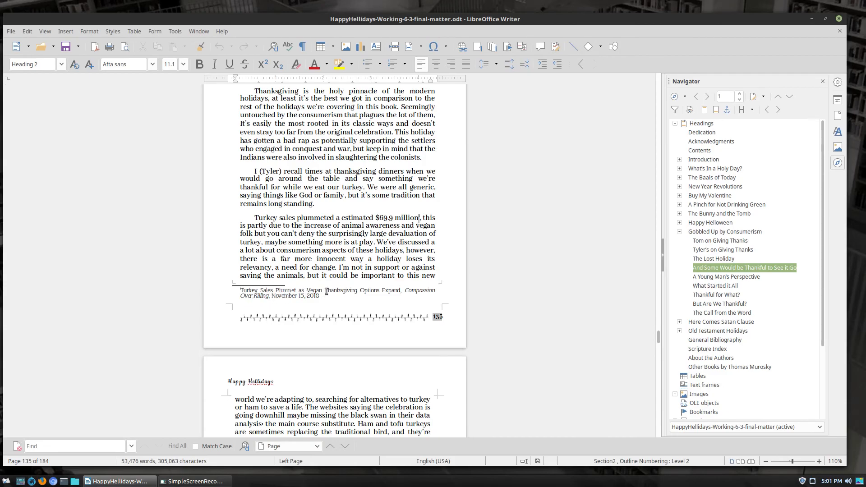
scroll(down, 3)
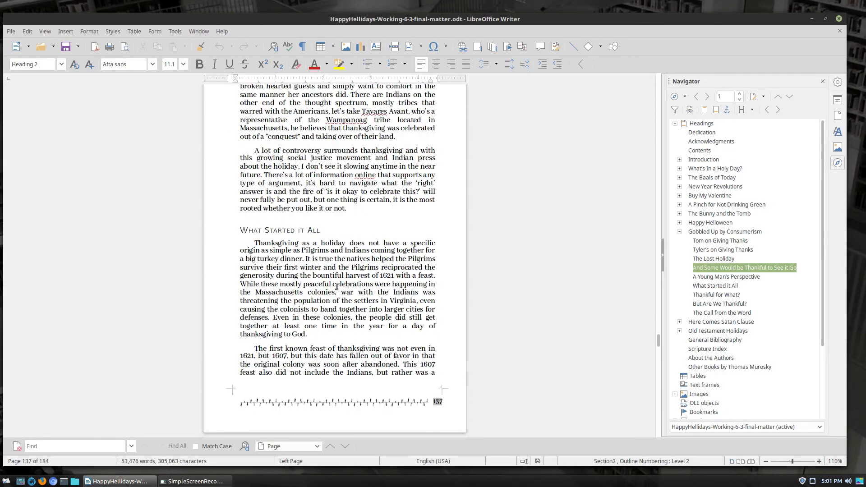
scroll(down, 3)
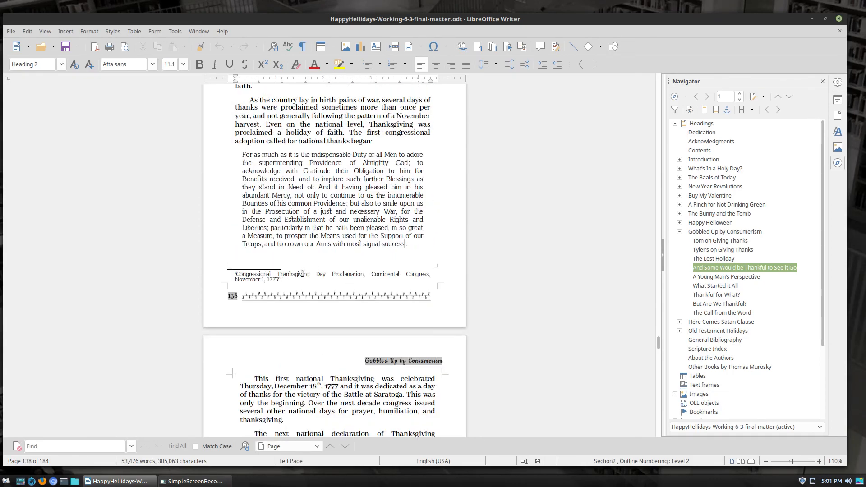
mouse_move(389, 273)
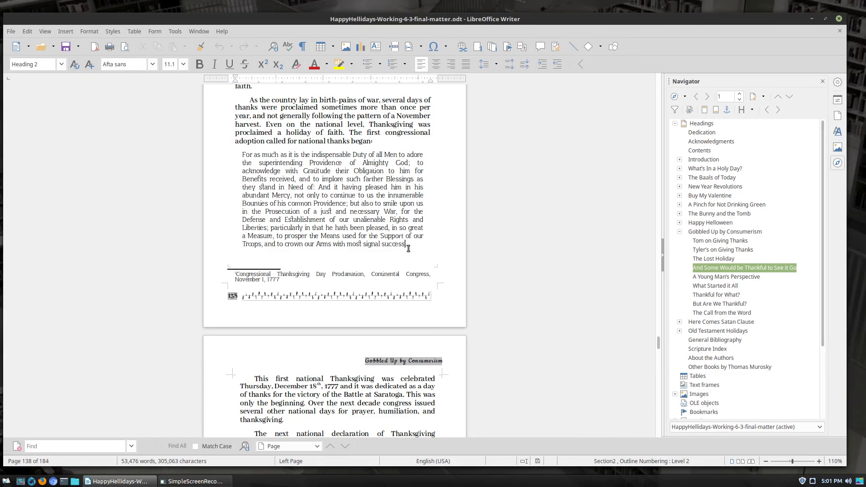
Bring up the Footnotes and Endnotes settings showing the Footnotes options.
click(65, 31)
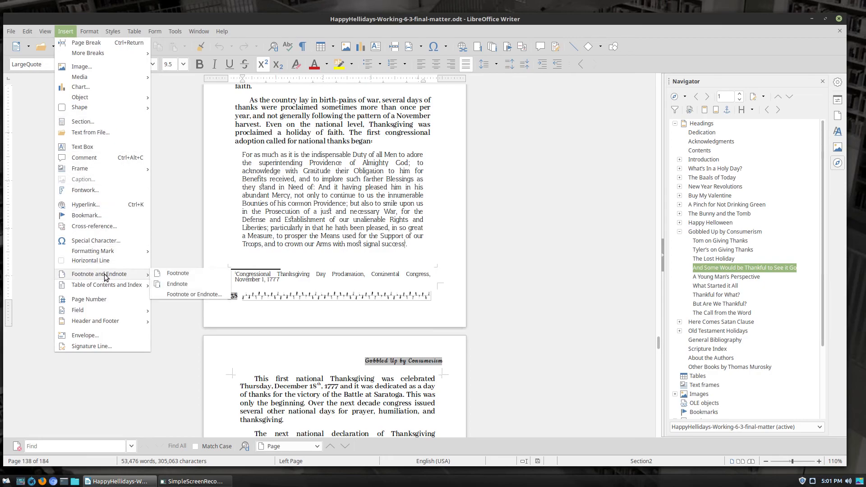
mouse_move(177, 272)
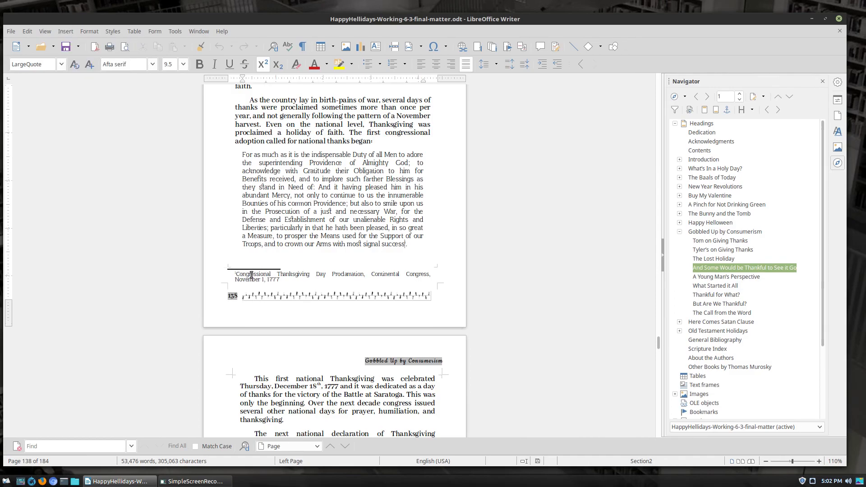
mouse_move(184, 121)
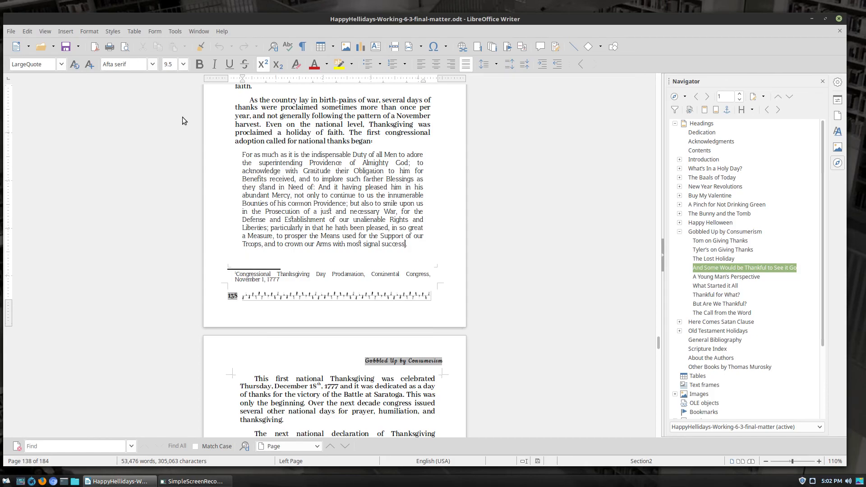
click(175, 31)
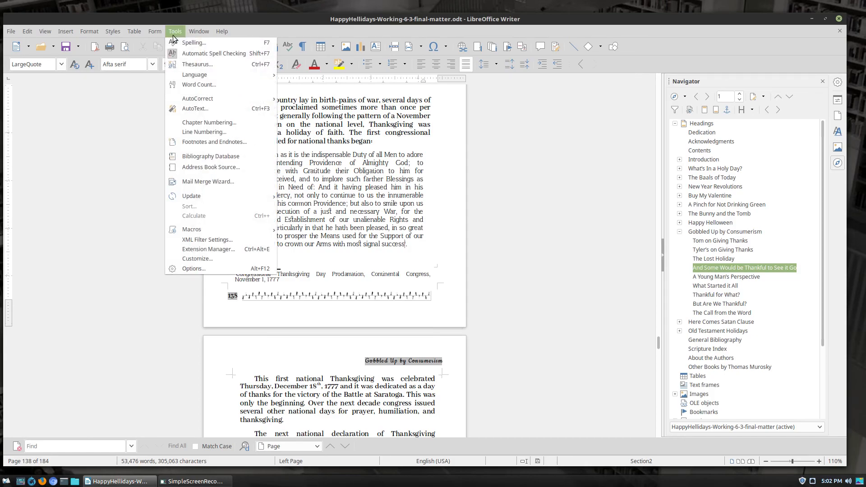
click(214, 141)
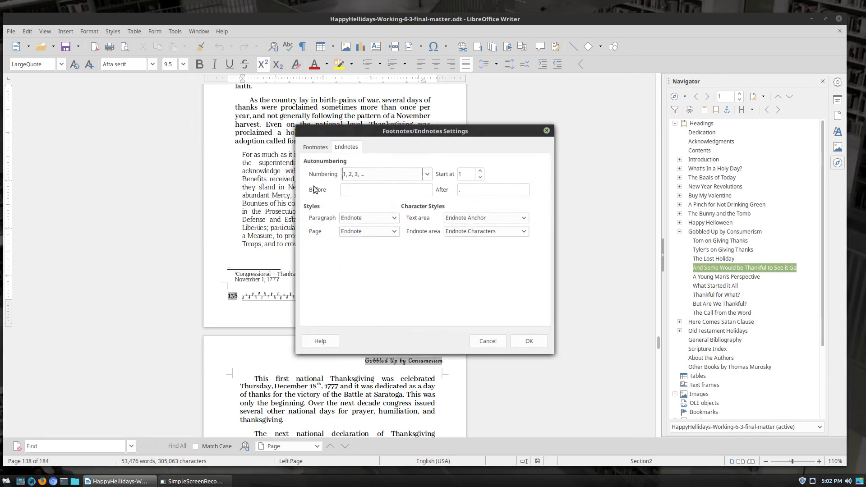
click(315, 146)
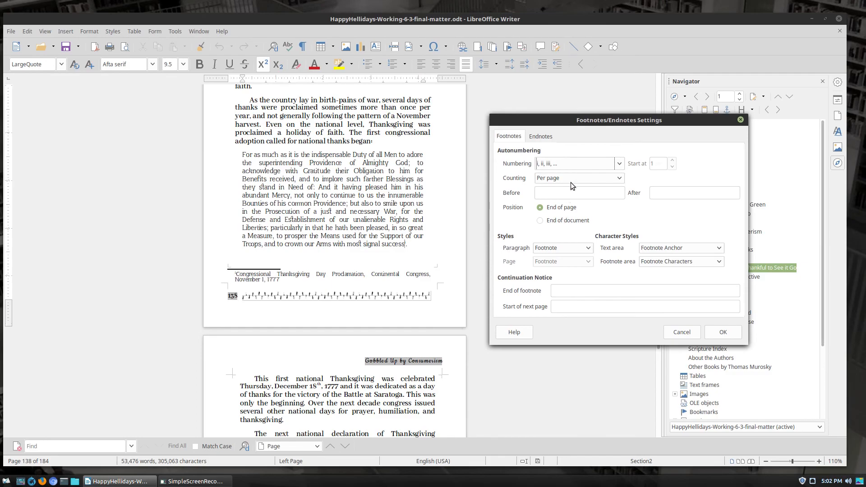
mouse_move(621, 163)
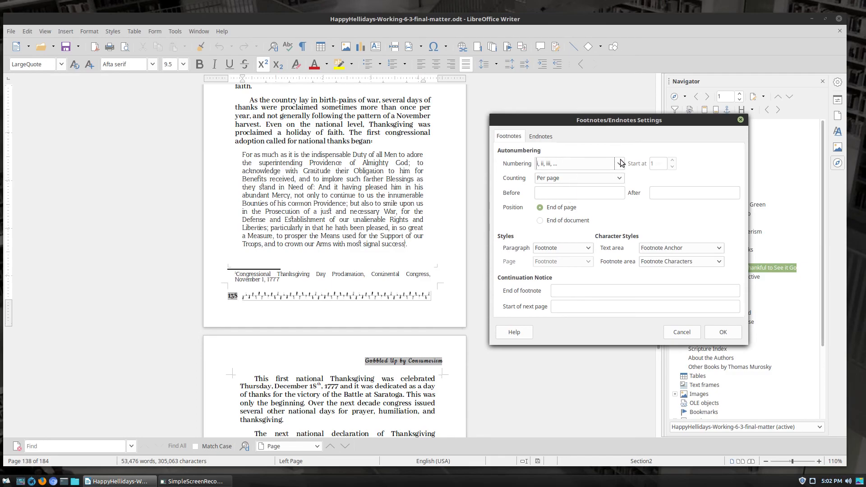
Set footnote numbering to capital Roman numerals (I, II, III) and apply it.
click(618, 163)
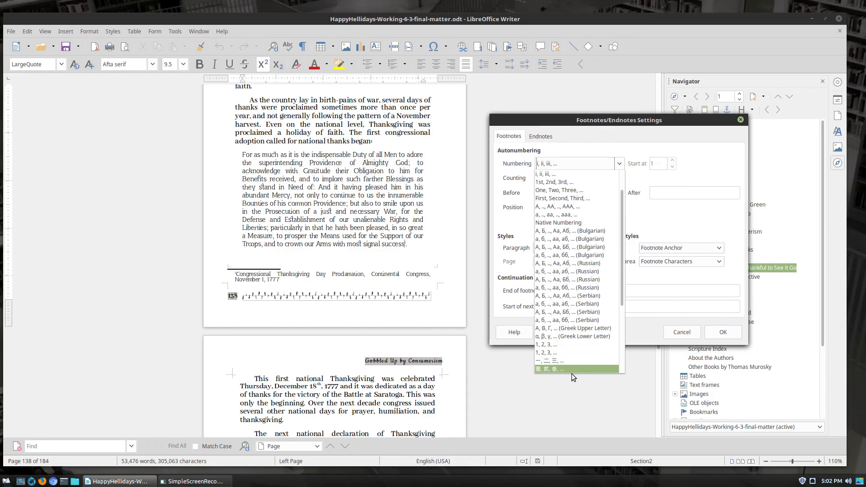
scroll(up, 3)
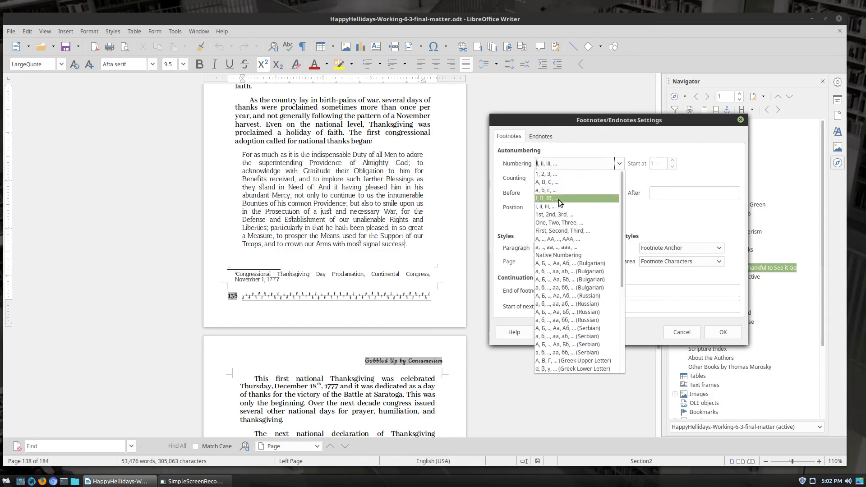
click(546, 199)
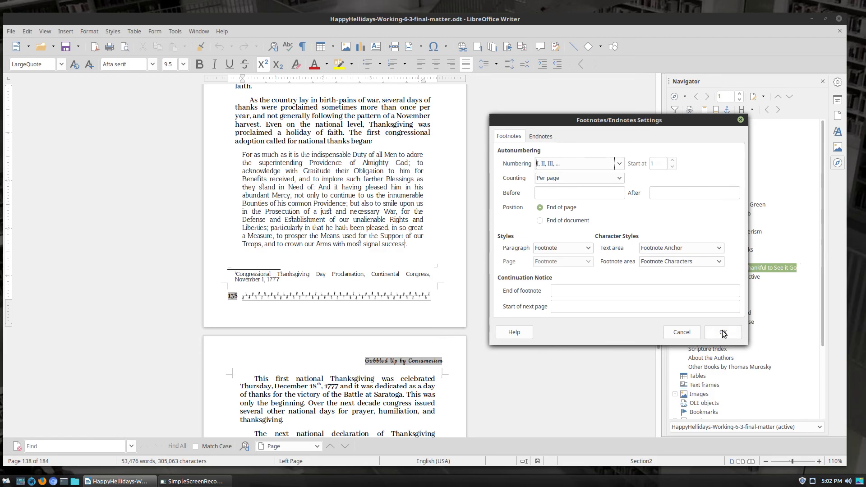
click(722, 332)
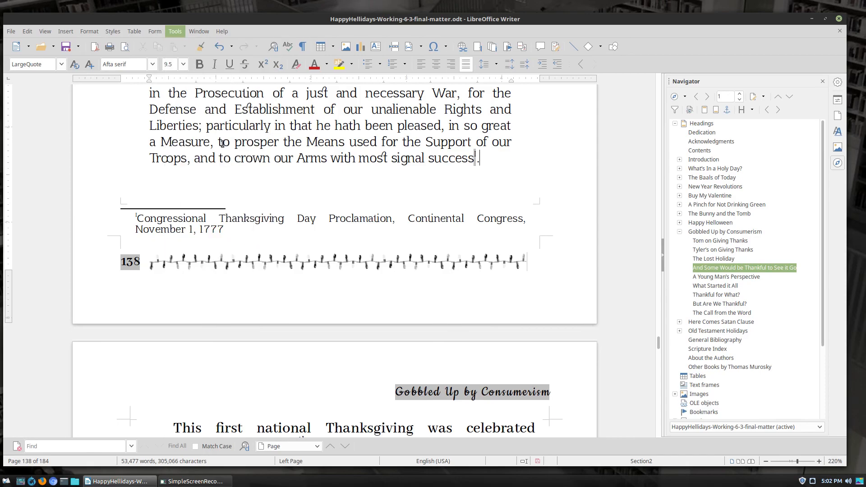
Switch the footnote numbering so the marker shows as ordinal 1st.
click(424, 173)
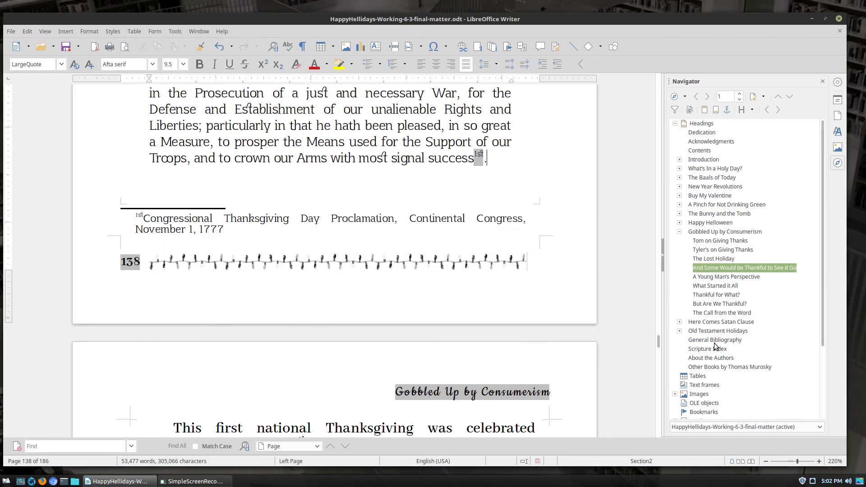
click(175, 30)
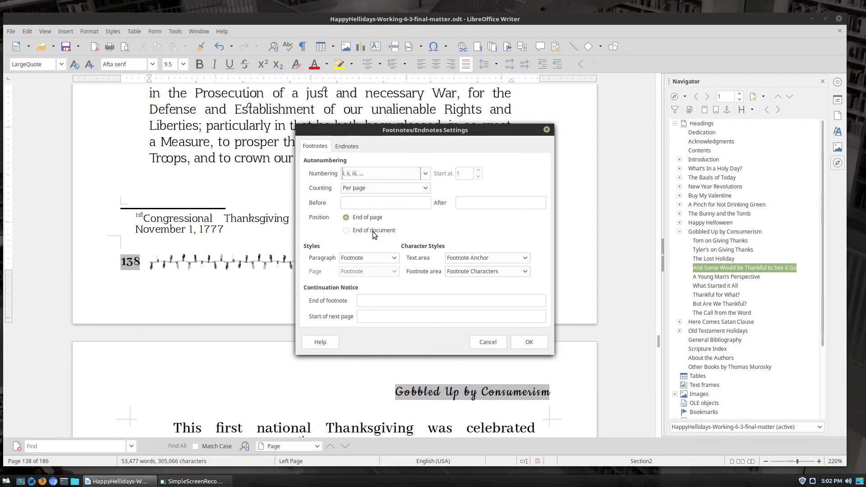
mouse_move(464, 255)
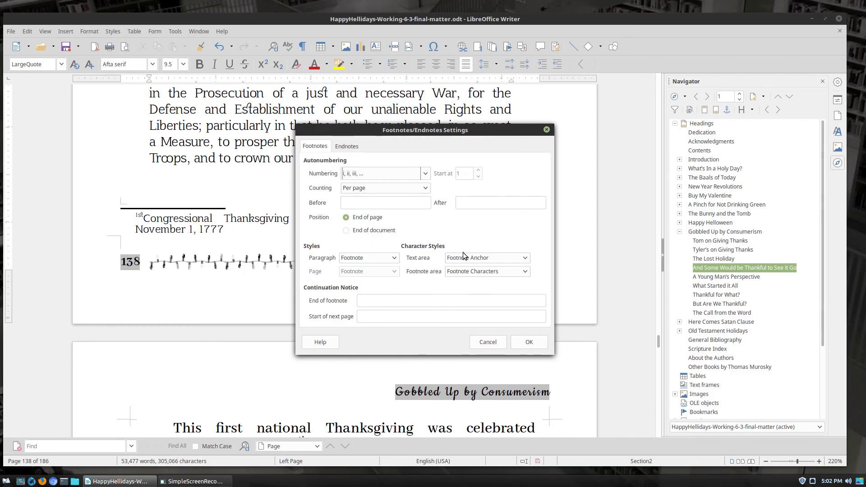
mouse_move(369, 221)
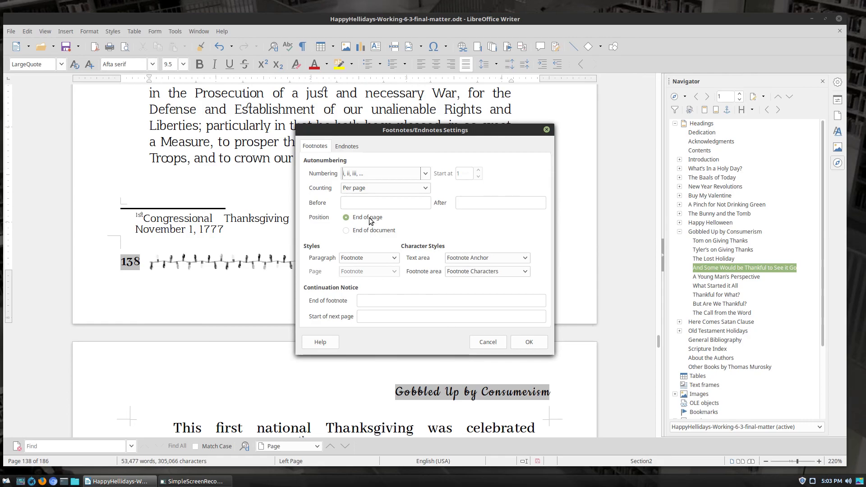
mouse_move(396, 195)
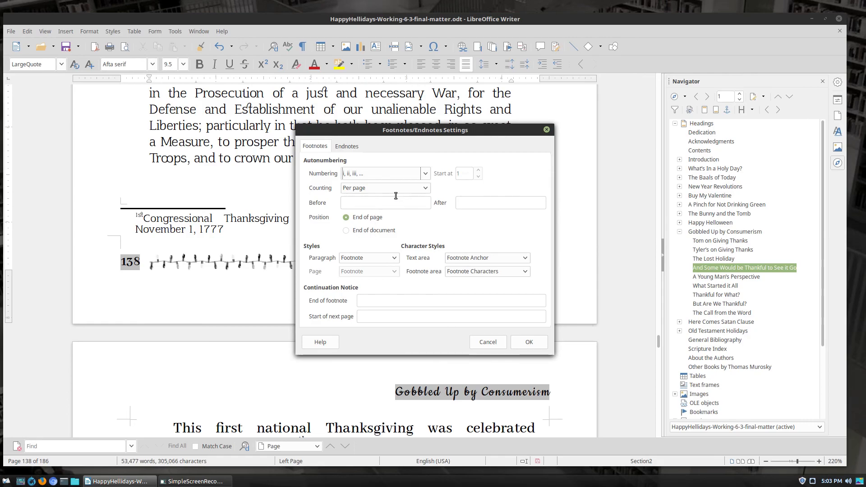
Keep footnote counting Per page, enter text in the After field, and apply the settings.
click(424, 188)
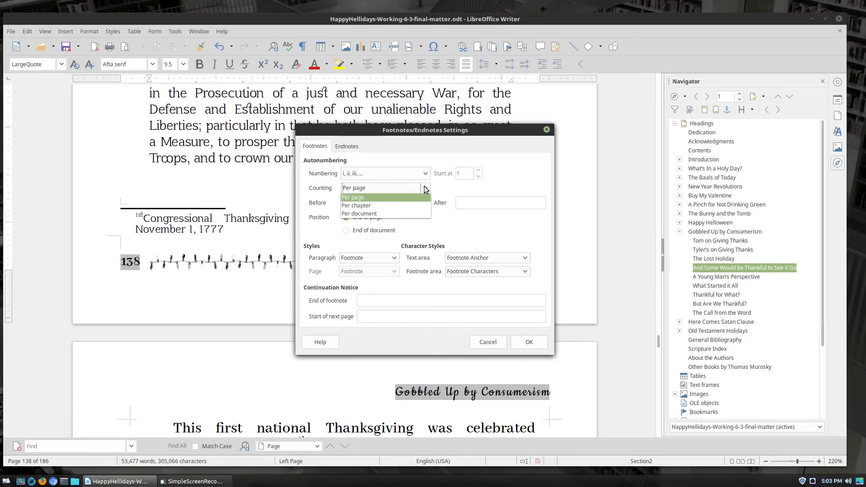
mouse_move(408, 214)
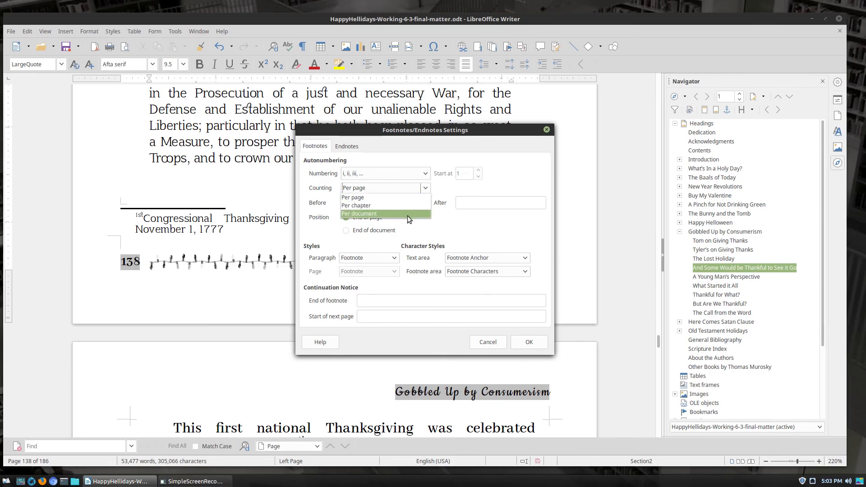
mouse_move(356, 205)
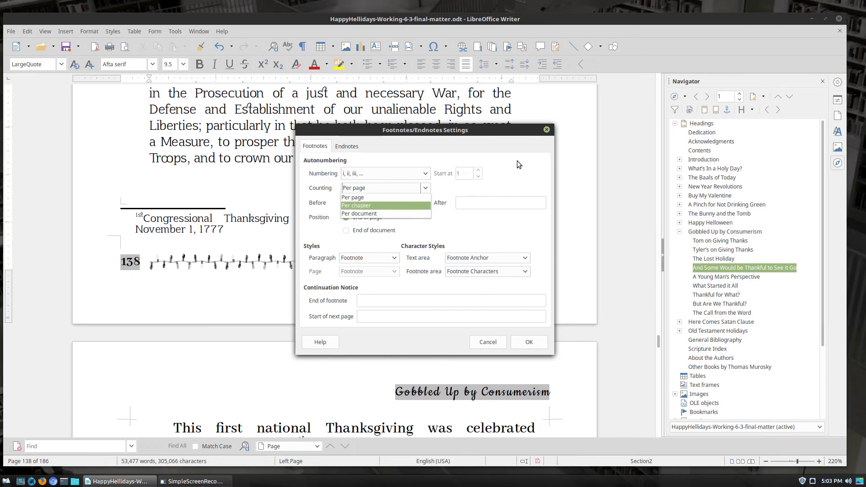
click(352, 198)
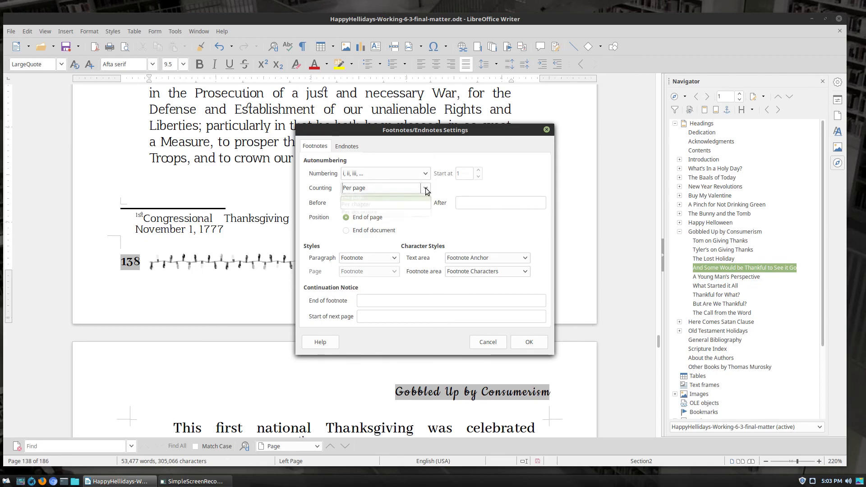
click(425, 188)
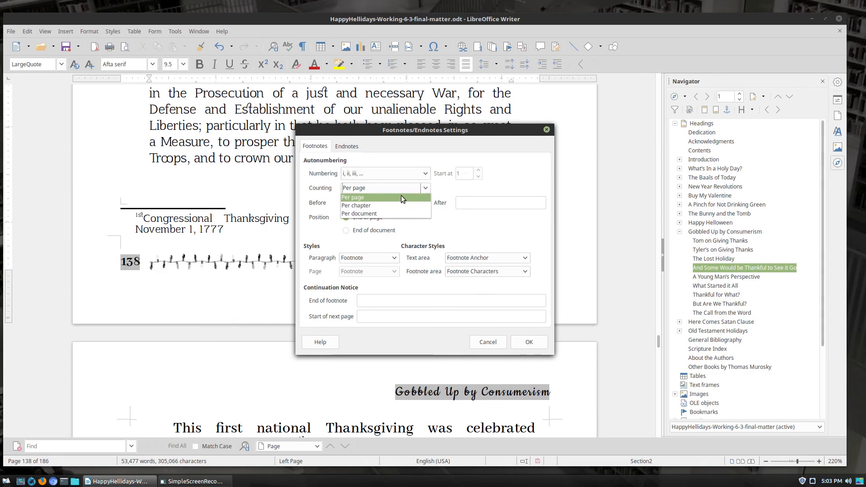
mouse_move(530, 190)
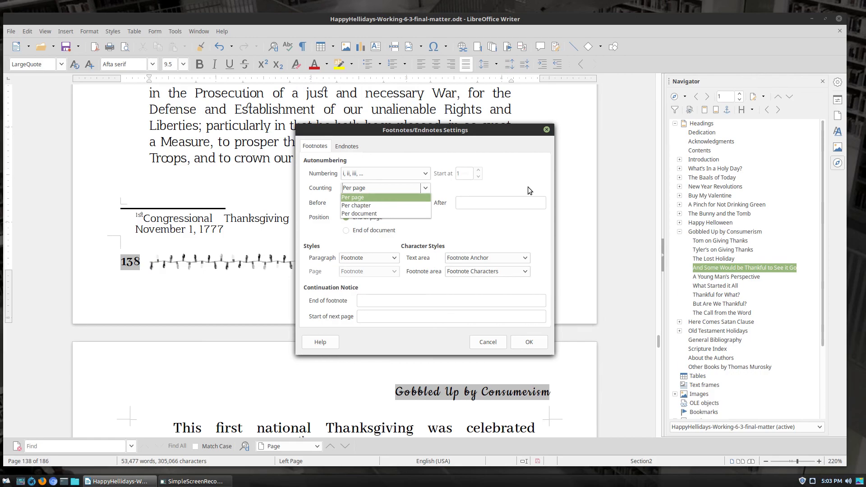
click(351, 198)
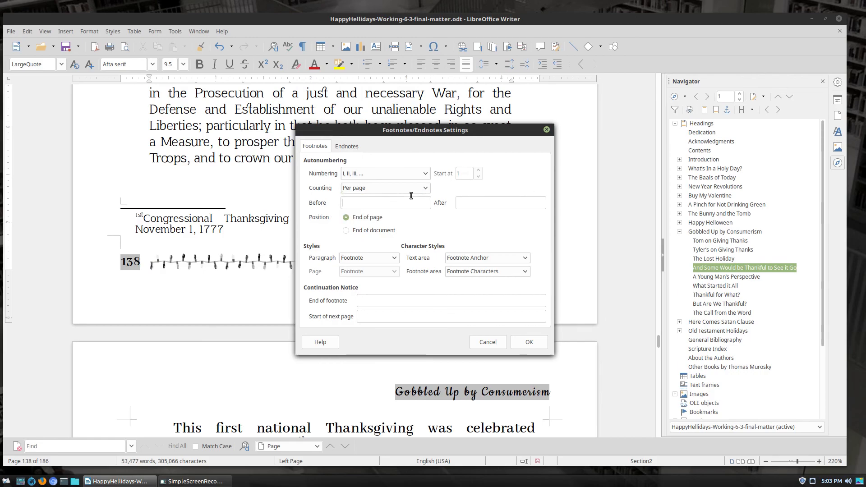
click(500, 202)
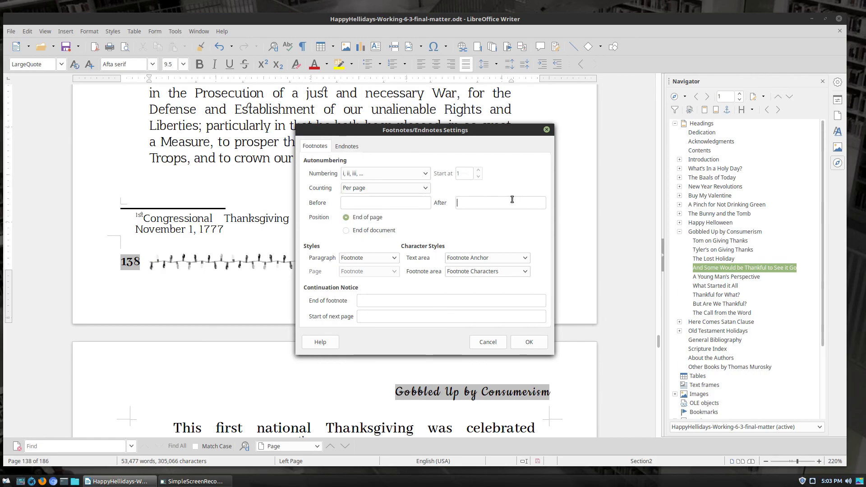
text(...)
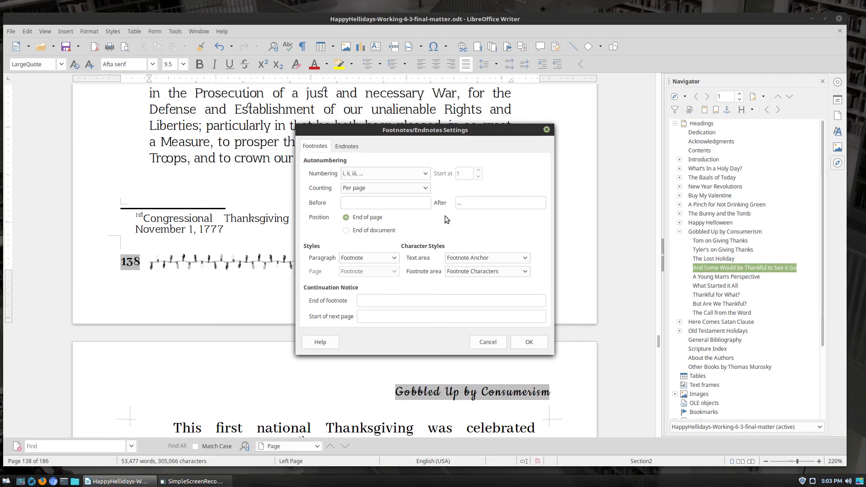
click(528, 342)
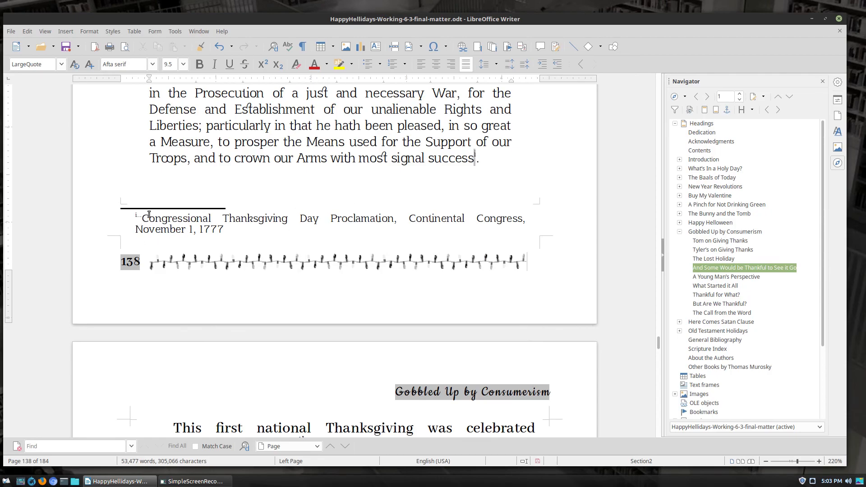
Revisit the footnote settings and the Line Numbering dialog, leaving both unchanged.
click(174, 30)
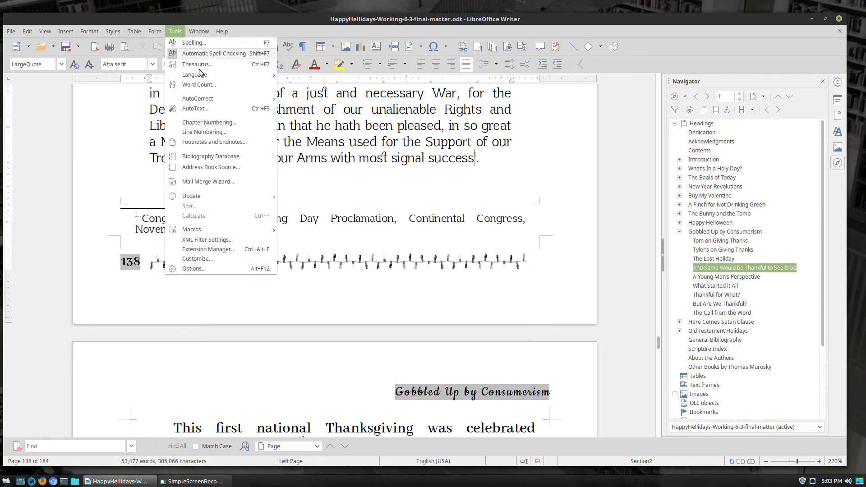
click(214, 141)
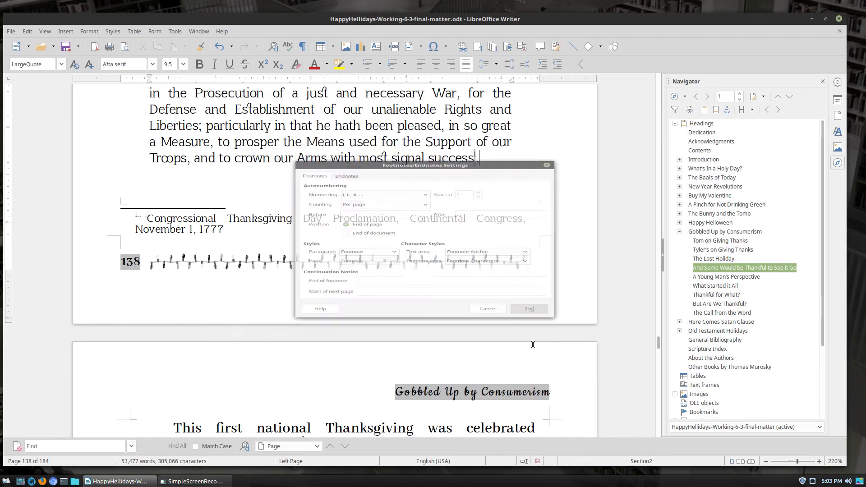
click(528, 308)
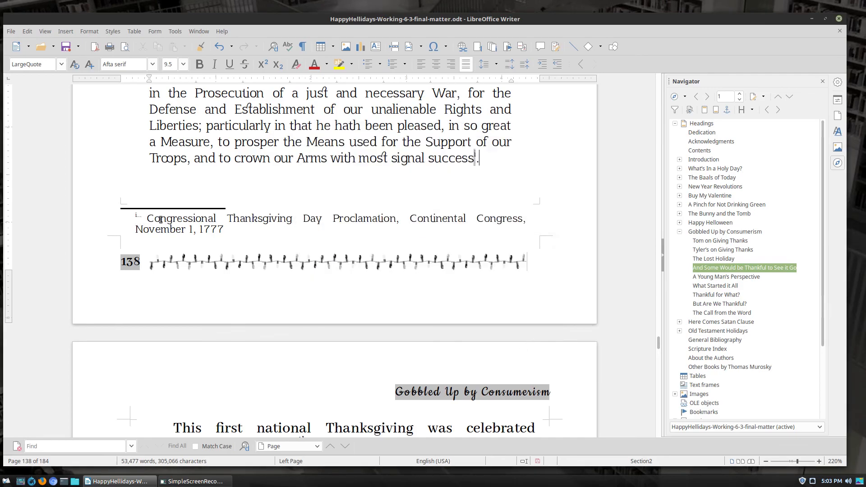
click(174, 30)
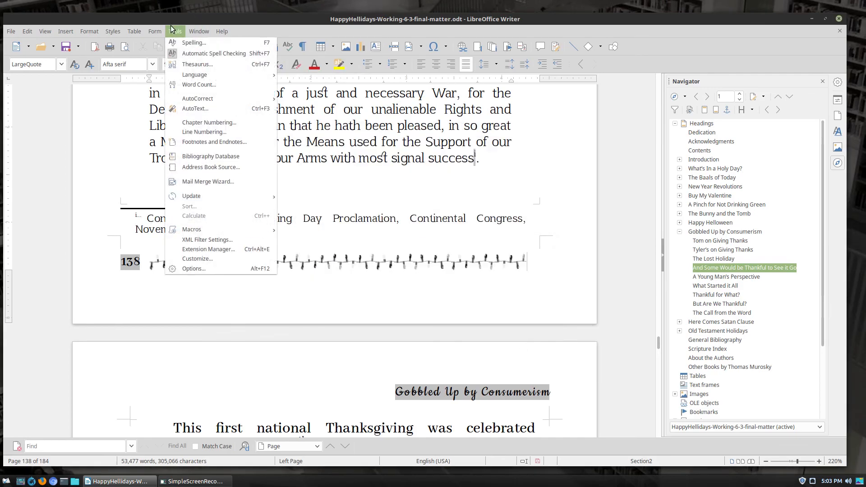
mouse_move(203, 132)
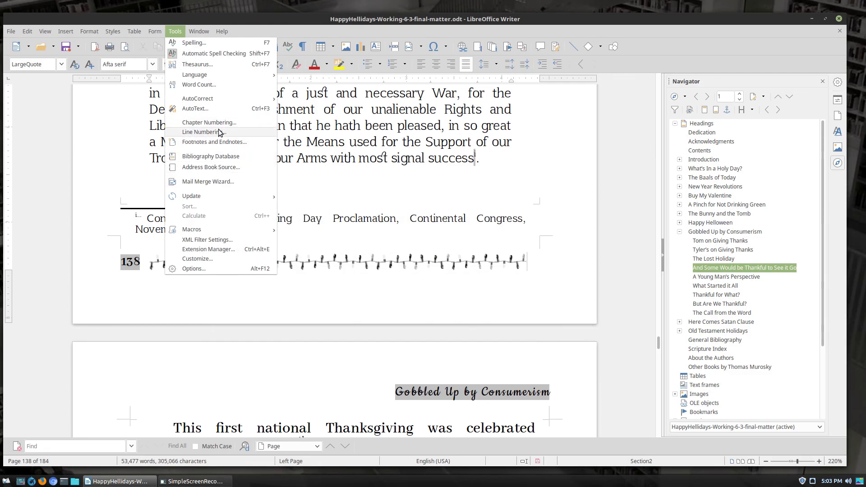
click(203, 131)
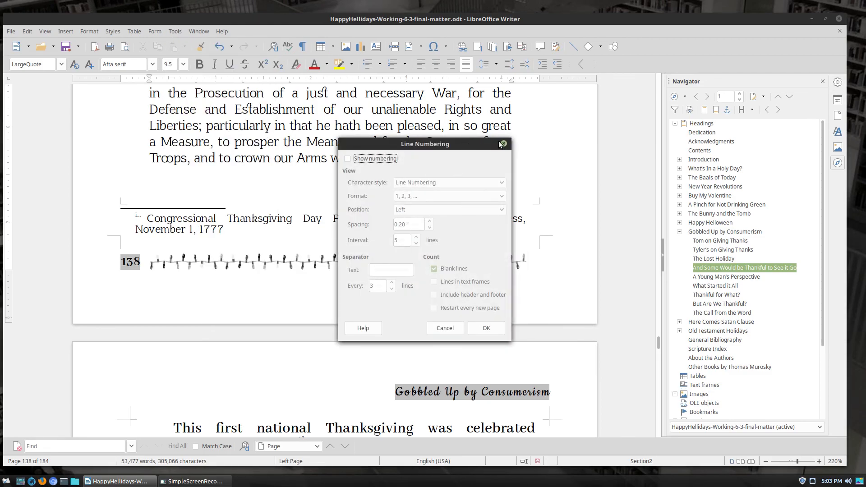
click(174, 31)
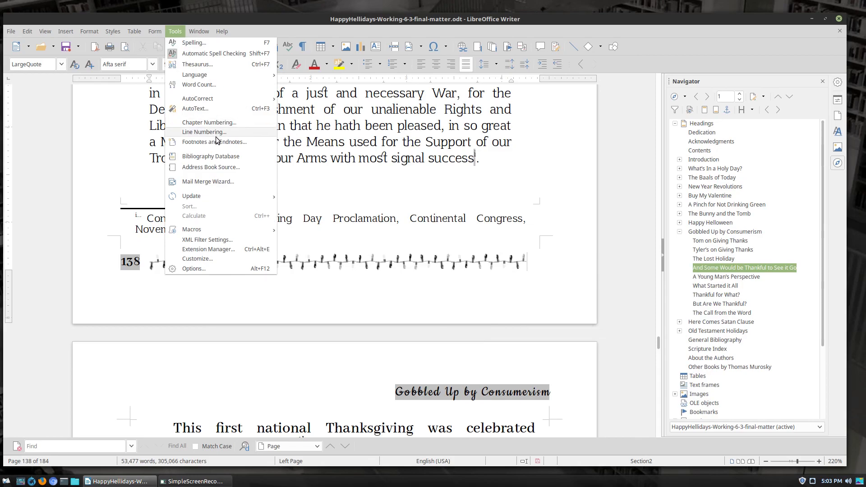
In the footnote settings, clear the text after the footnote number and confirm.
click(214, 141)
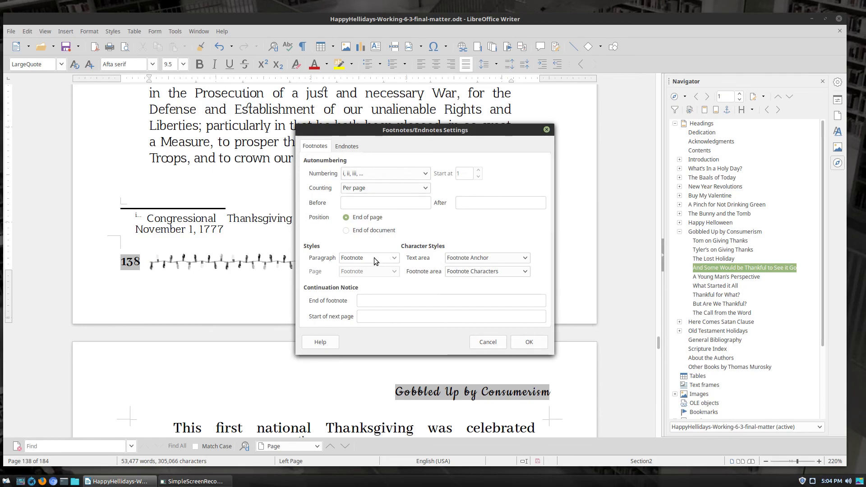
click(499, 203)
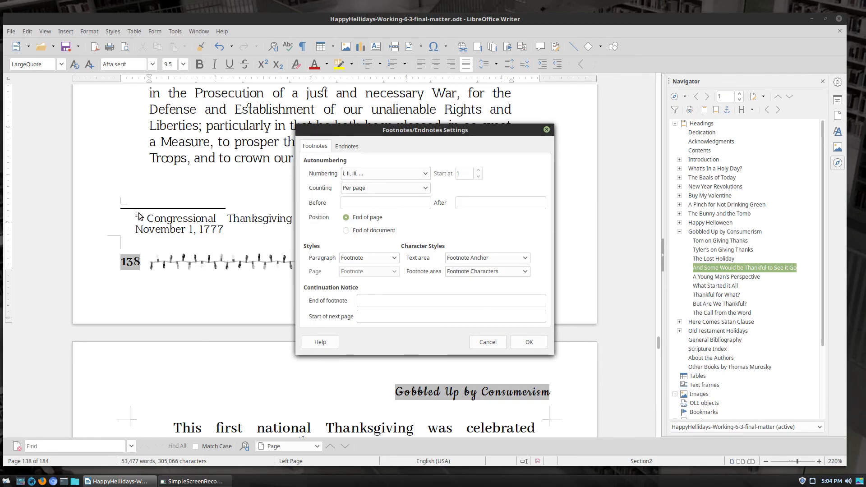
mouse_move(220, 235)
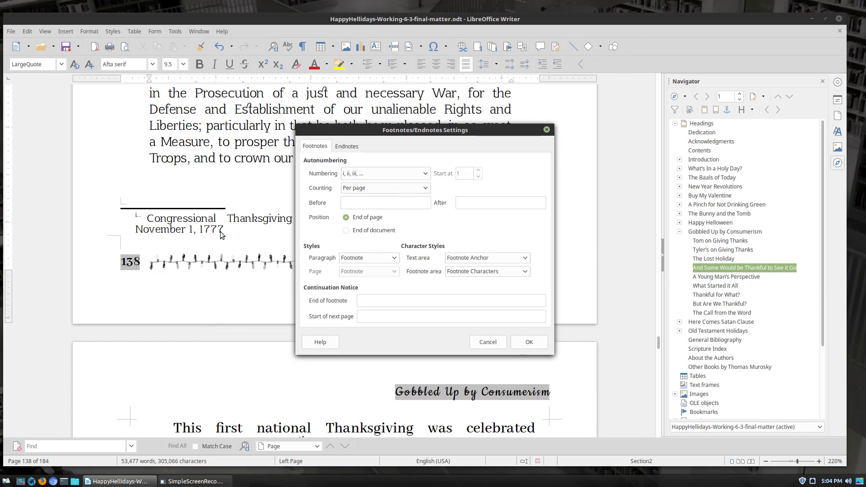
click(499, 202)
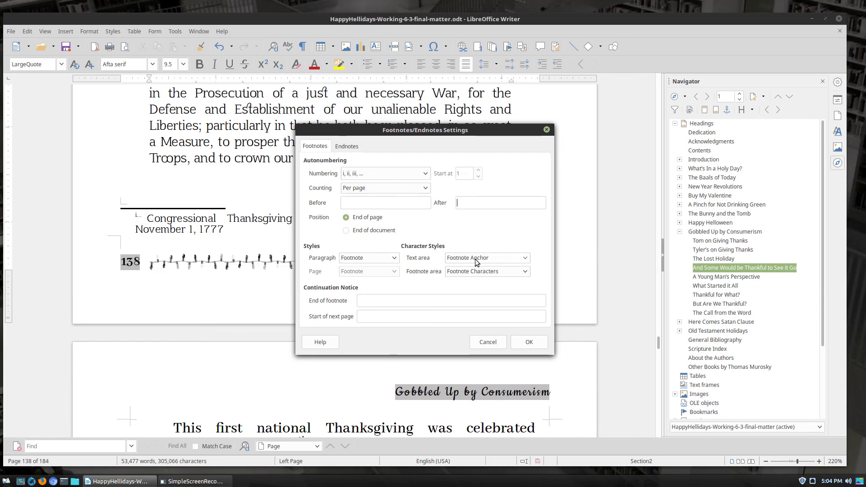
click(523, 257)
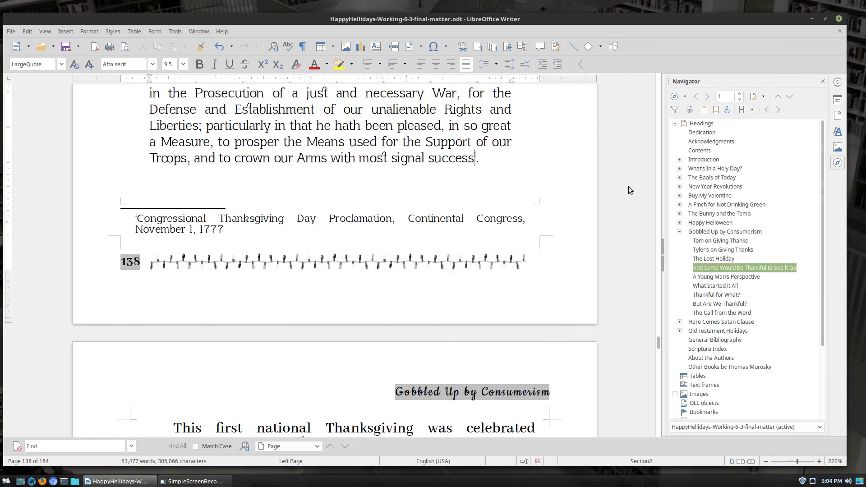
mouse_move(422, 41)
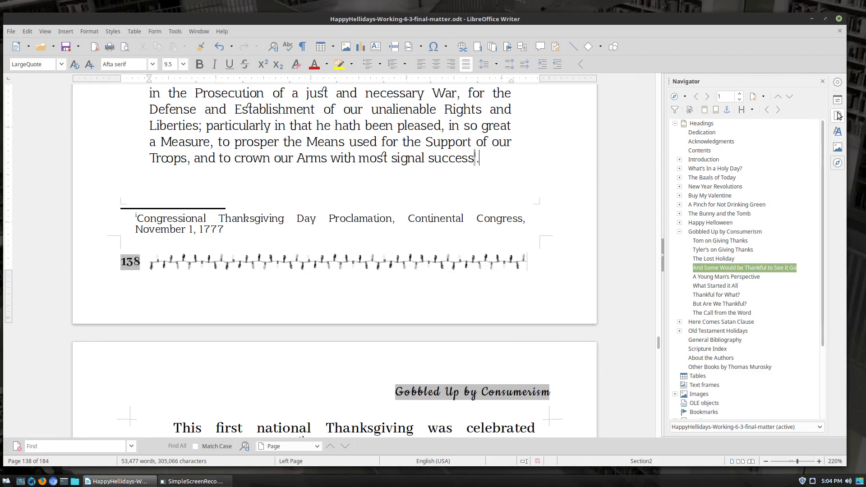
Show the paragraph styles list in the sidebar.
click(837, 132)
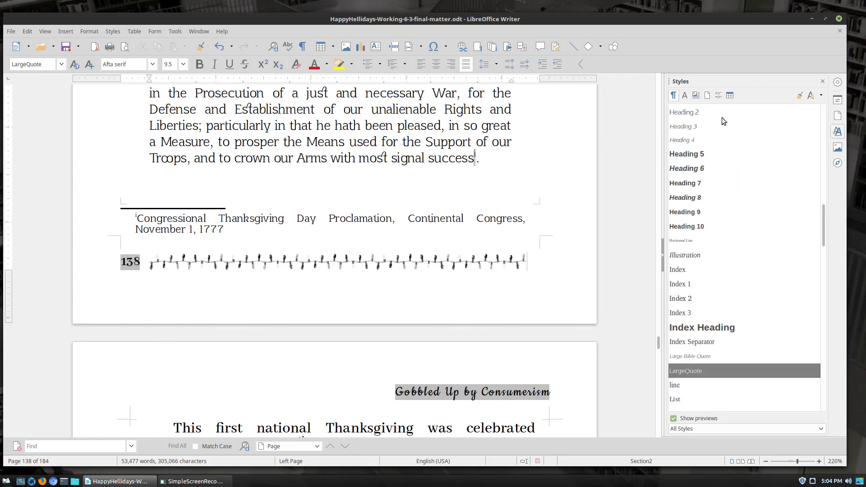
mouse_move(673, 95)
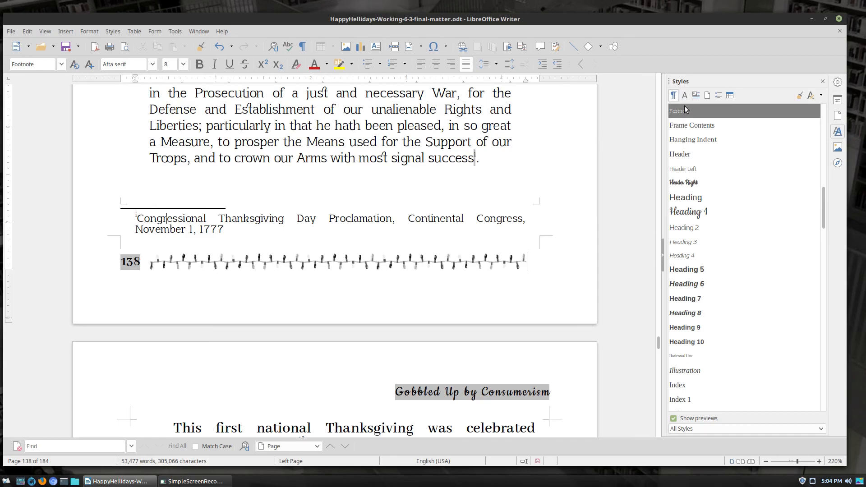
double_click(684, 110)
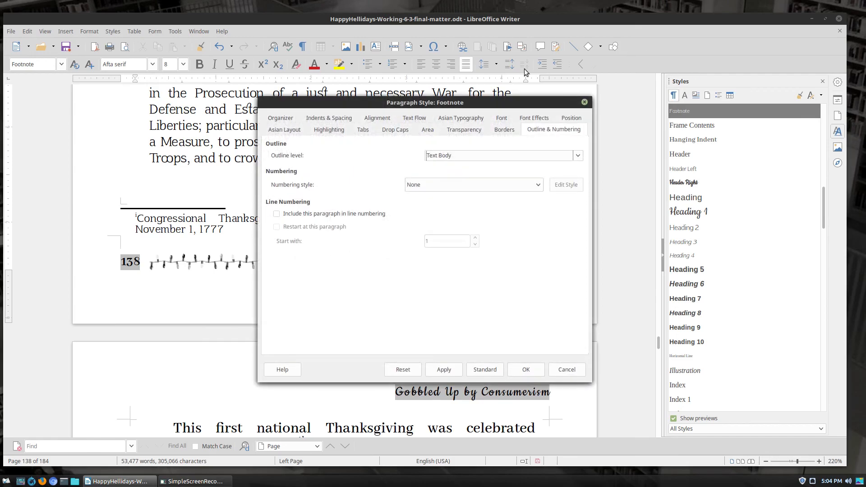
mouse_move(561, 183)
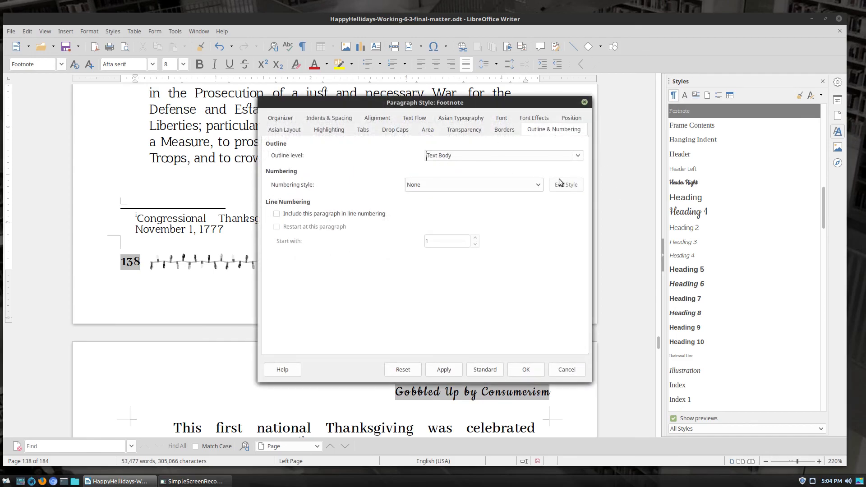
click(536, 184)
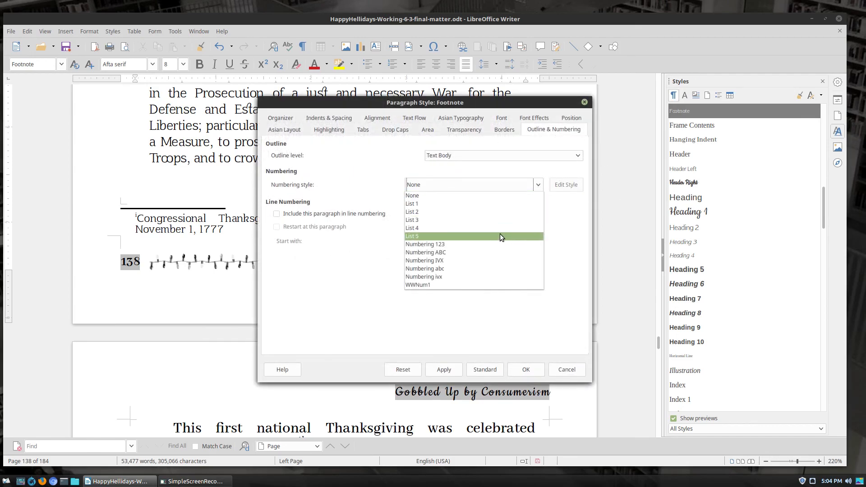
click(412, 235)
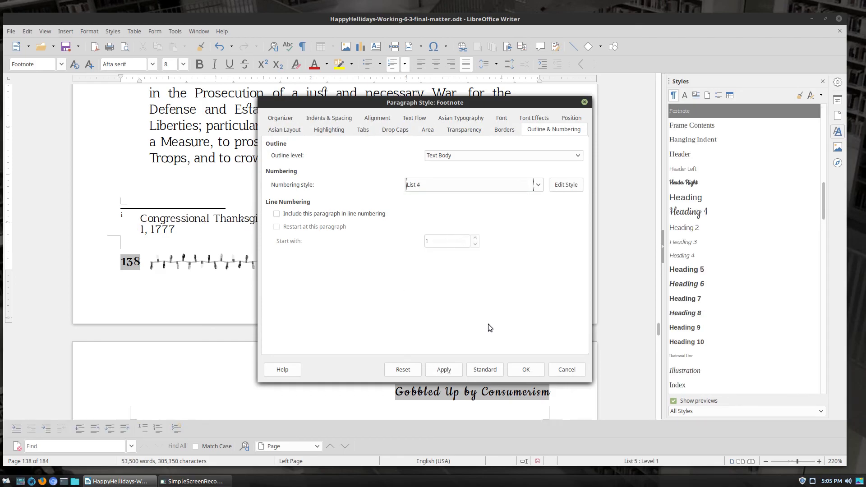
click(536, 184)
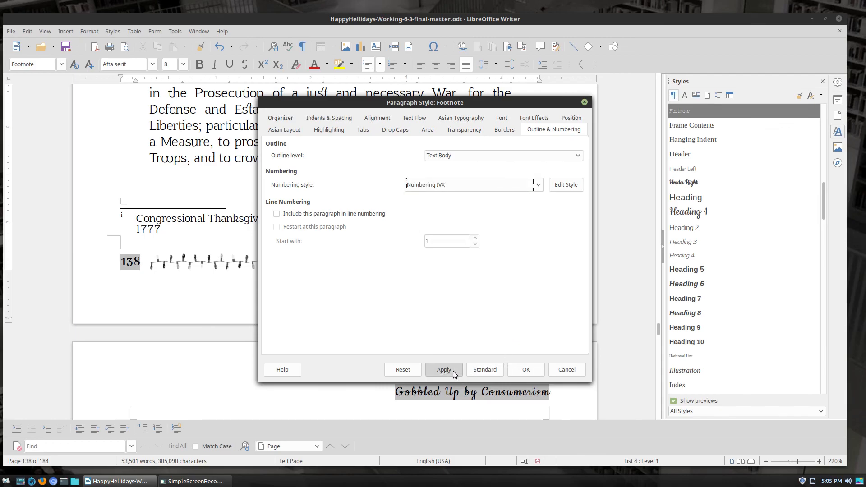
click(536, 184)
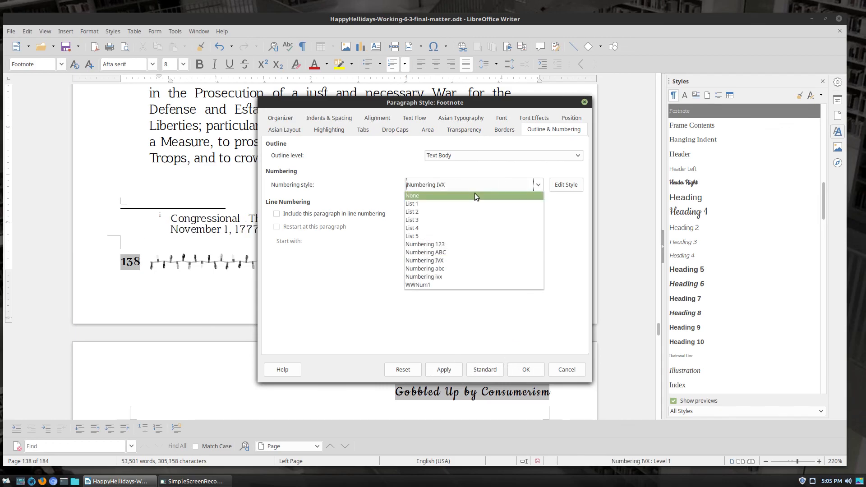
click(412, 195)
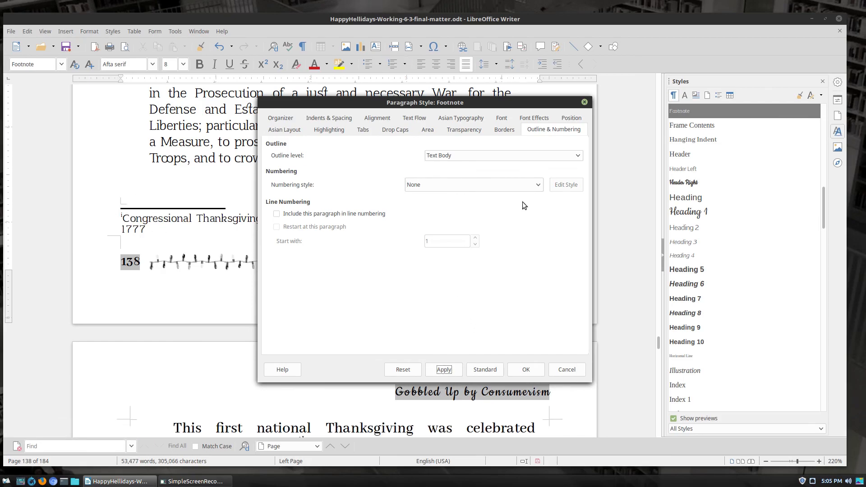
mouse_move(323, 119)
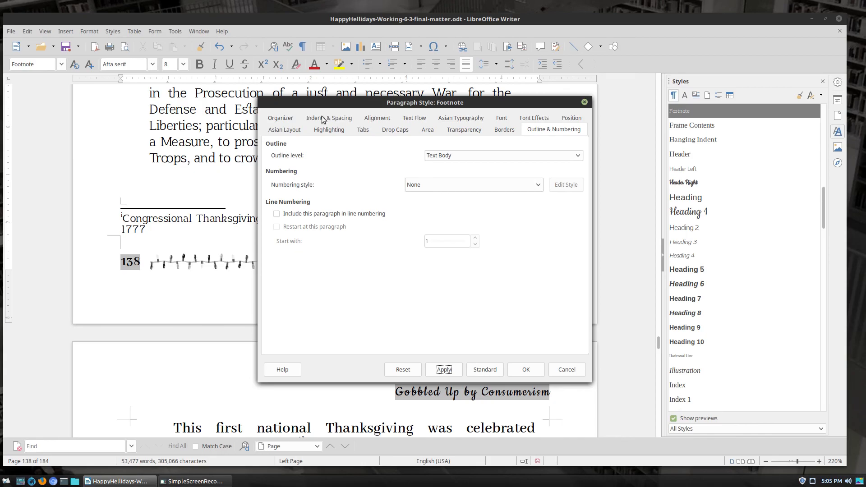
click(501, 129)
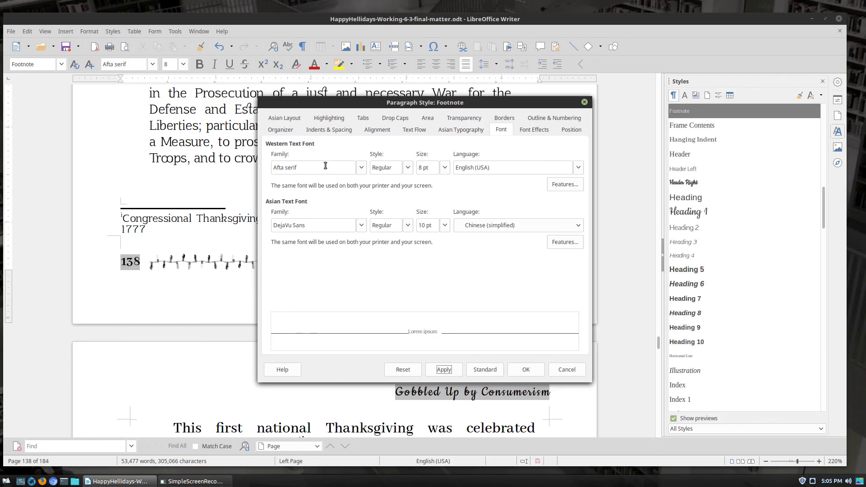
mouse_move(452, 188)
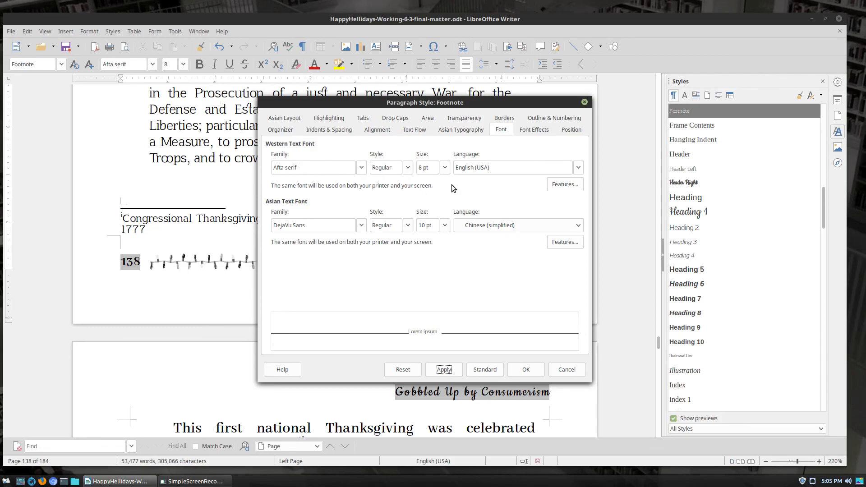
mouse_move(199, 203)
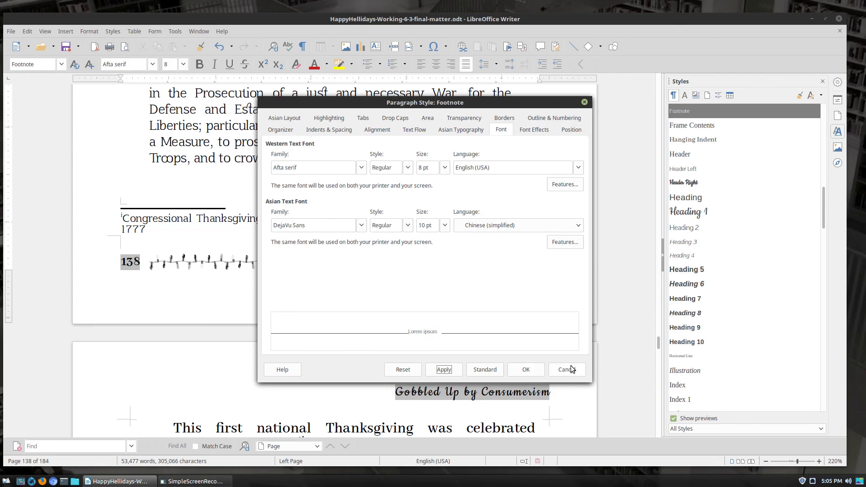
click(566, 370)
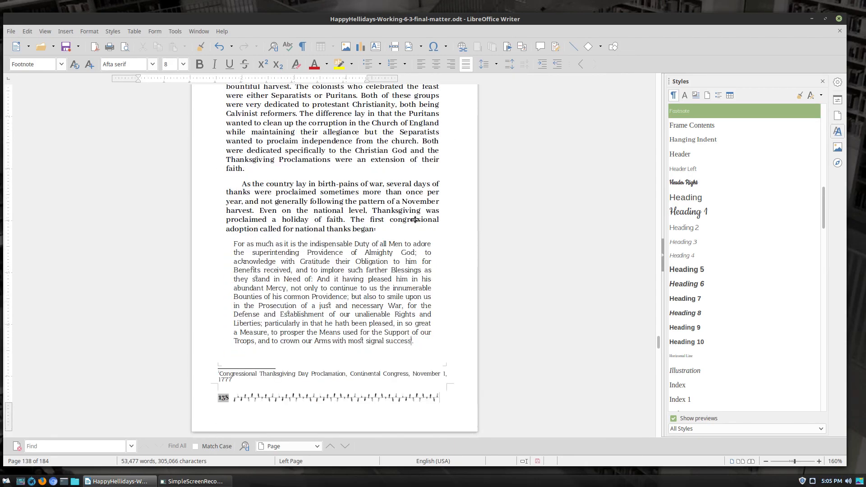
Set footnote Position to End of document and scroll to the collected notes on page 185.
scroll(down, 3)
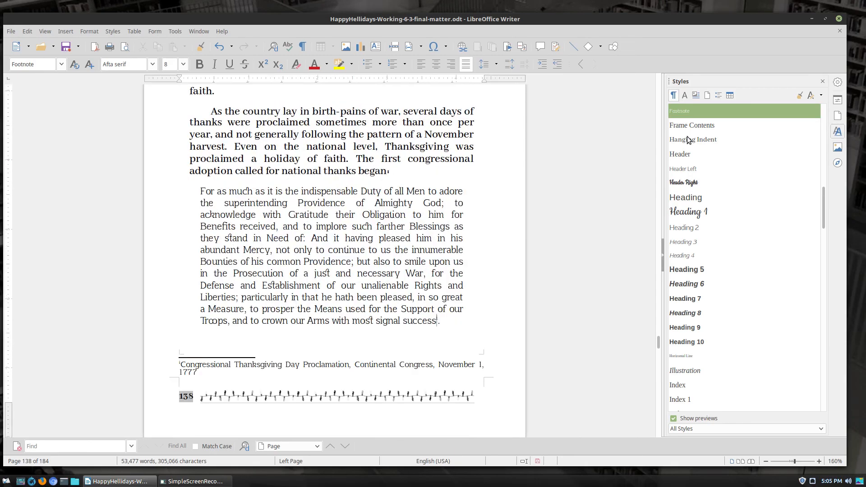
mouse_move(693, 114)
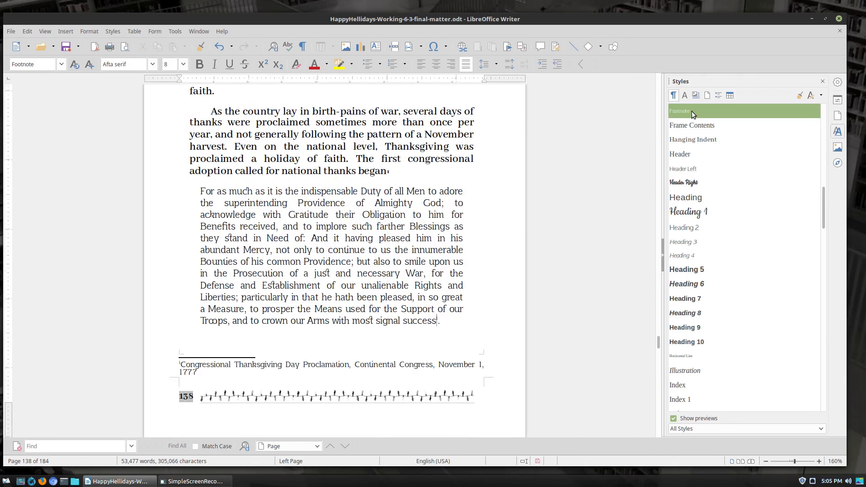
mouse_move(620, 132)
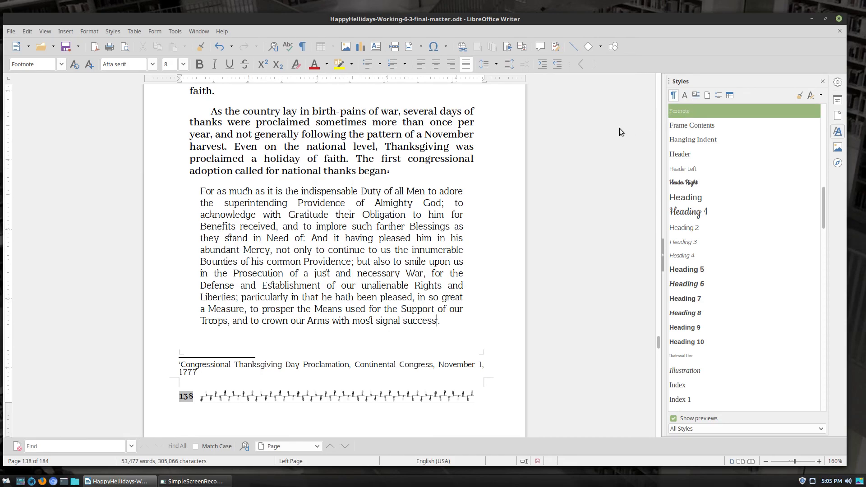
mouse_move(740, 120)
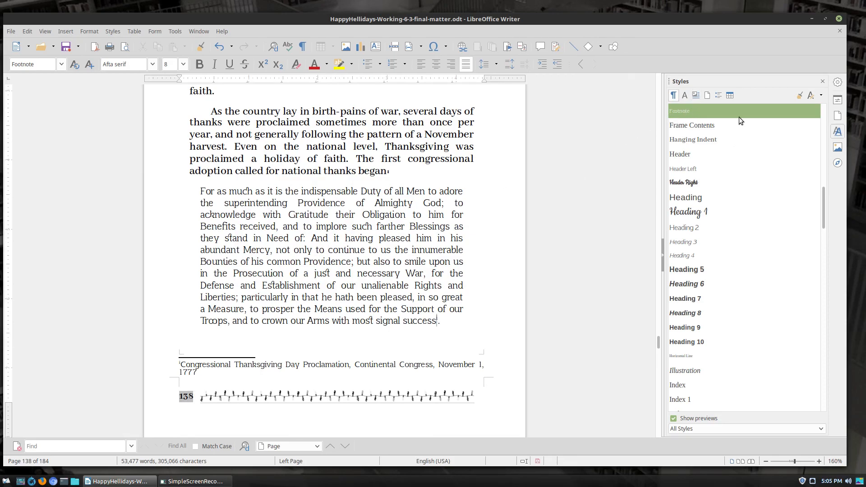
click(175, 31)
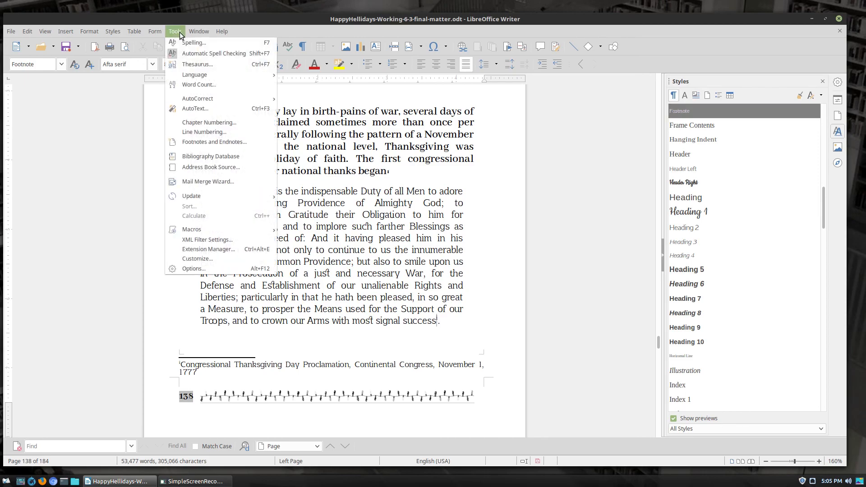
click(215, 142)
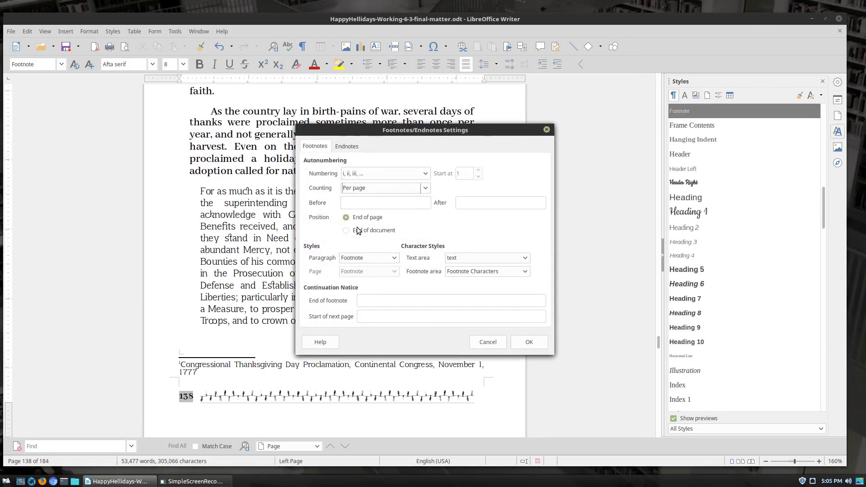
click(528, 341)
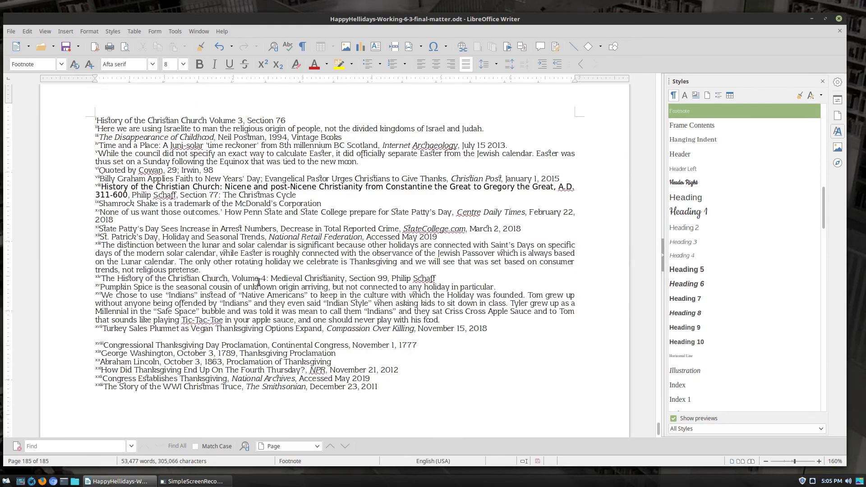
scroll(up, 3)
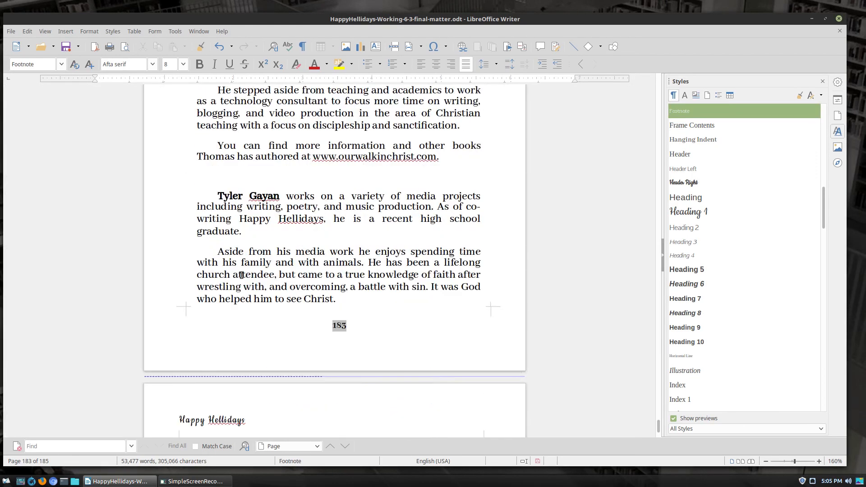
scroll(down, 3)
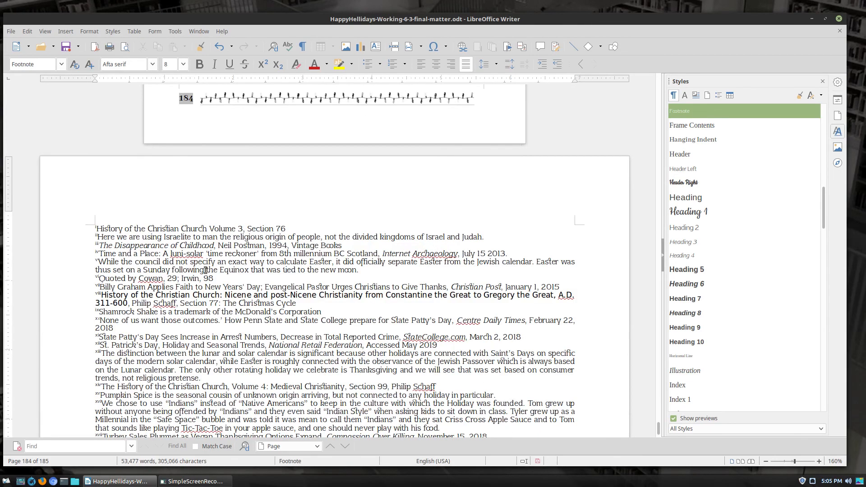
scroll(down, 3)
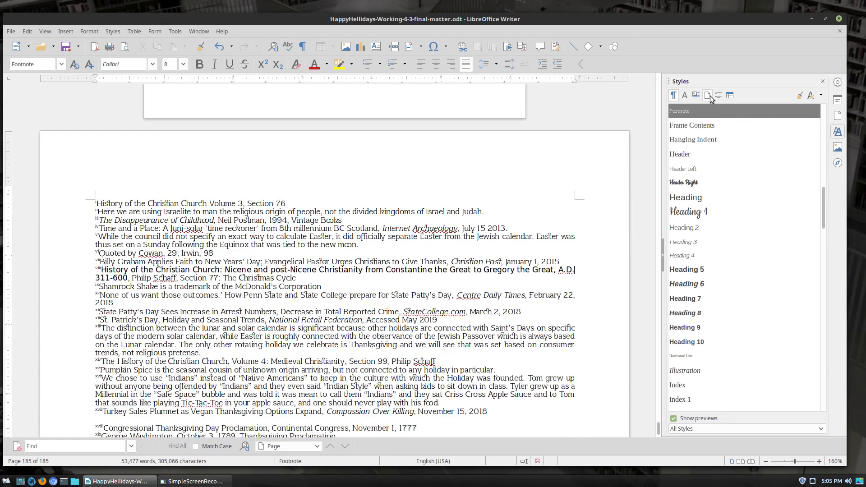
Show the page styles list and scroll through the collected footnotes.
click(696, 94)
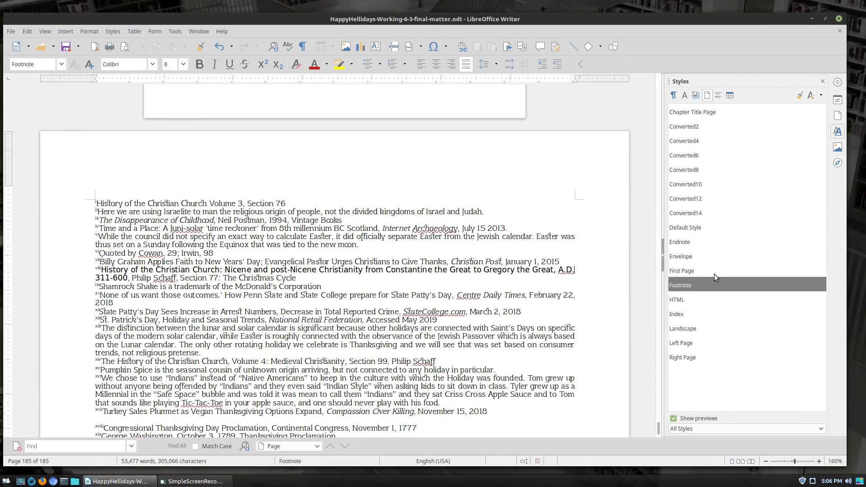
mouse_move(610, 303)
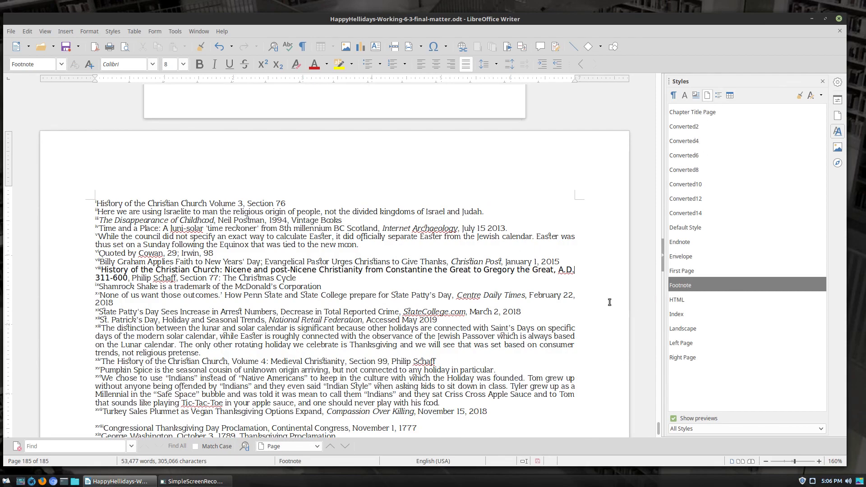
scroll(up, 3)
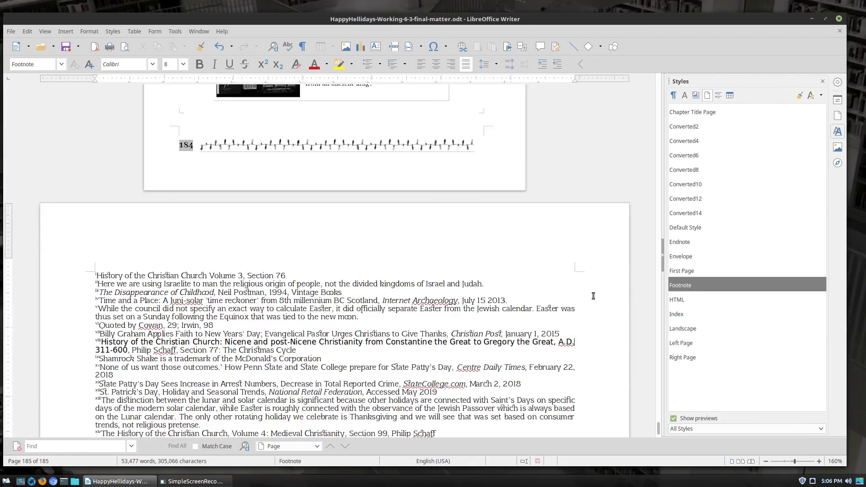
scroll(down, 3)
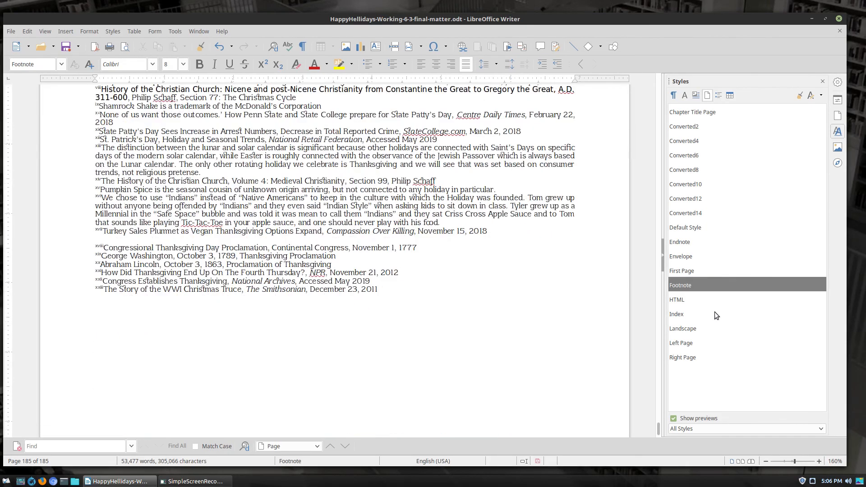
scroll(up, 3)
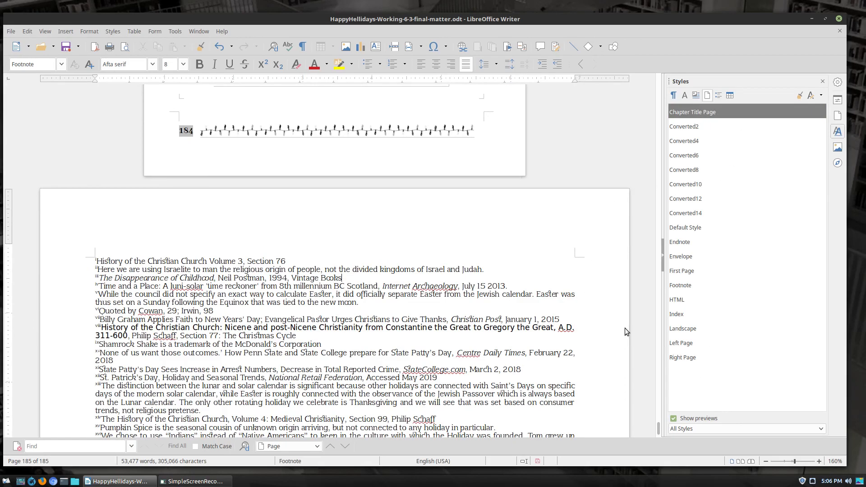
scroll(down, 3)
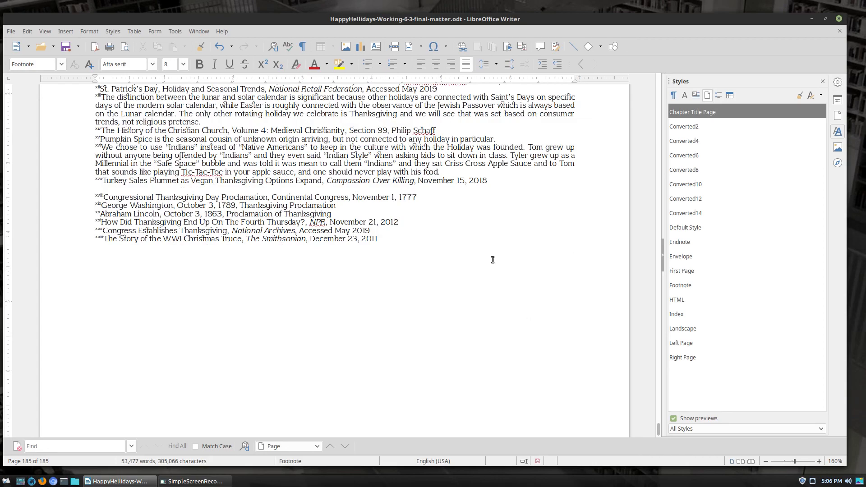
Select a page style in the list and scroll the collected notes to the Thanksgiving citations.
click(681, 242)
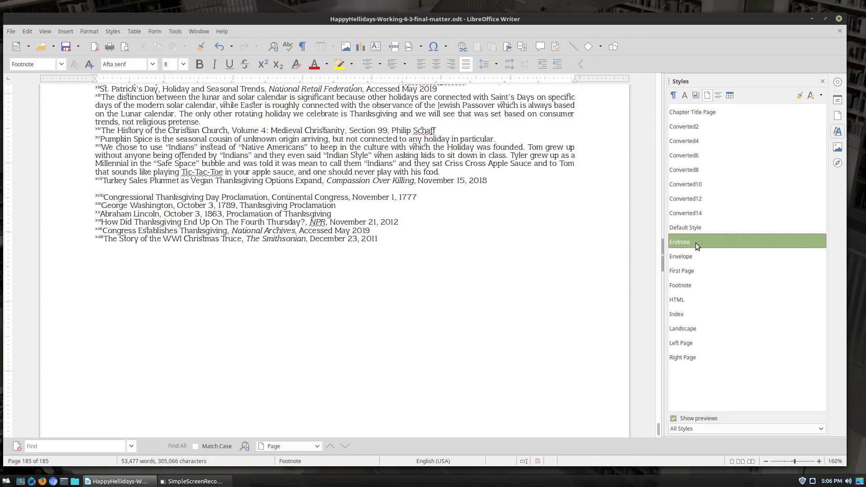
scroll(up, 3)
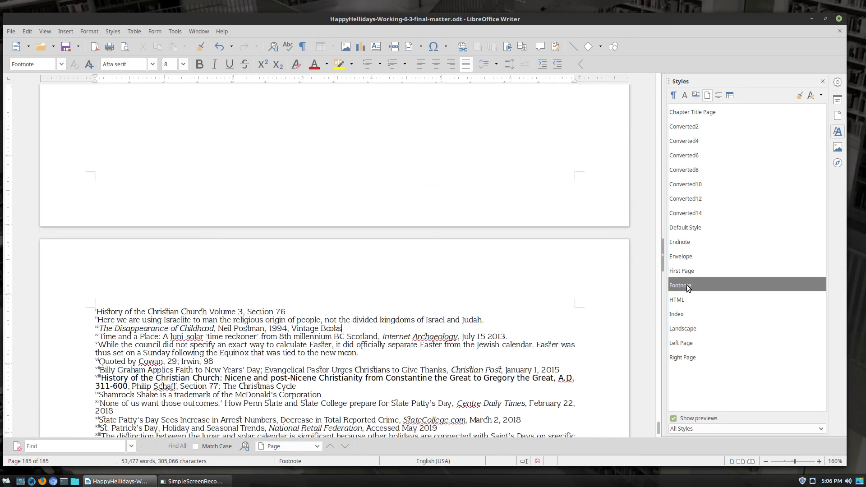
scroll(up, 3)
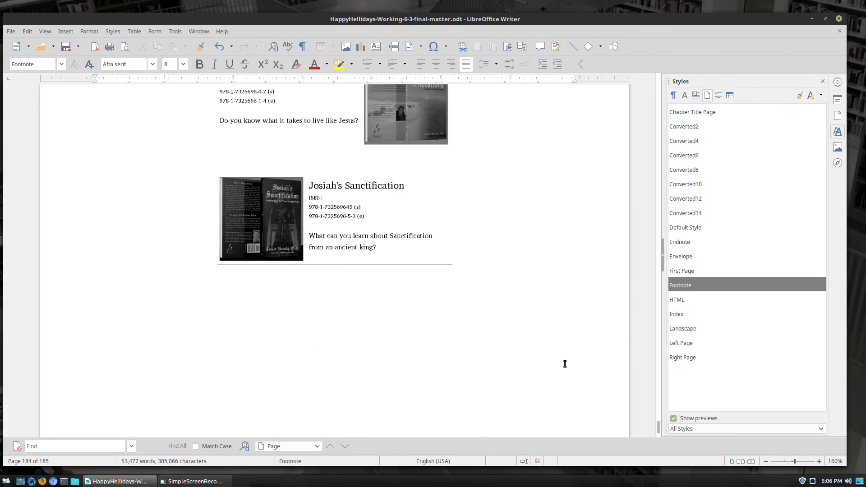
scroll(down, 3)
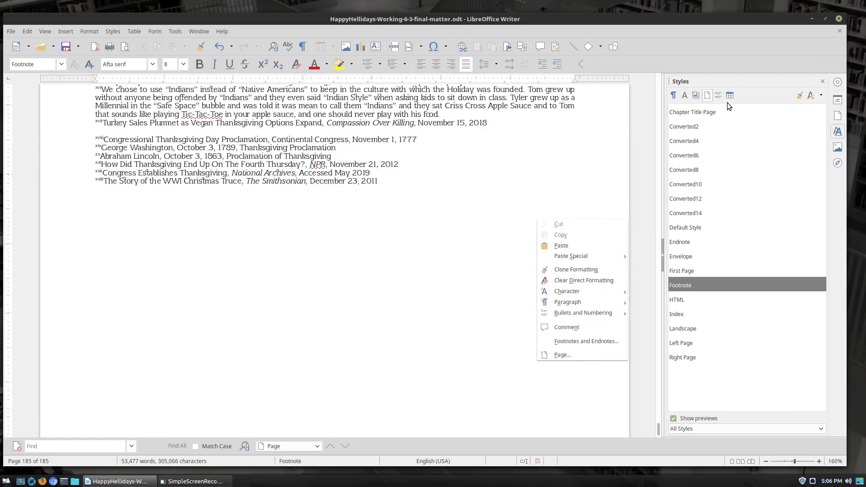
Modify the Footnote page style to a width of 5.50 inches.
right_click(680, 284)
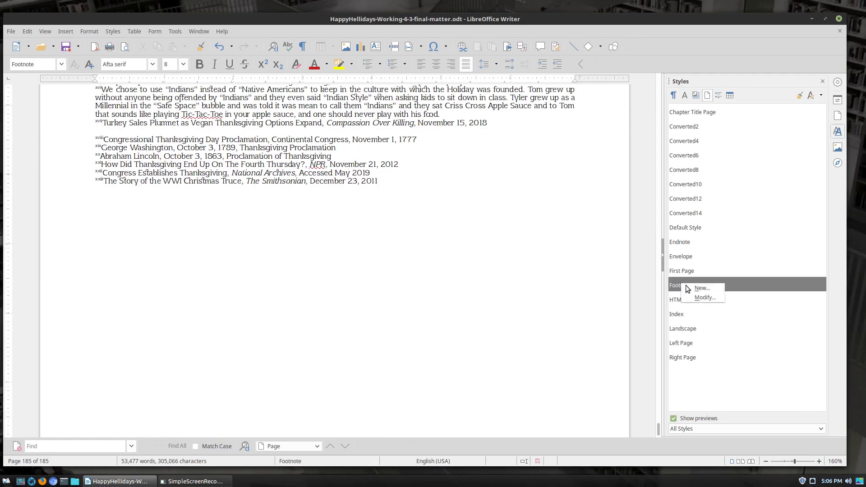
click(705, 297)
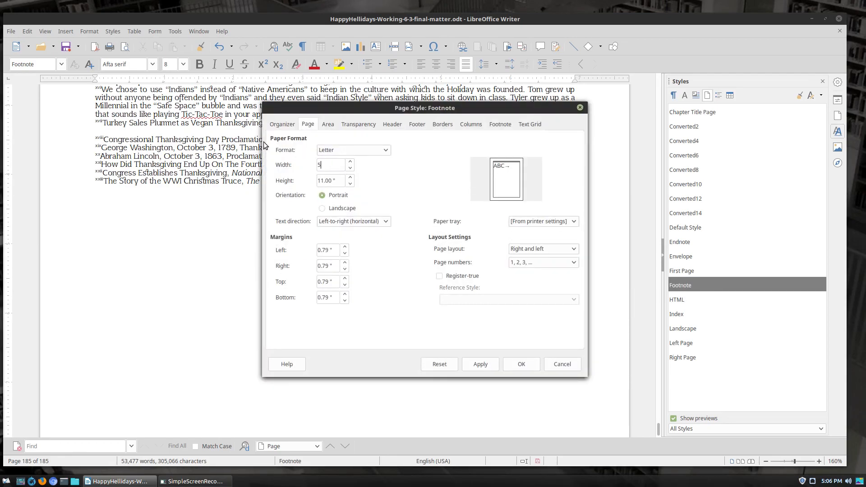
text(5.50)
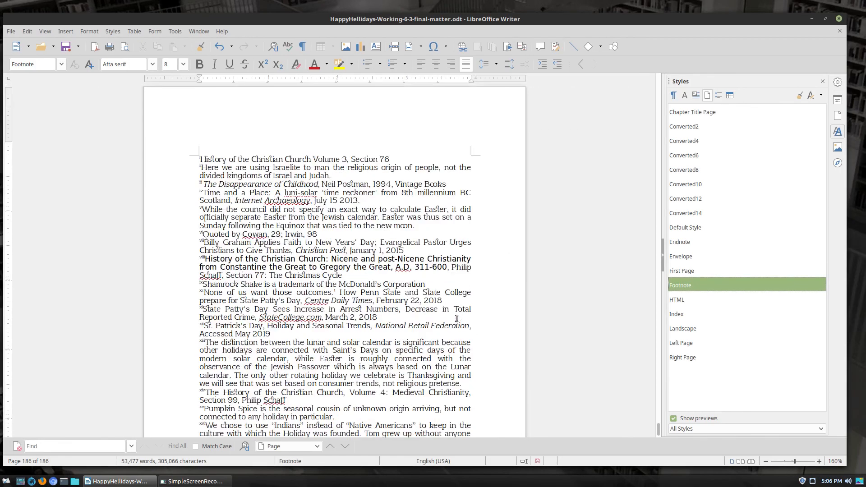
scroll(up, 3)
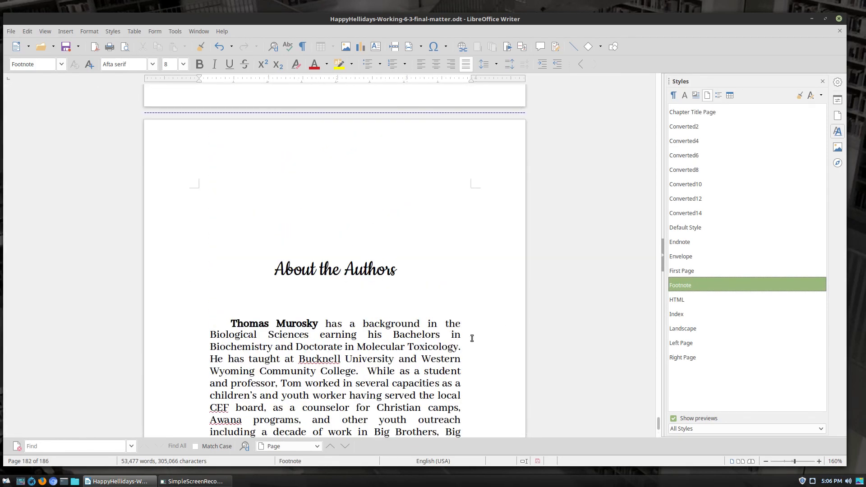
scroll(up, 3)
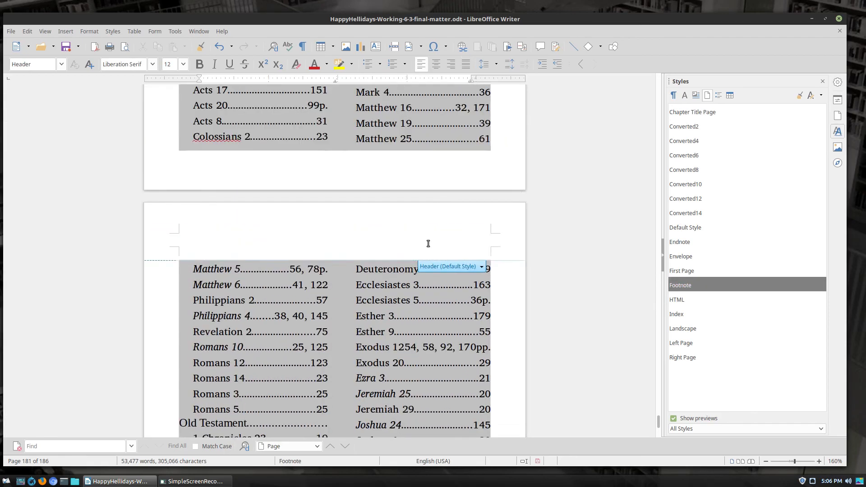
scroll(up, 3)
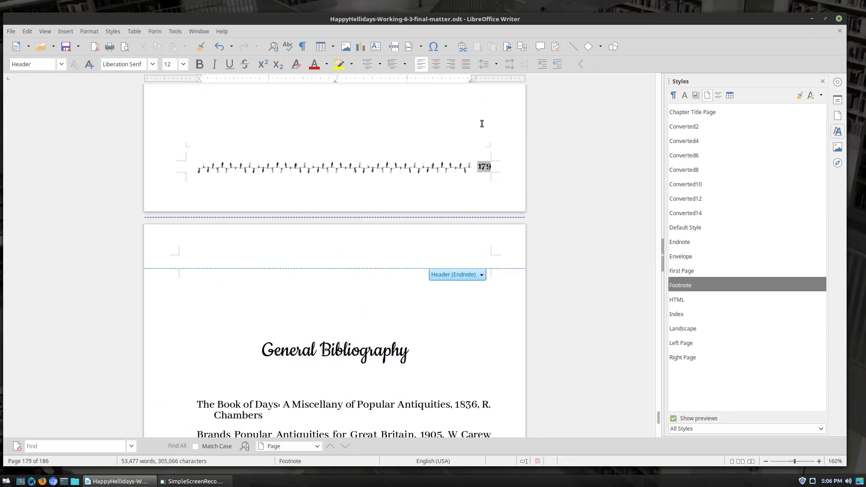
scroll(up, 3)
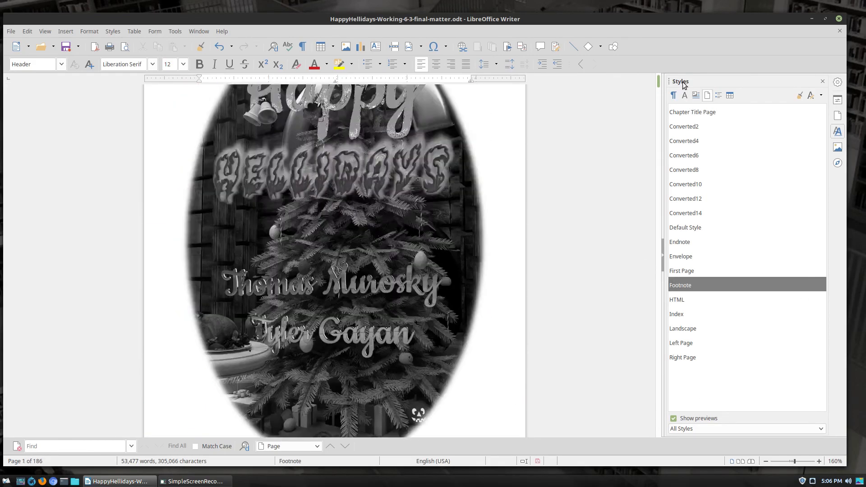
scroll(down, 3)
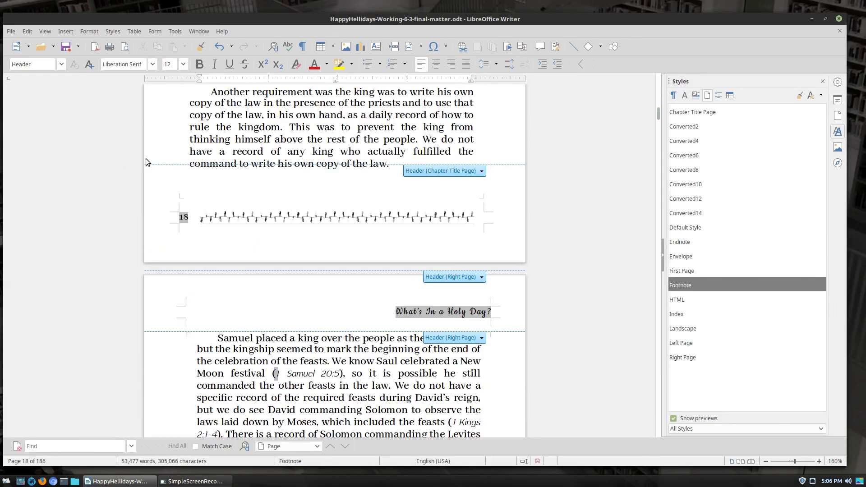
mouse_move(726, 205)
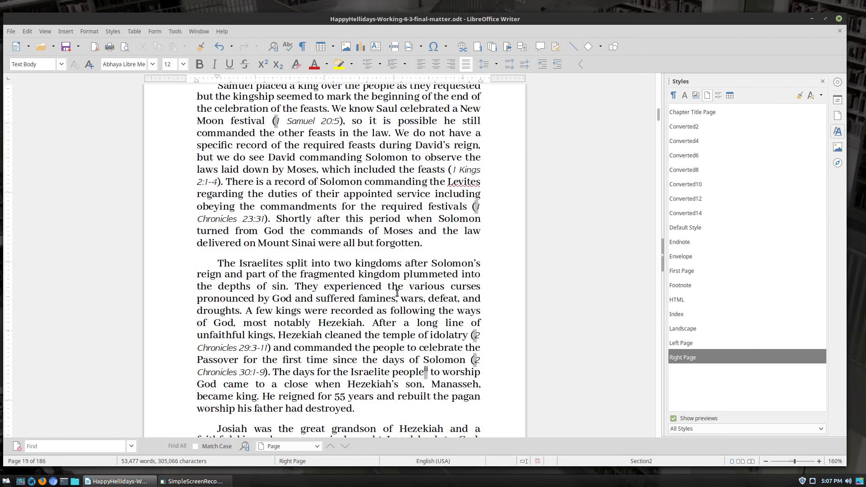
scroll(down, 3)
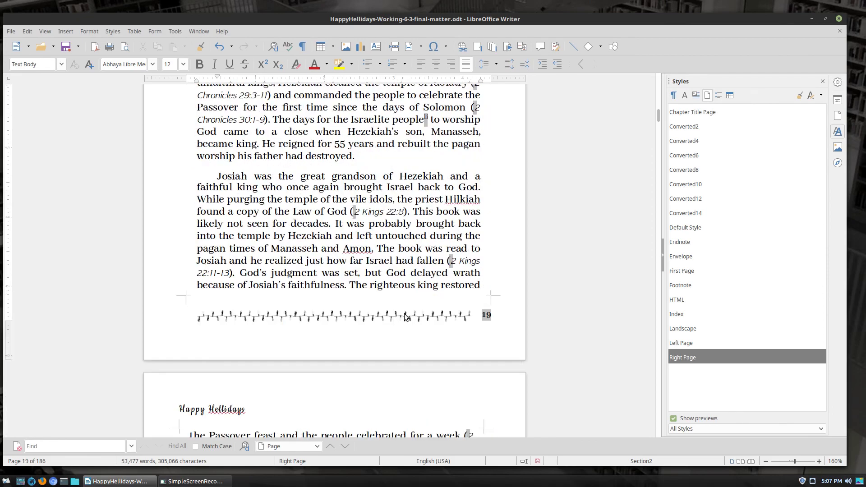
scroll(down, 3)
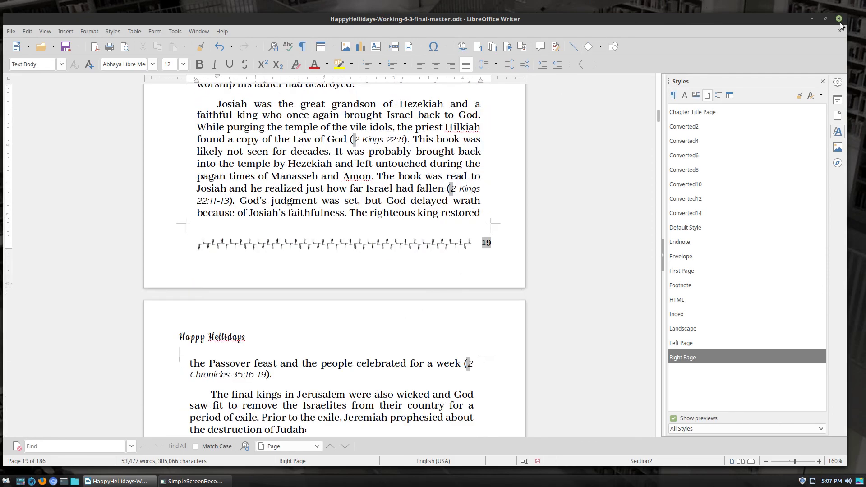
mouse_move(493, 286)
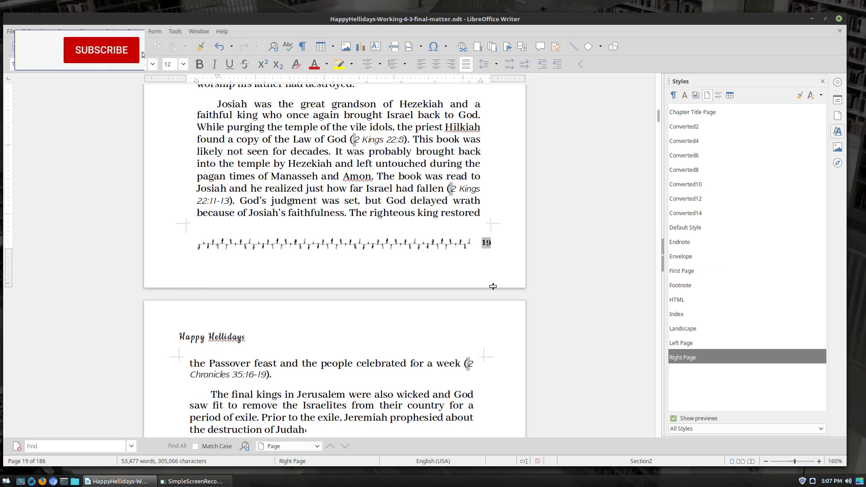
click(101, 50)
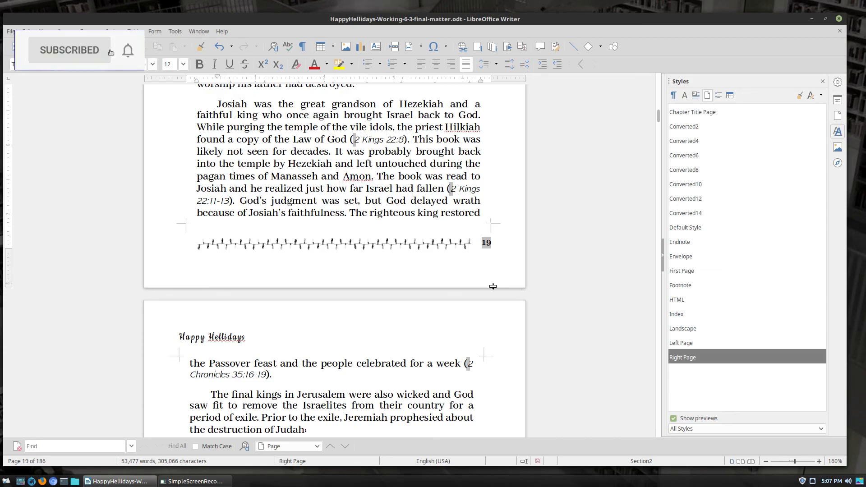